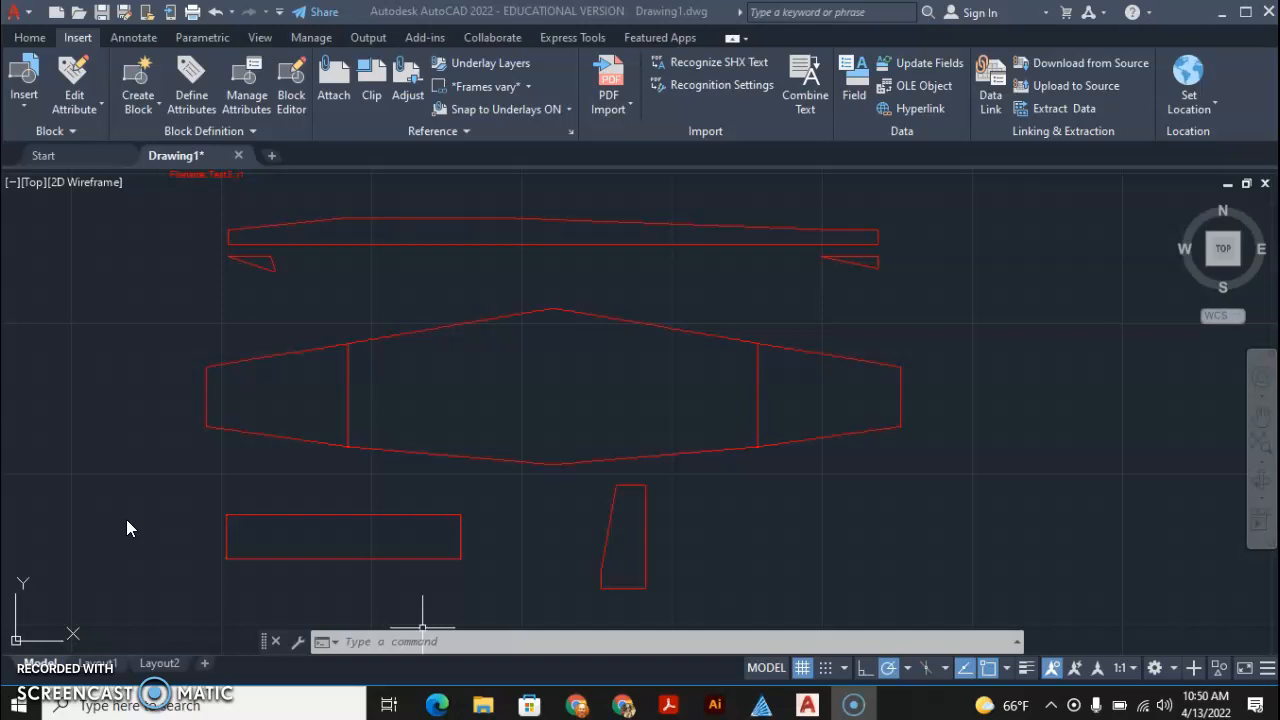
mouse_move(232, 490)
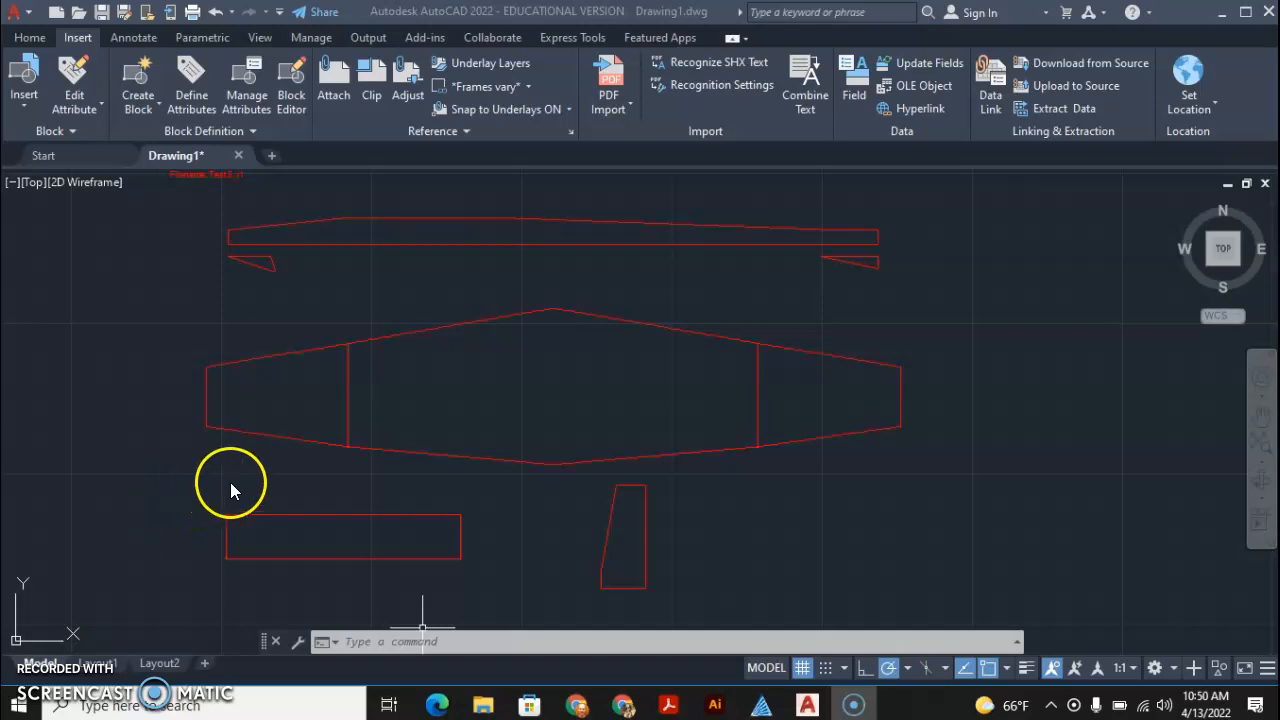
mouse_move(168, 446)
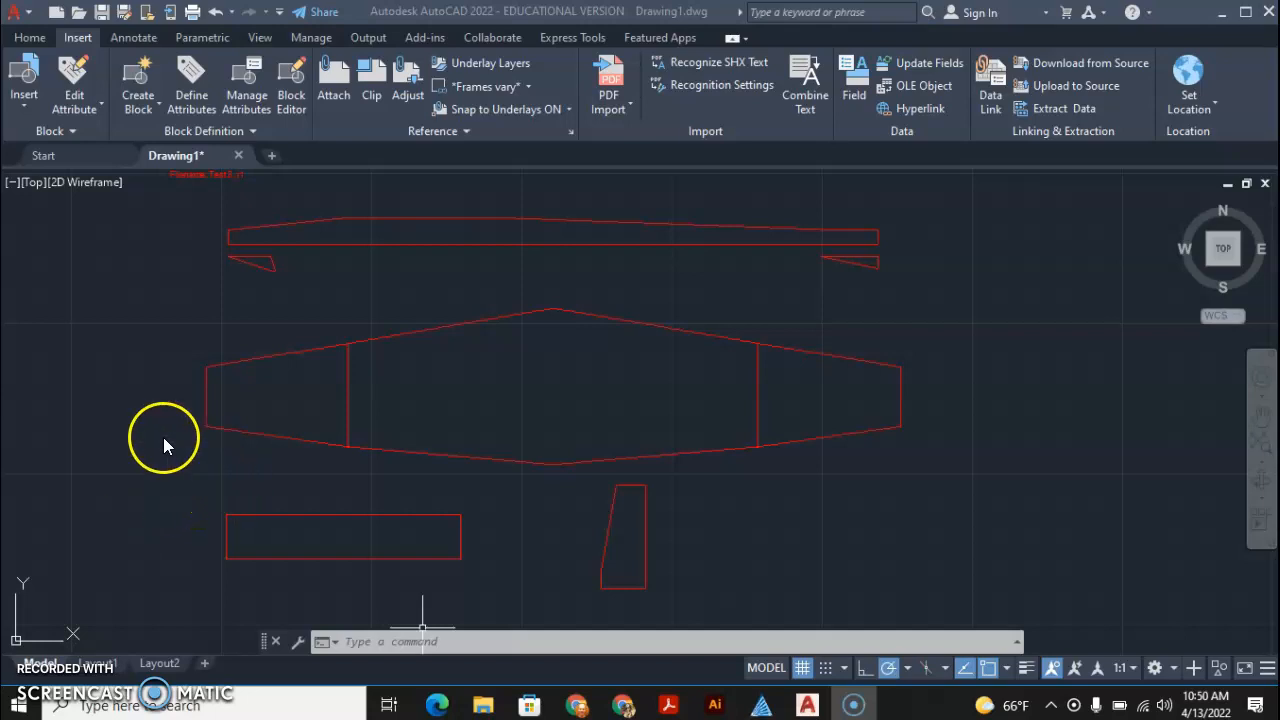
mouse_move(144, 370)
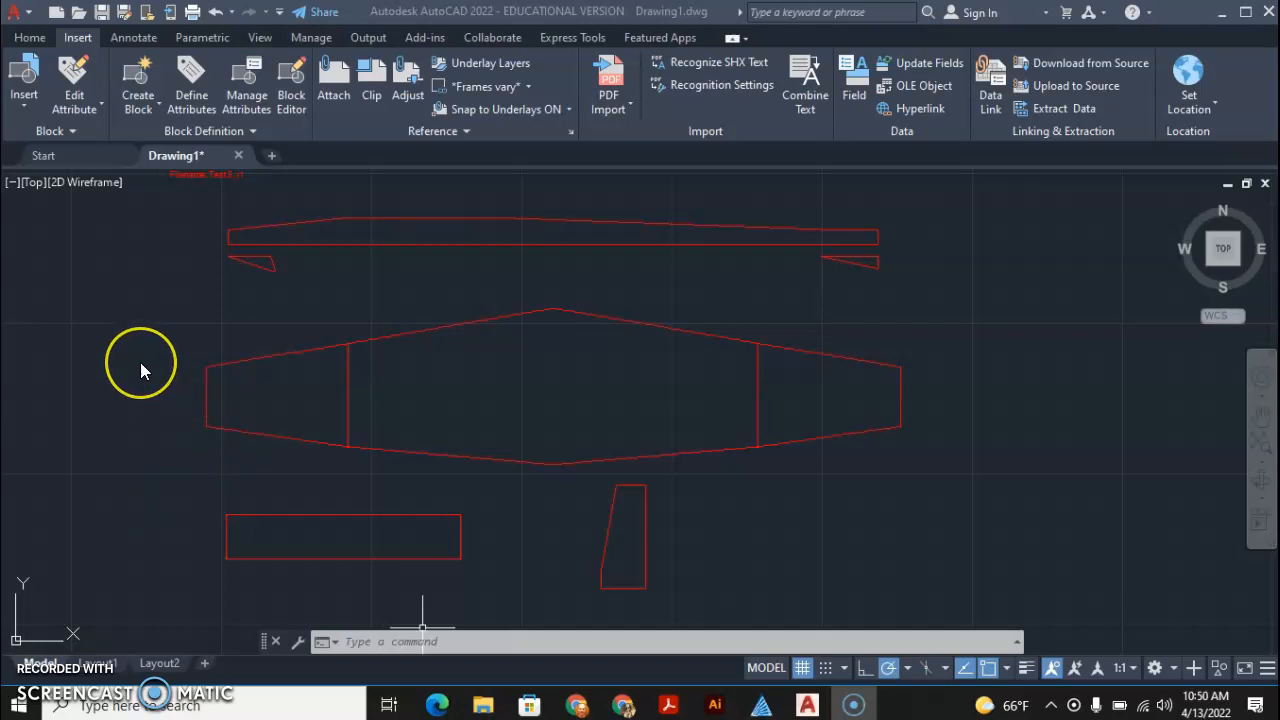
mouse_move(168, 340)
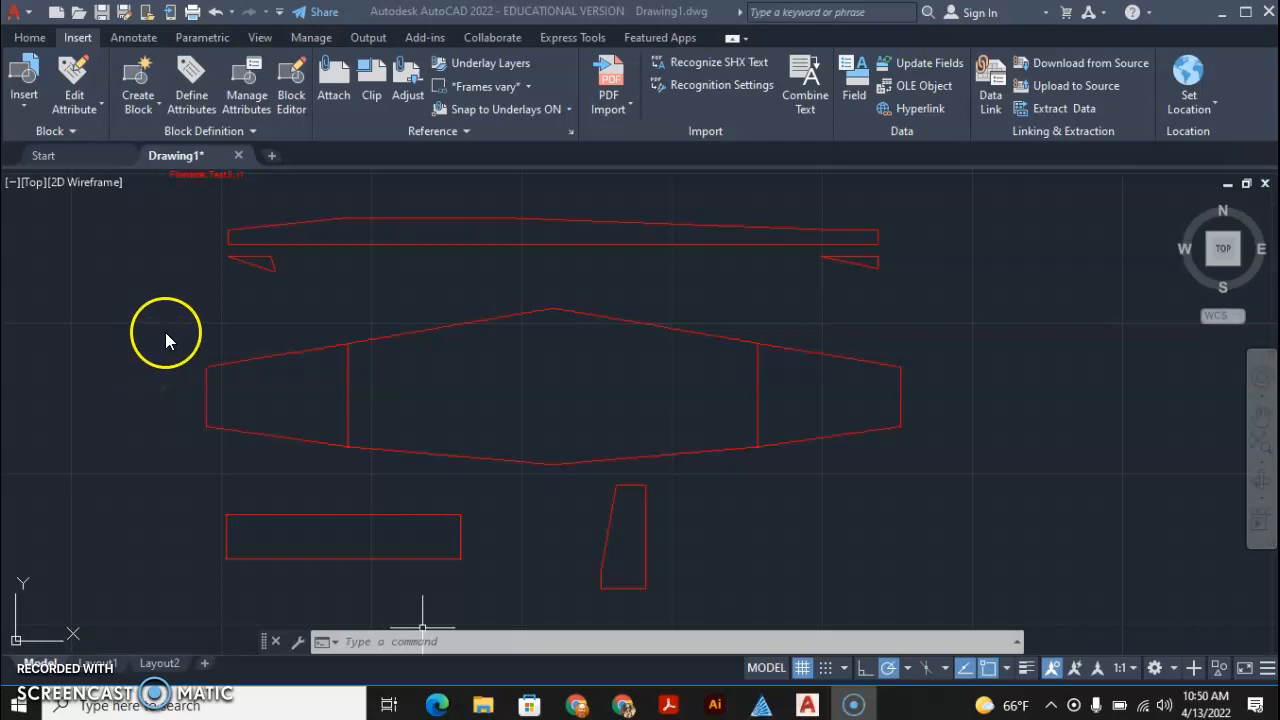
mouse_move(238, 372)
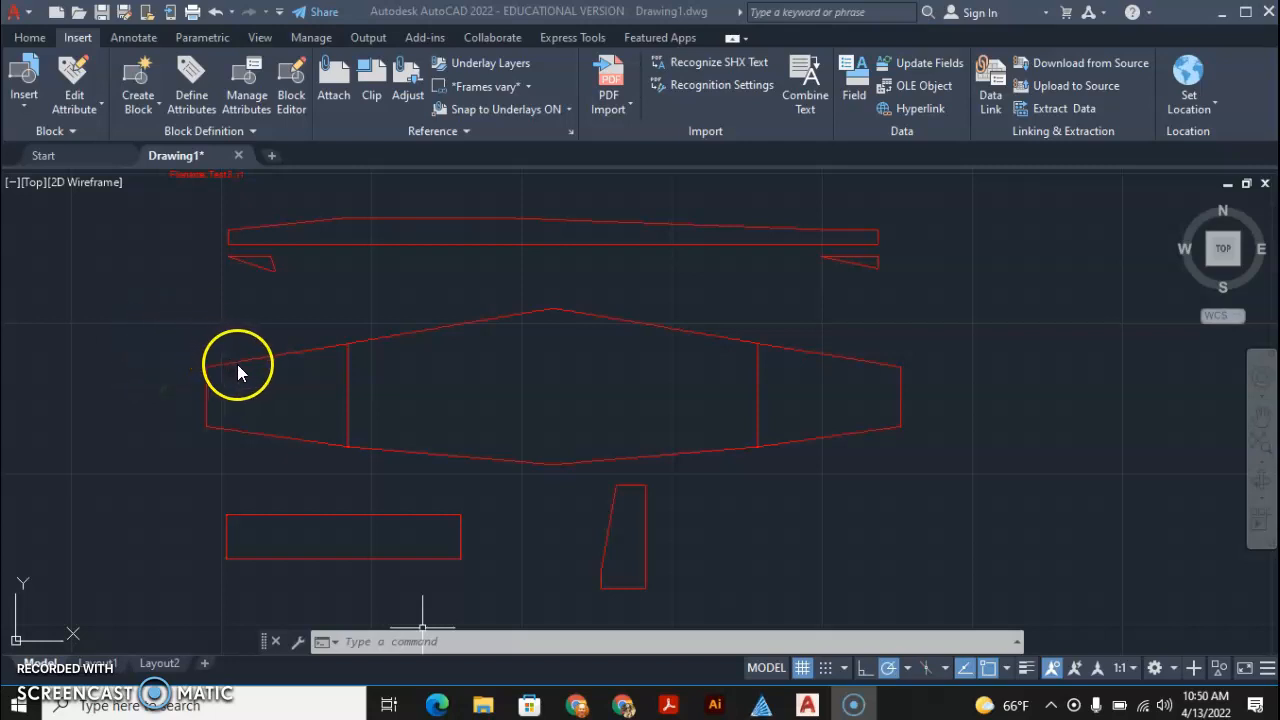
mouse_move(488, 336)
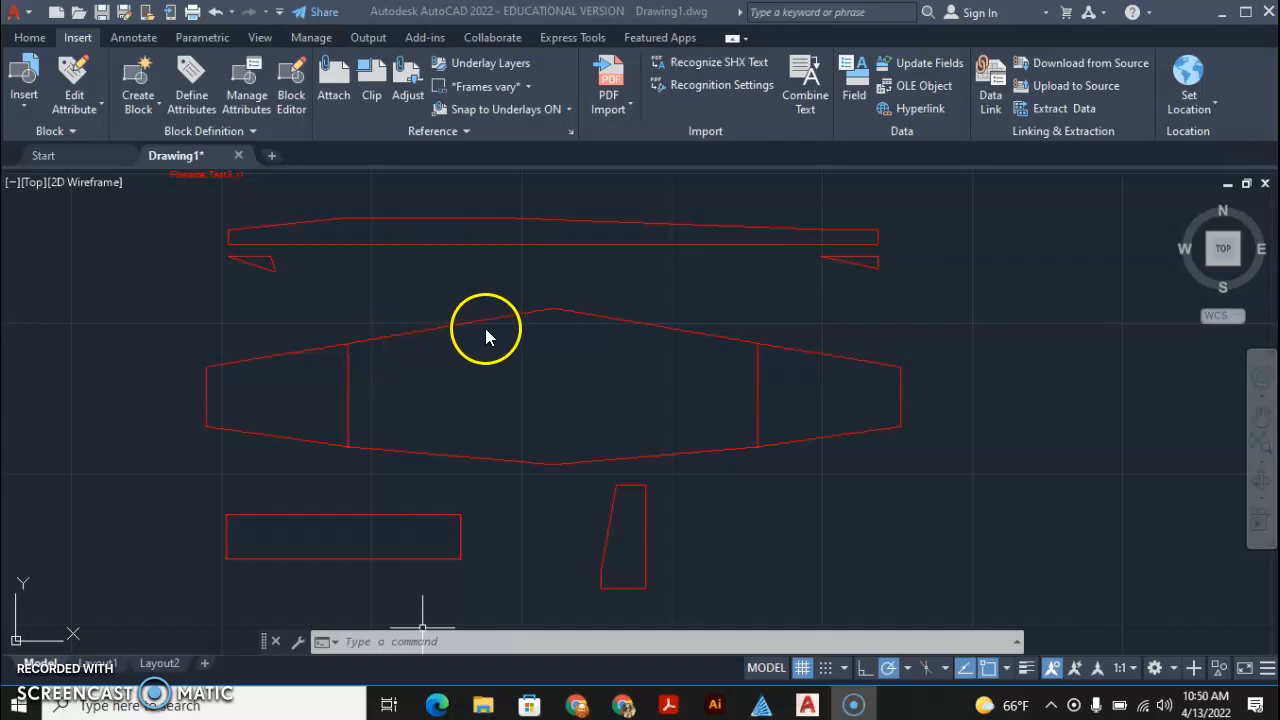
mouse_move(118, 138)
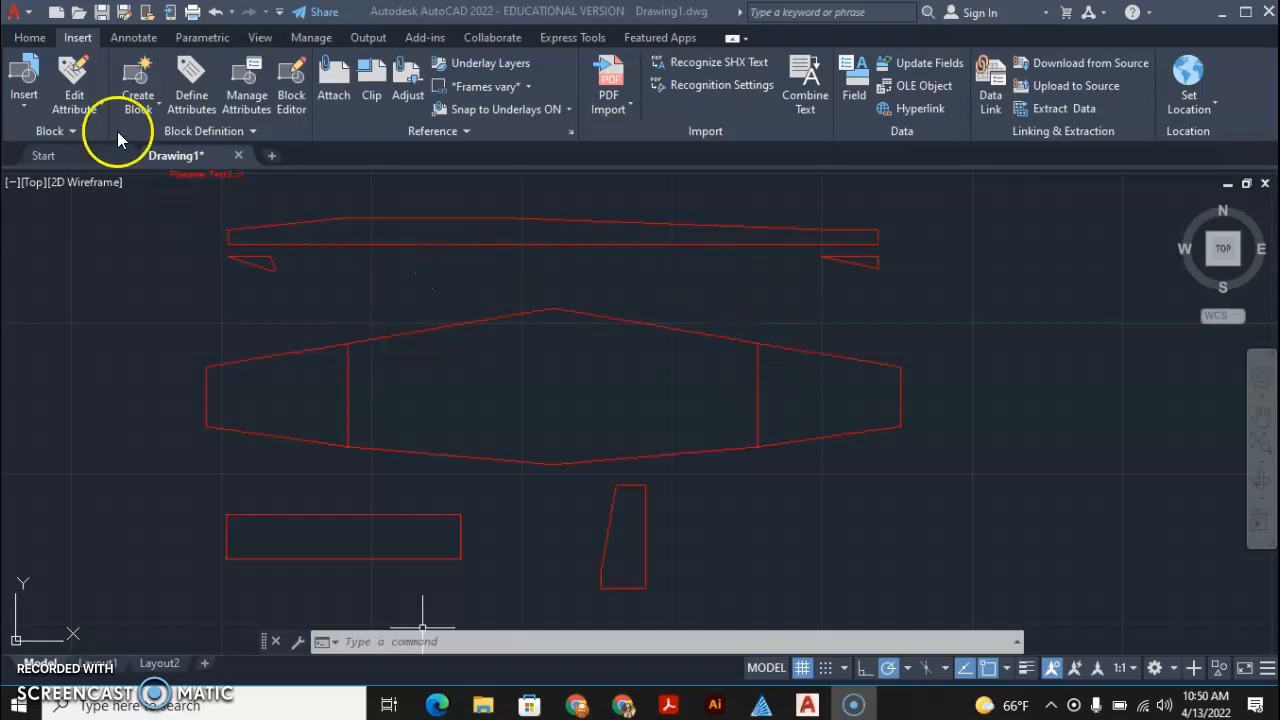
mouse_move(610, 80)
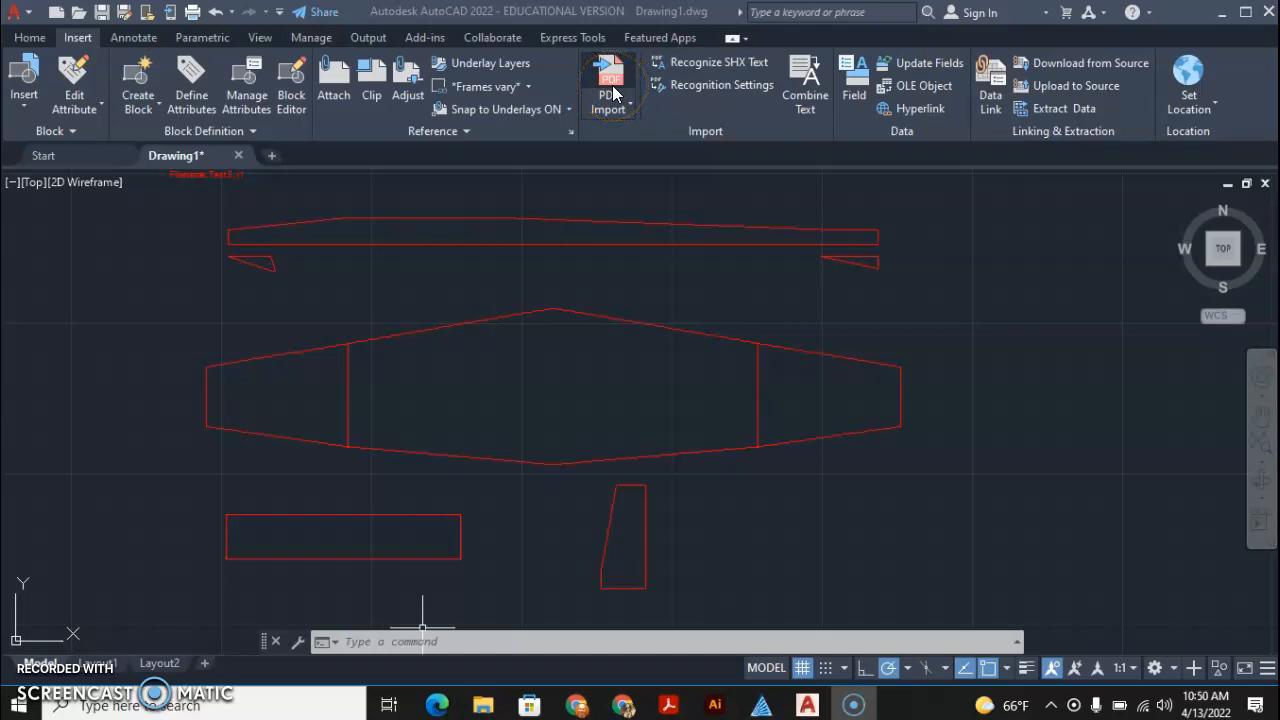
mouse_move(436, 324)
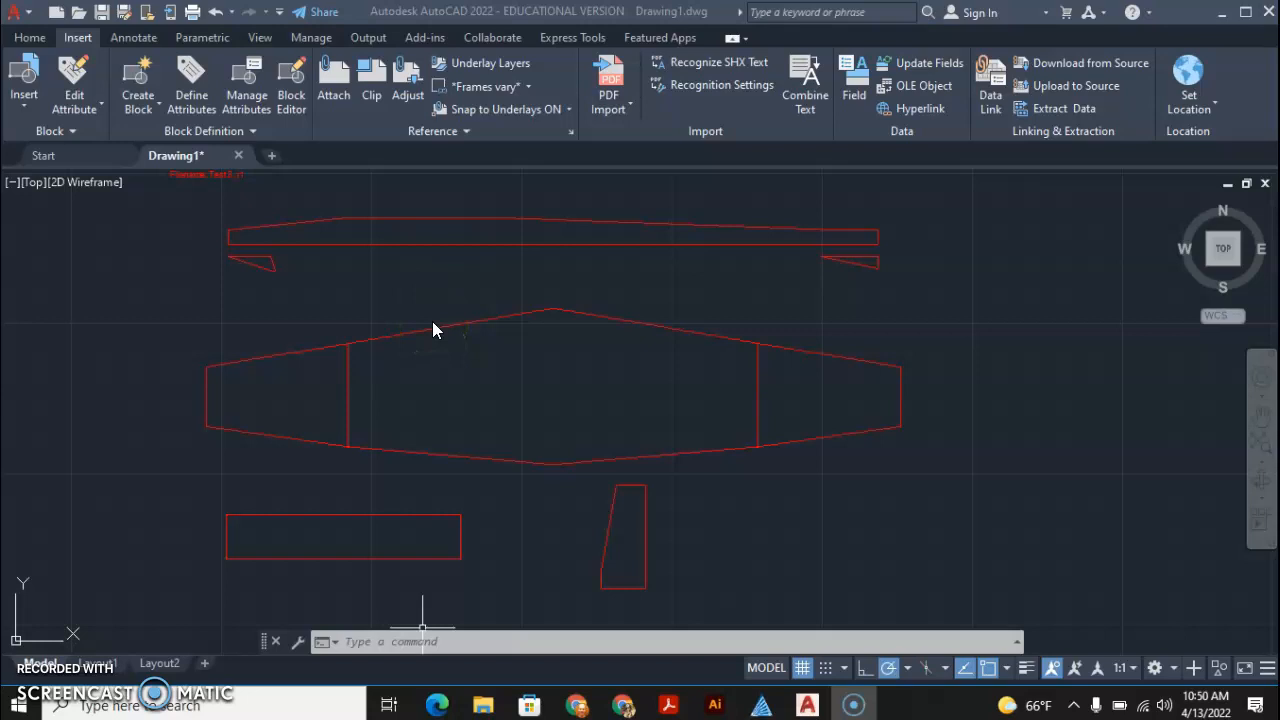
mouse_move(416, 336)
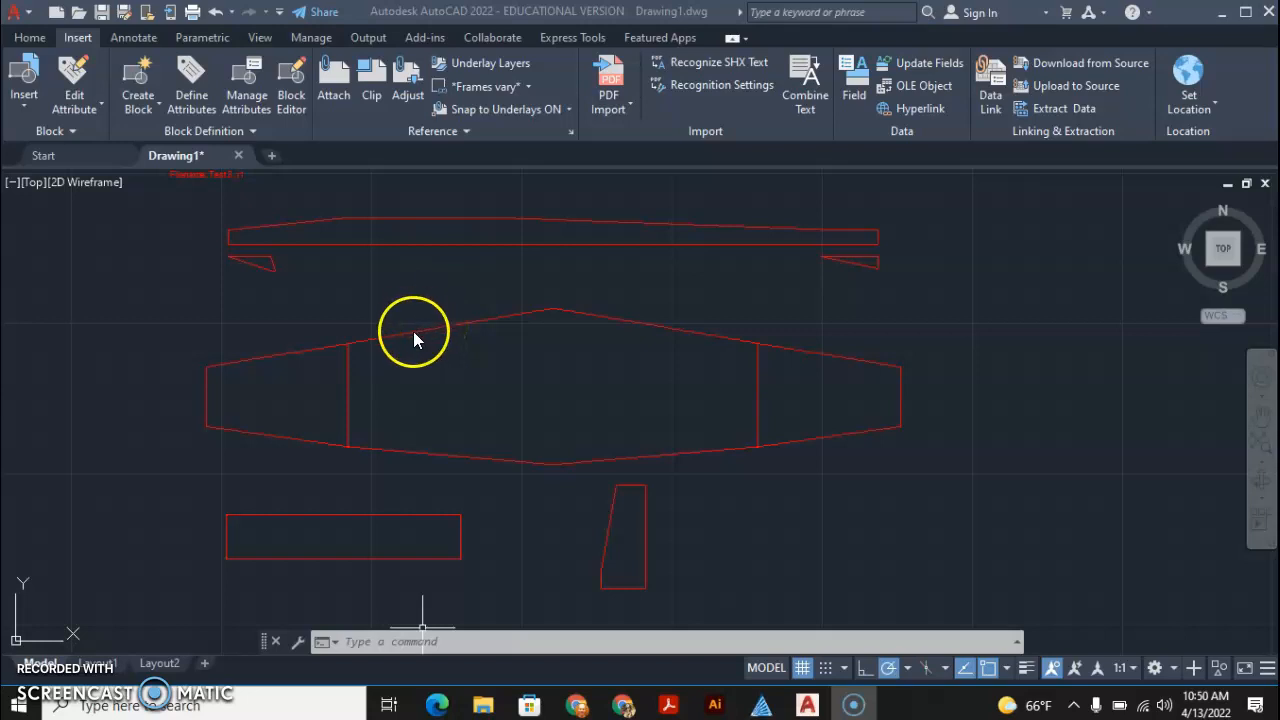
mouse_move(372, 344)
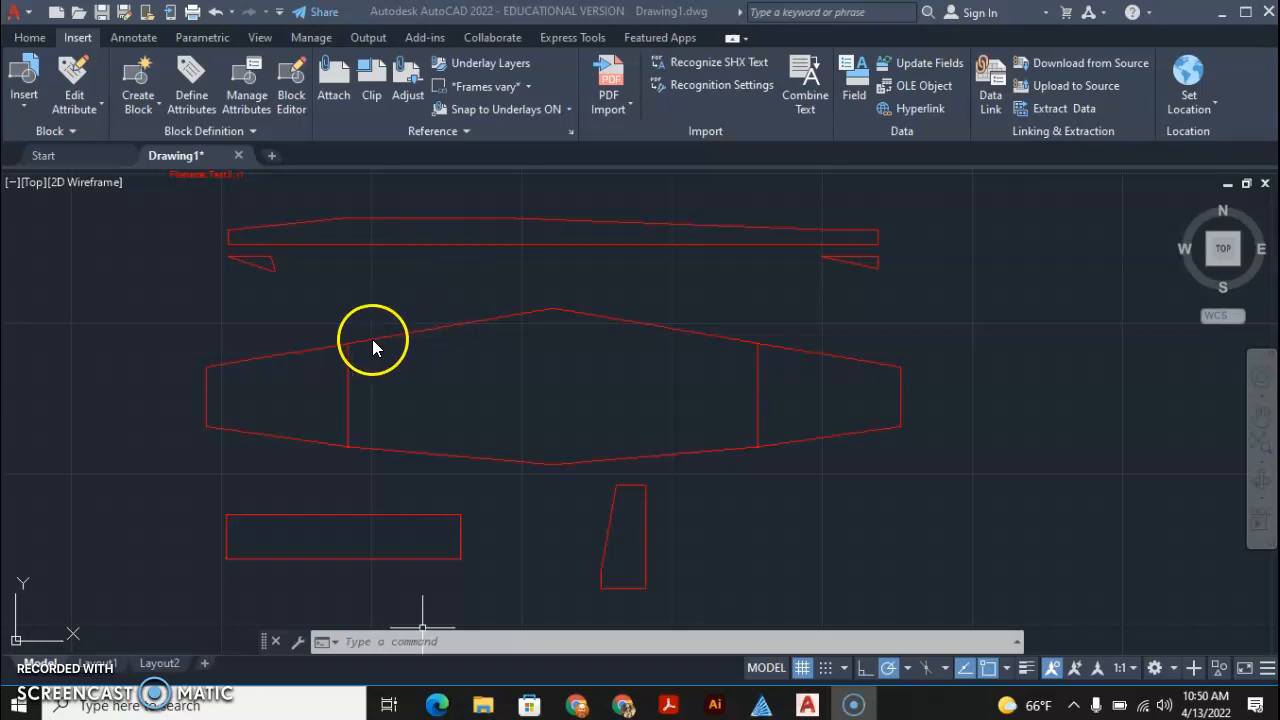
mouse_move(268, 368)
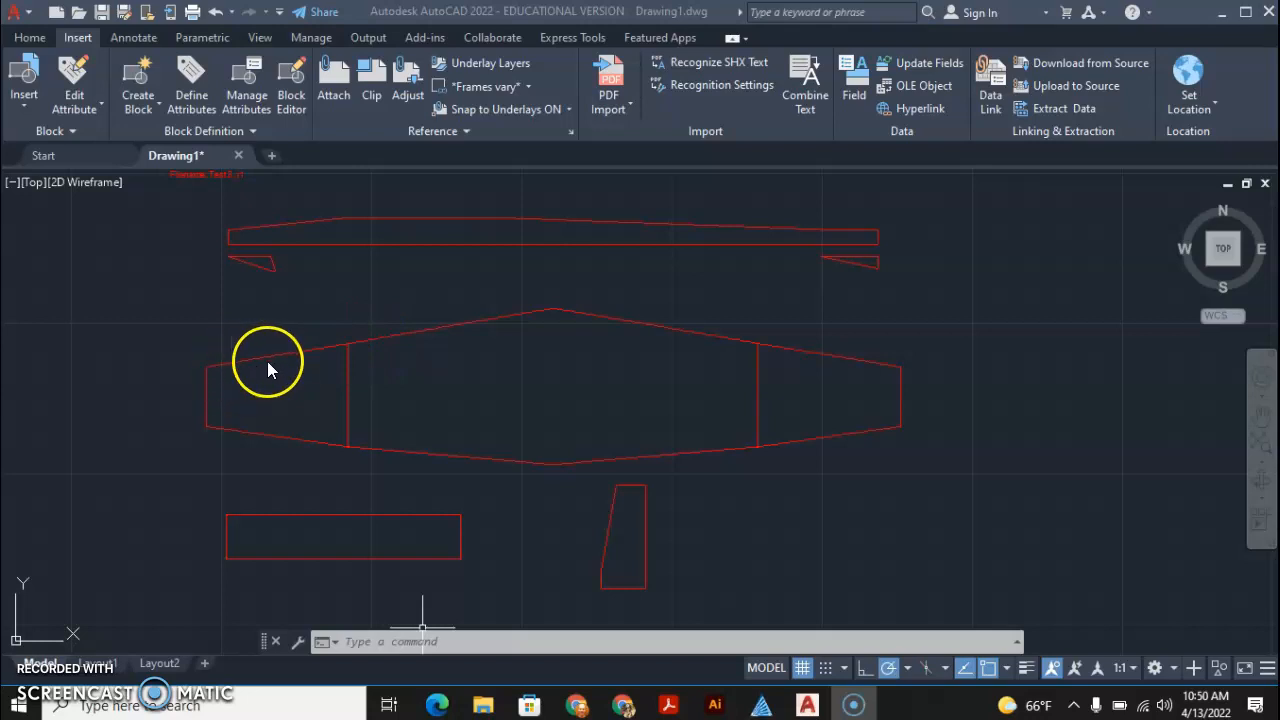
mouse_move(436, 336)
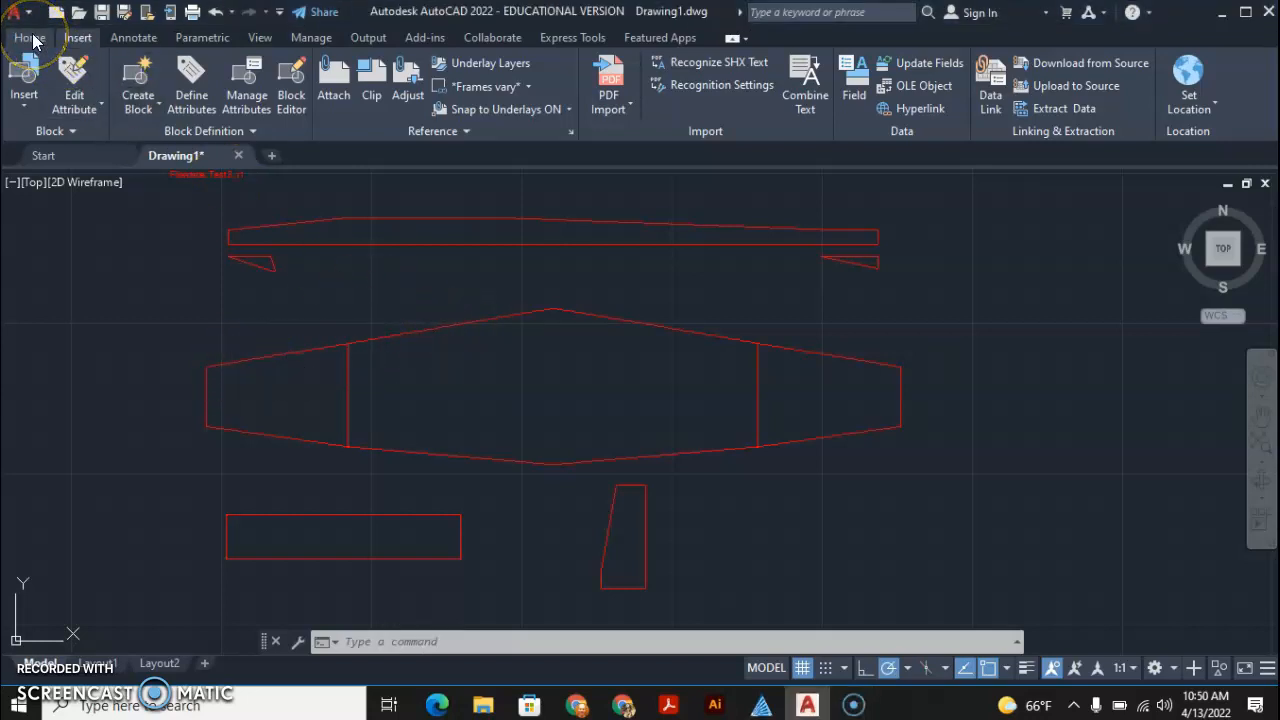
Step: Review the existing layers from the Home tab and bring up the Layer Properties Manager
click(28, 36)
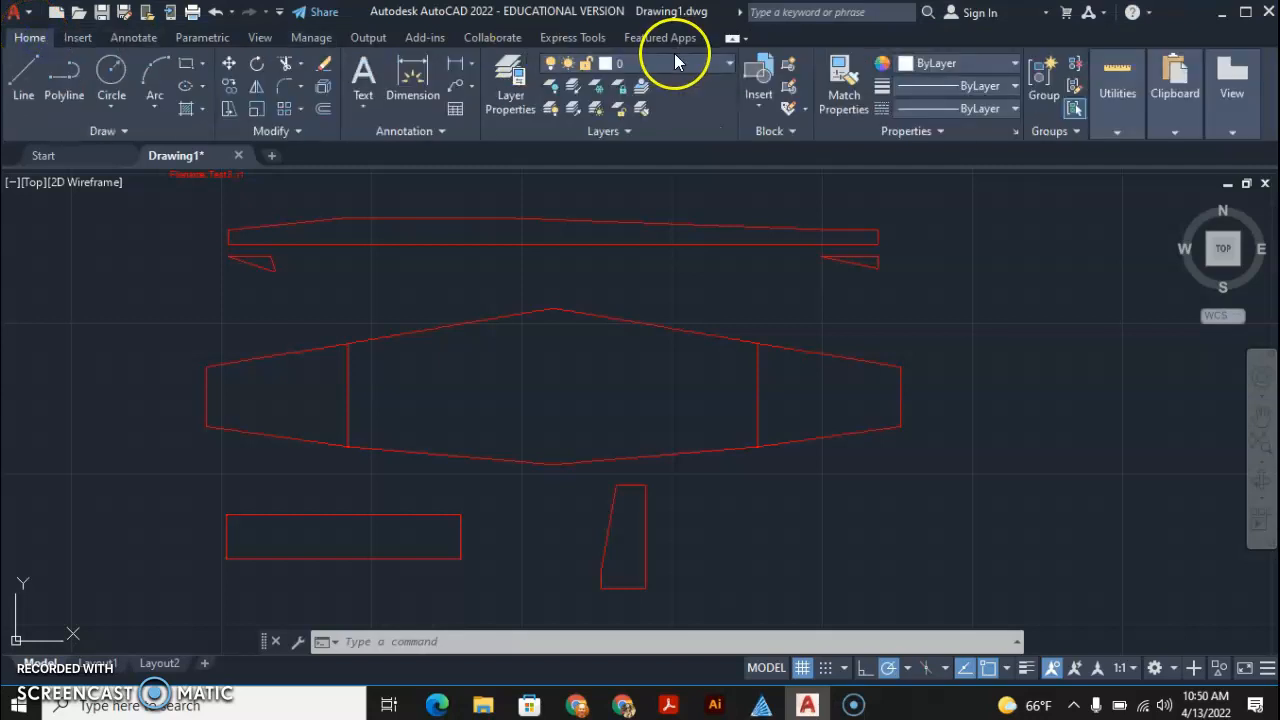
mouse_move(728, 68)
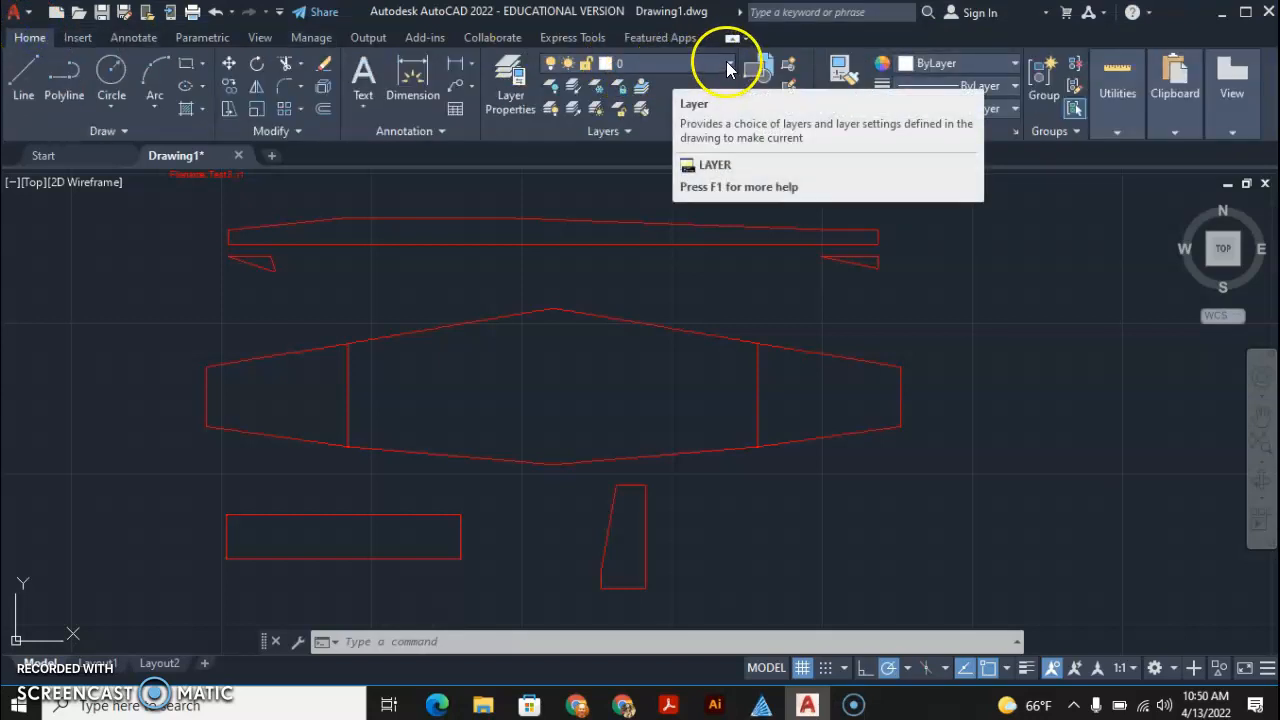
click(728, 62)
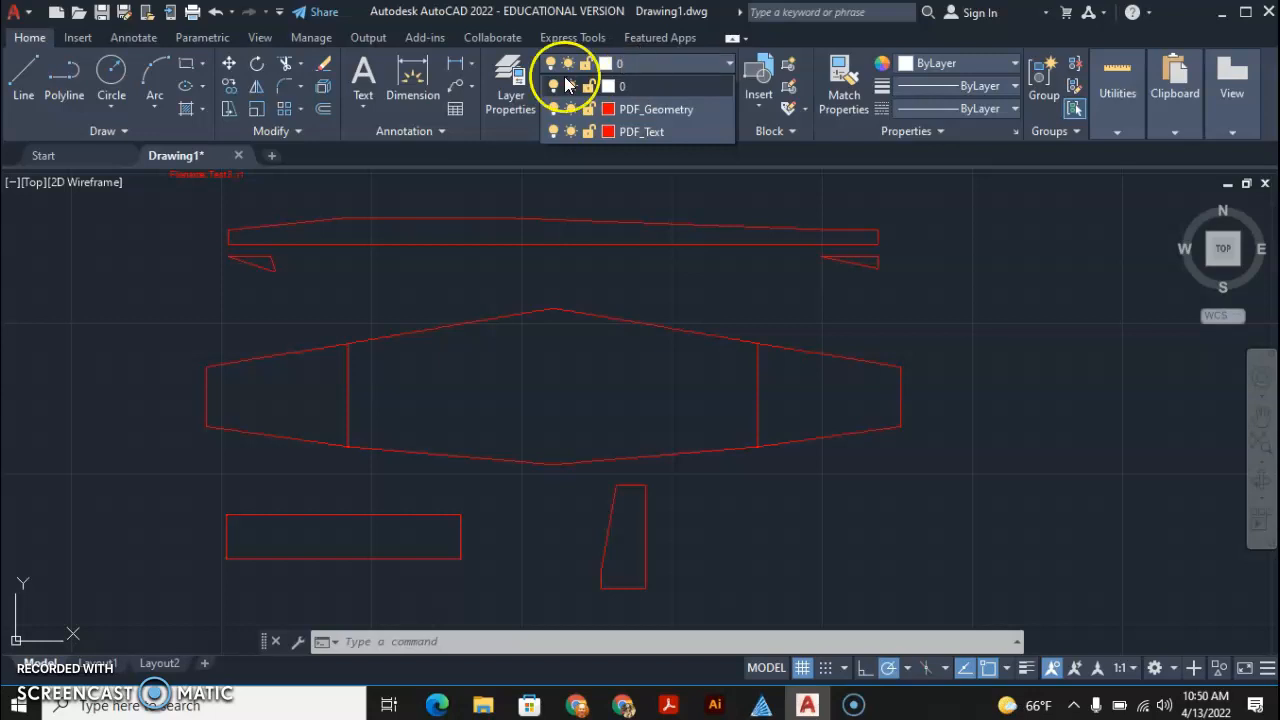
click(510, 84)
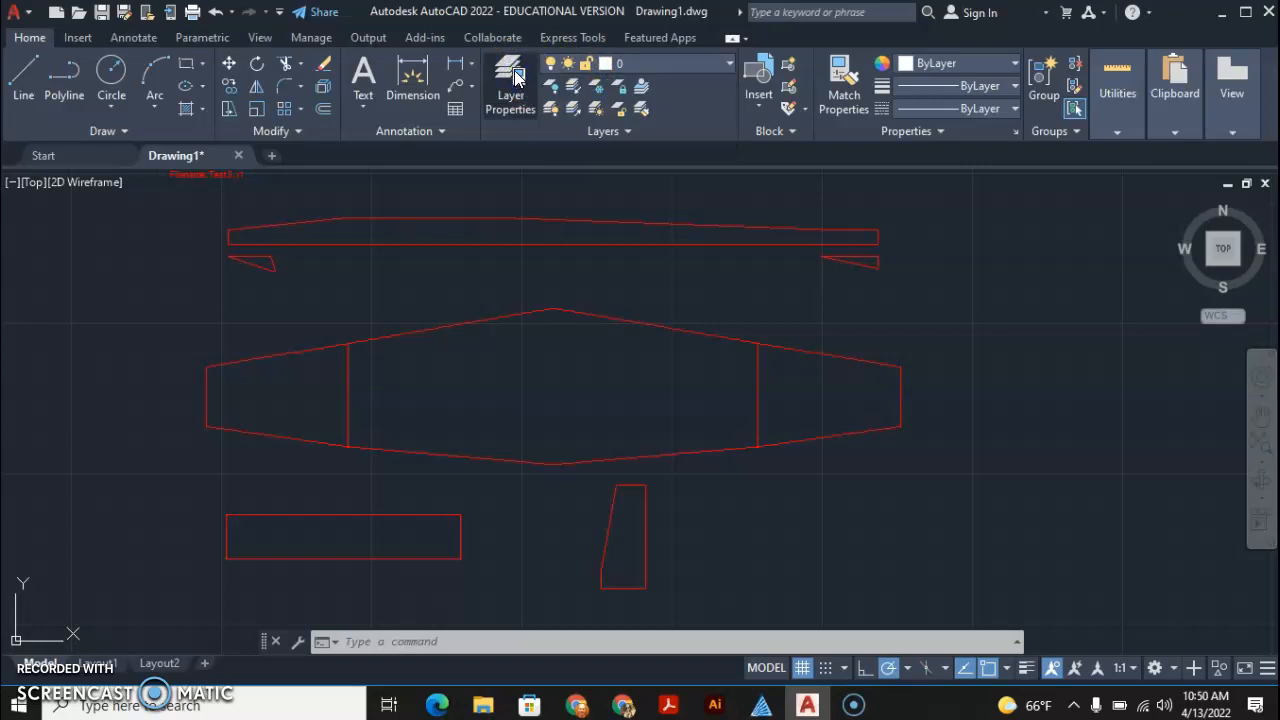
click(510, 84)
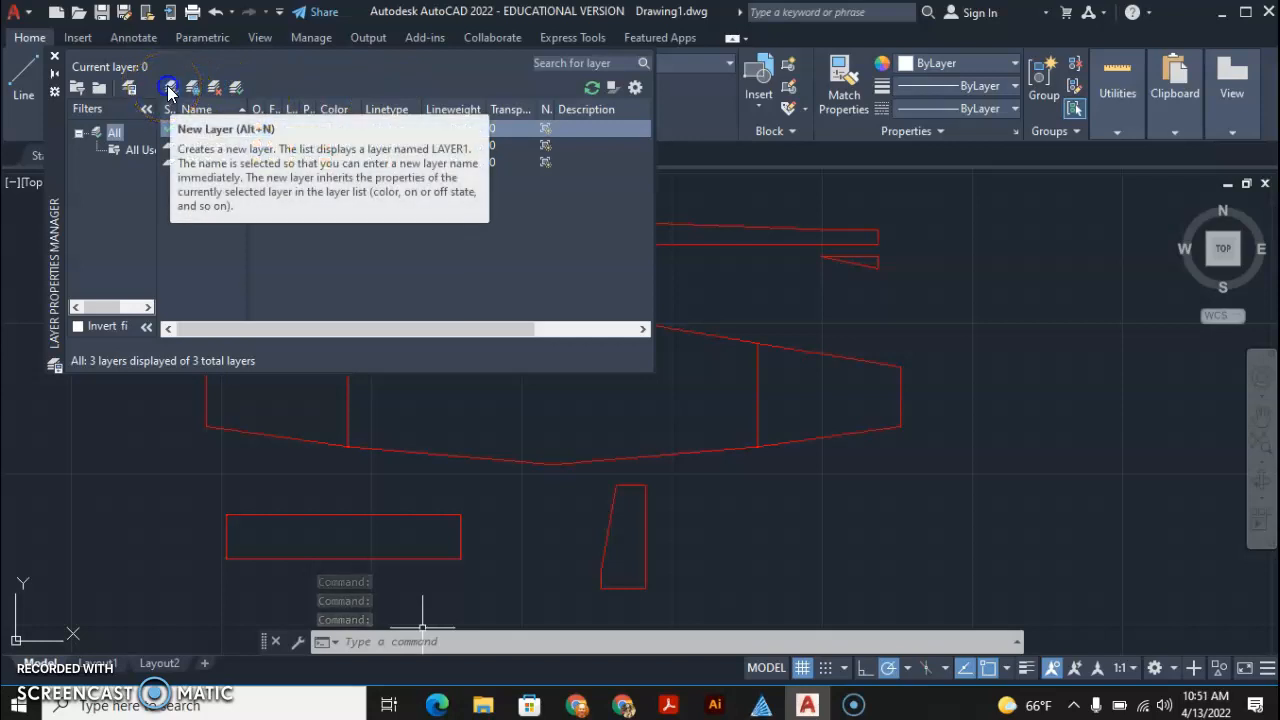
Step: Create Layer1 in the Layer Properties Manager and set its colour to green
click(168, 88)
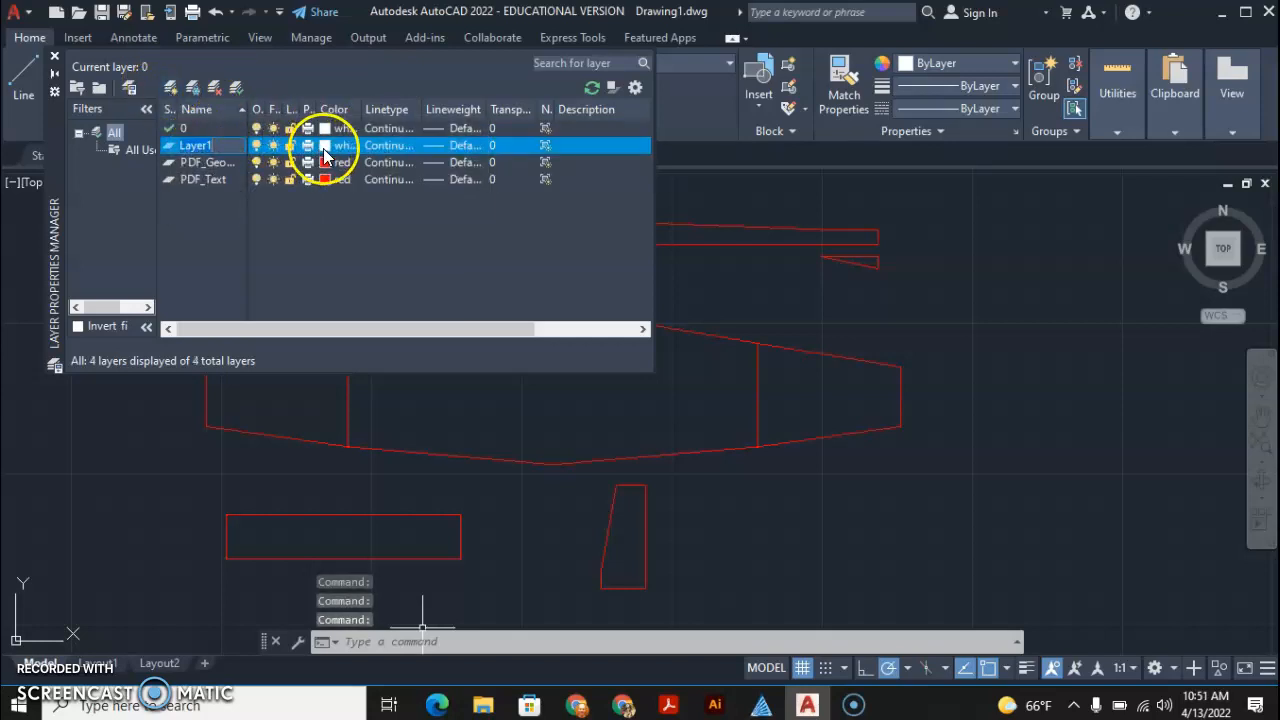
click(324, 144)
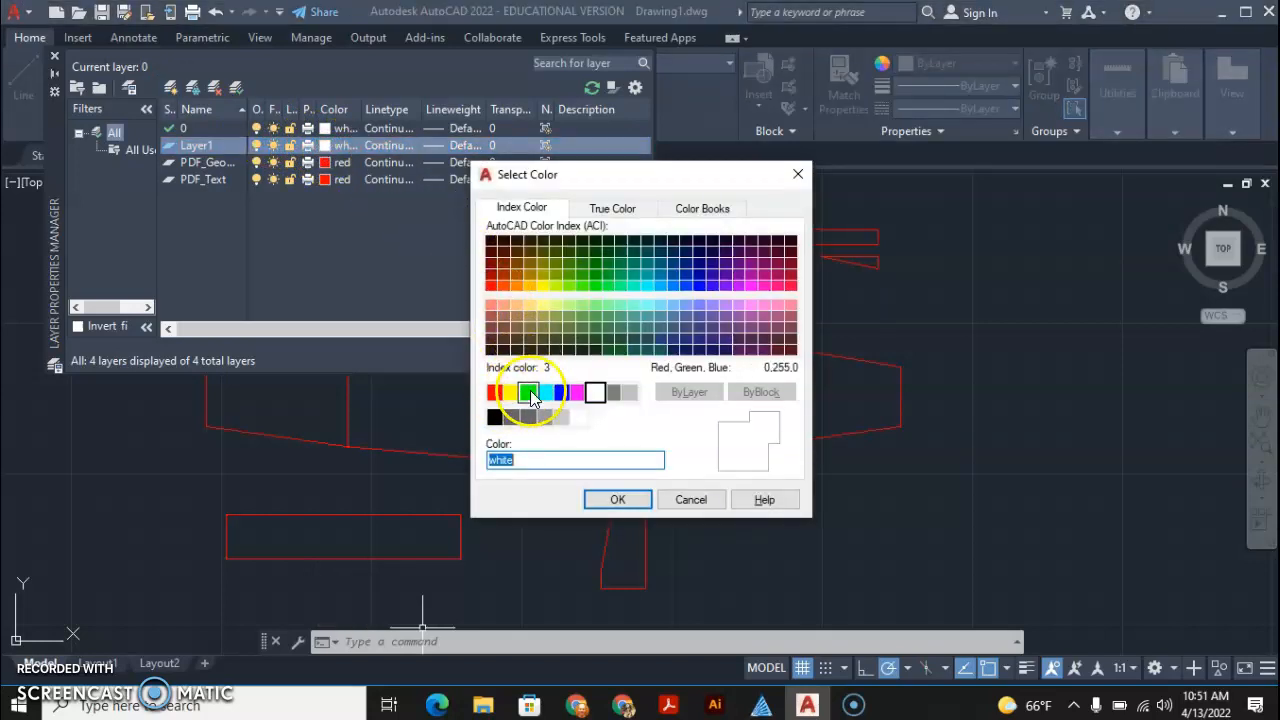
click(528, 392)
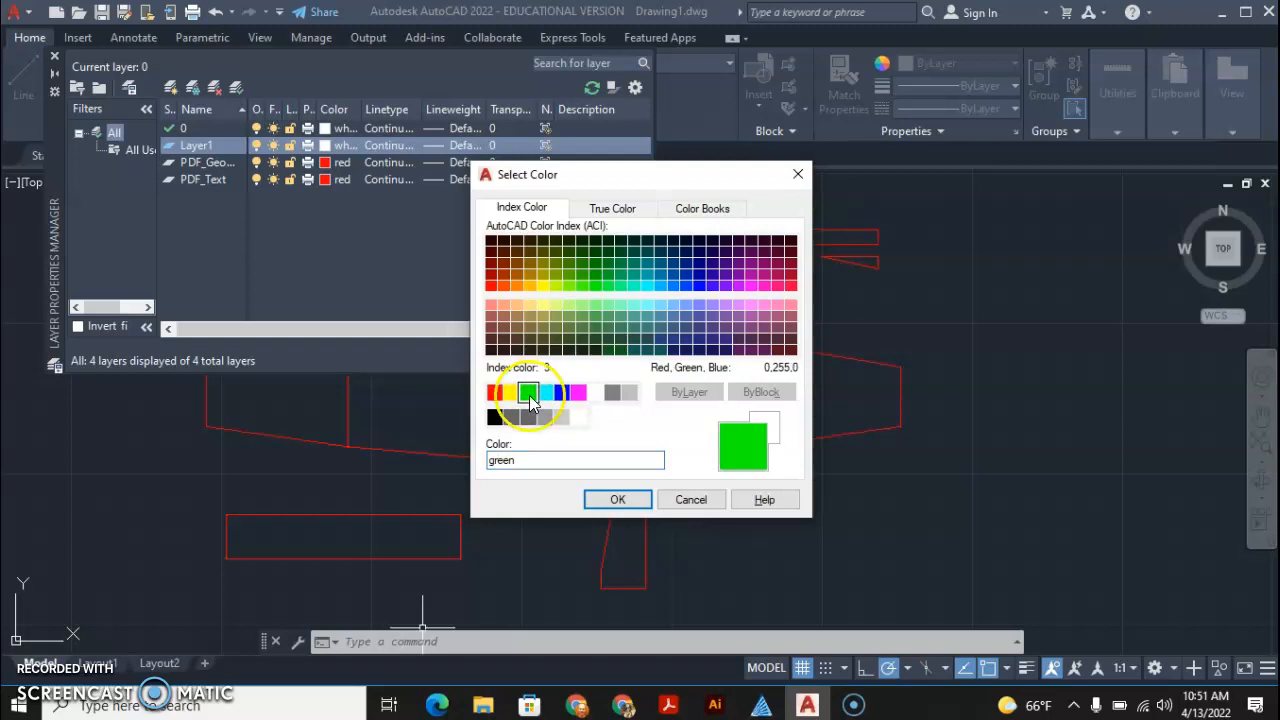
click(512, 392)
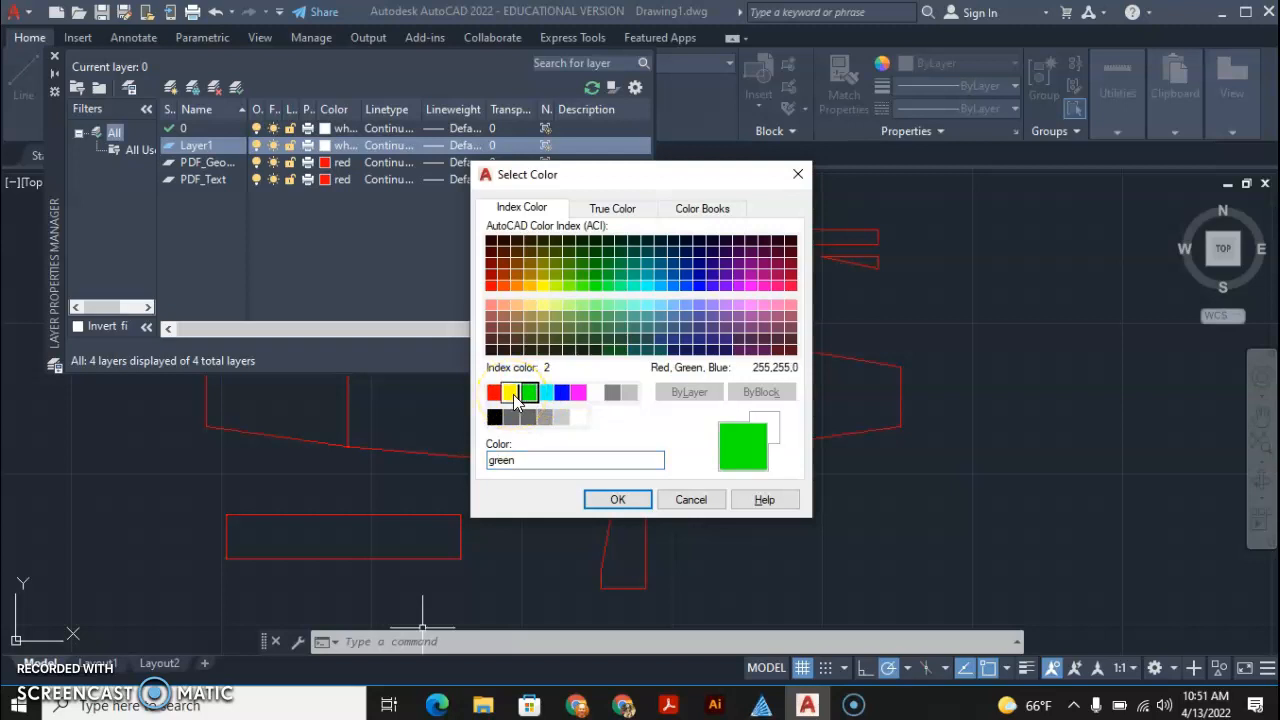
click(616, 500)
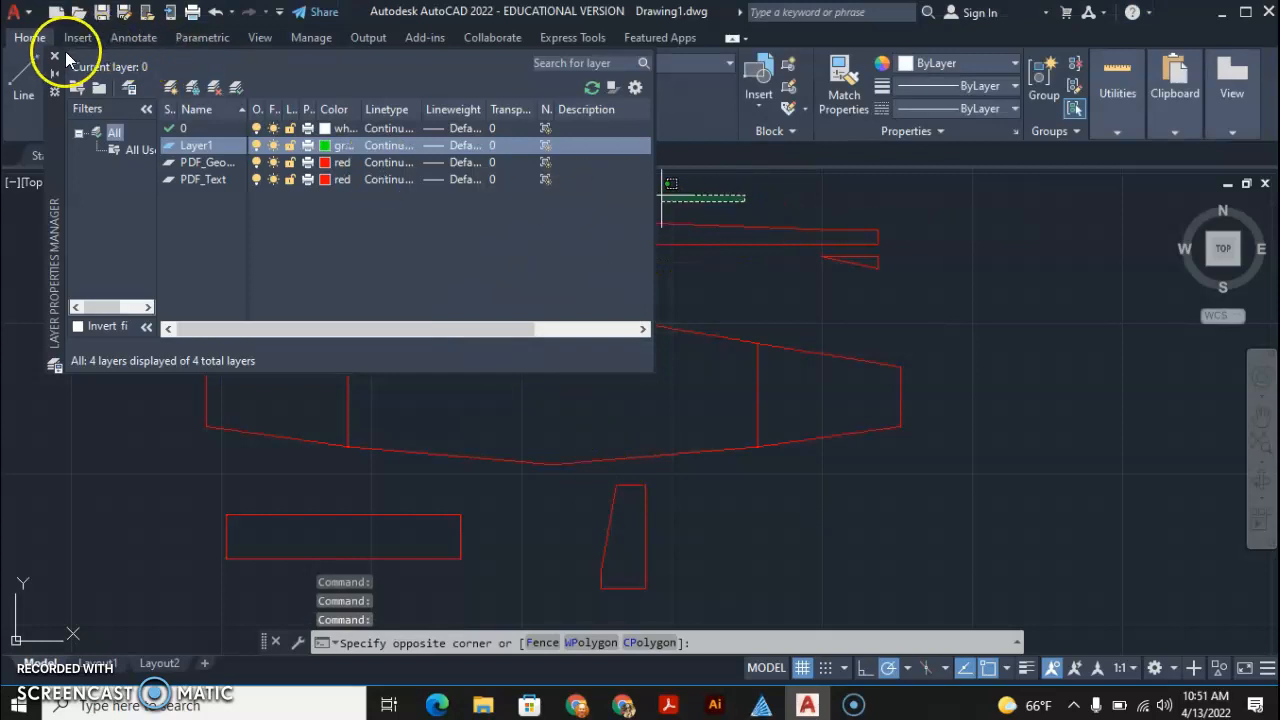
click(54, 56)
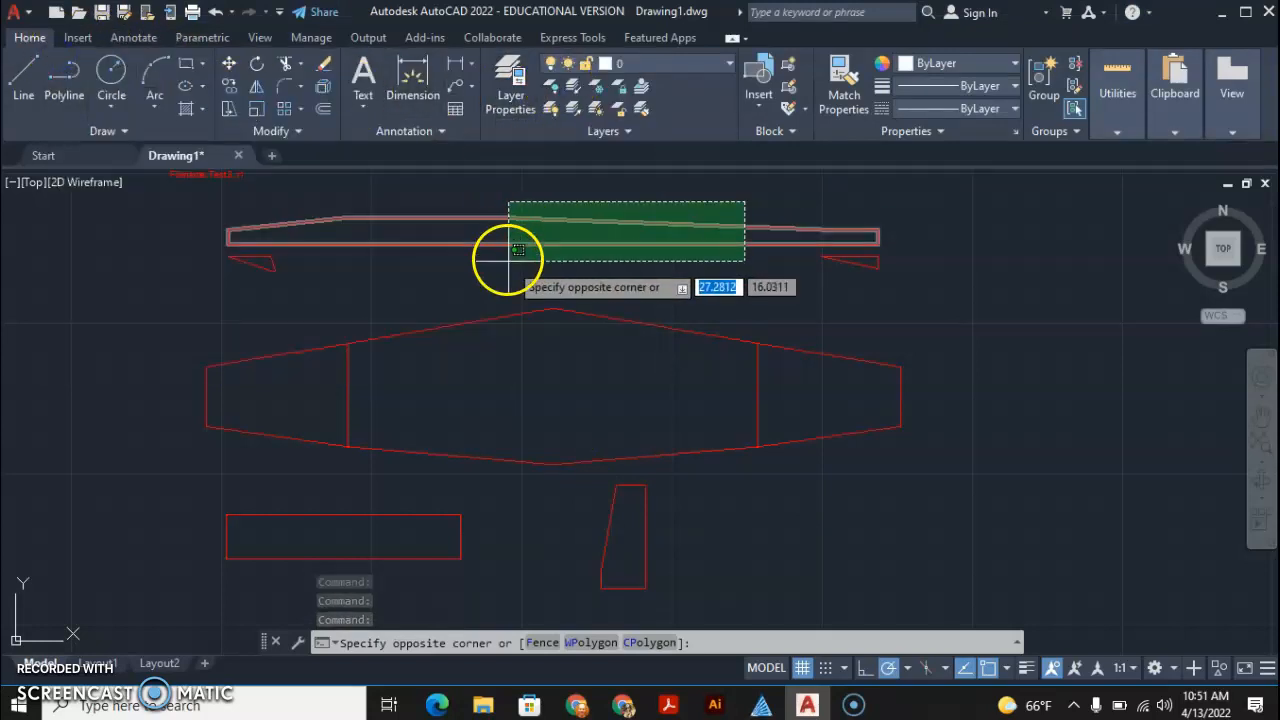
key(Escape)
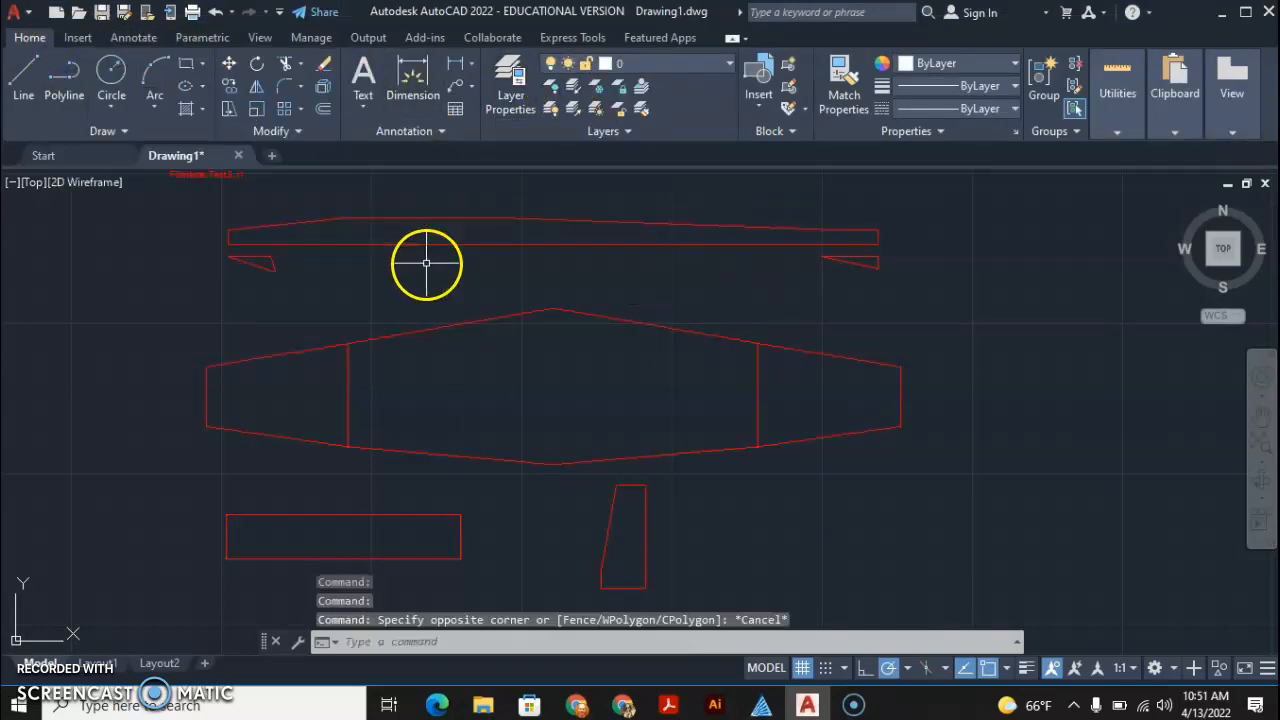
mouse_move(262, 340)
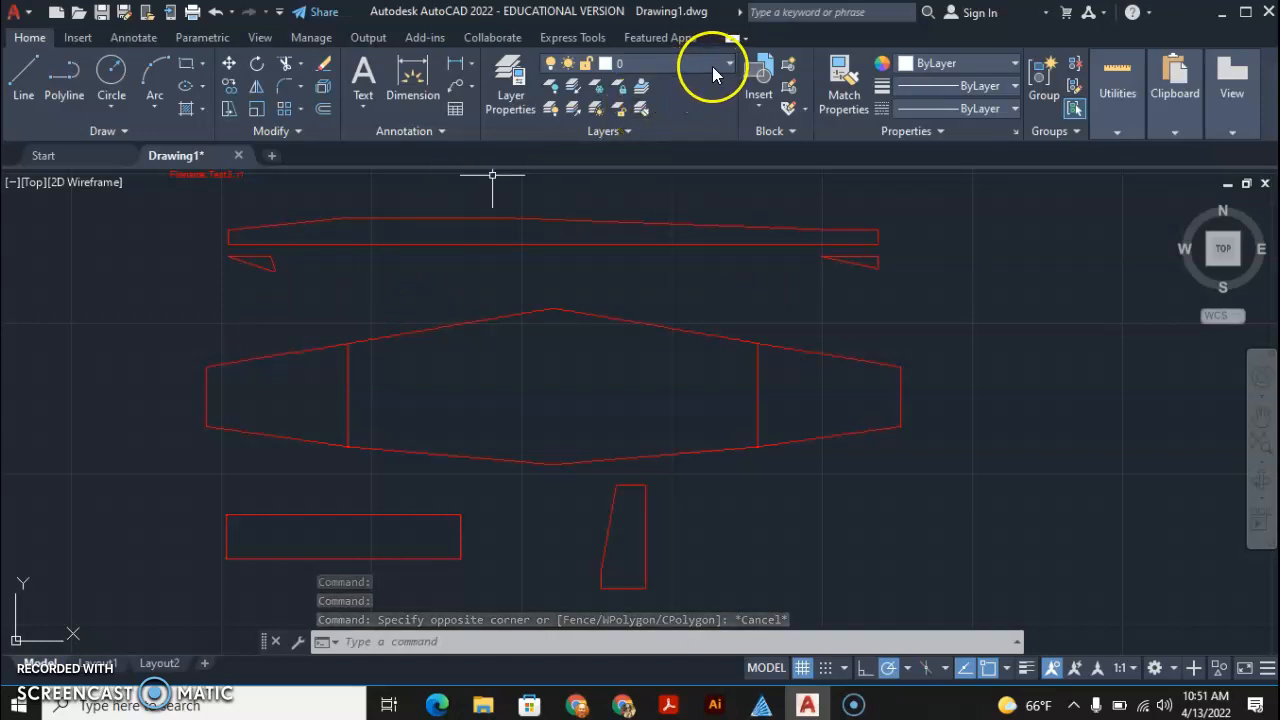
click(728, 62)
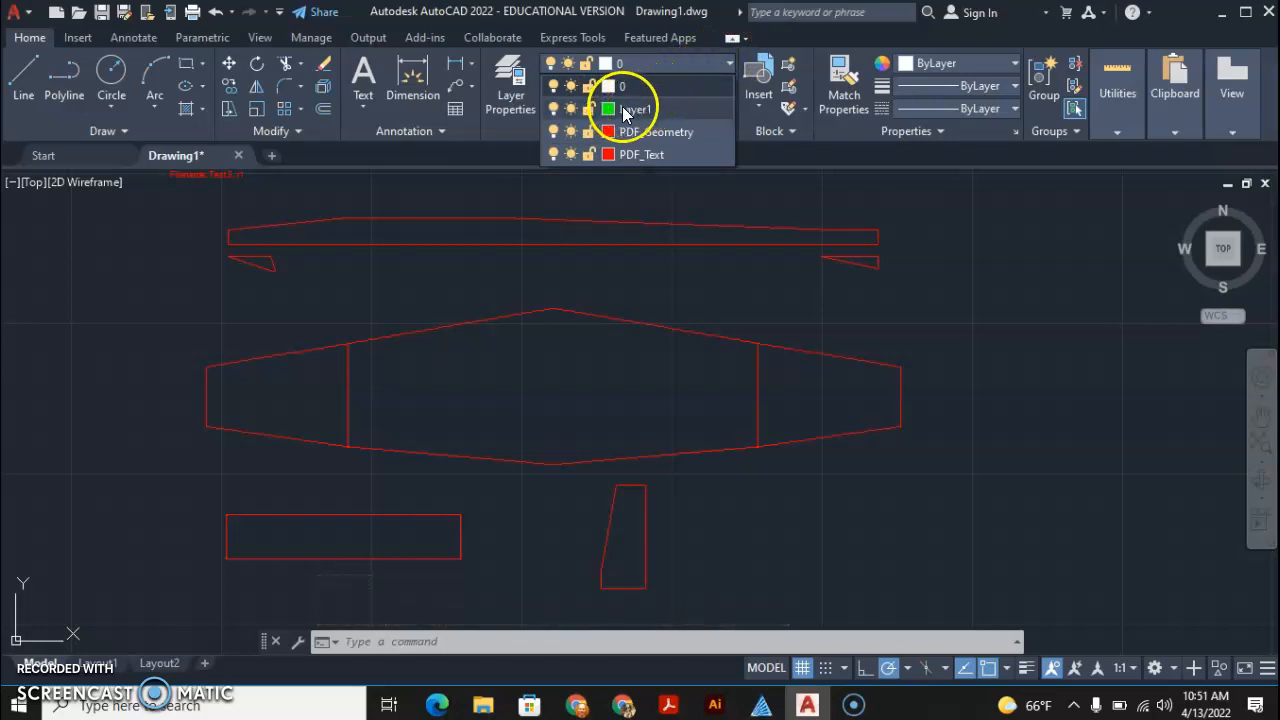
click(636, 108)
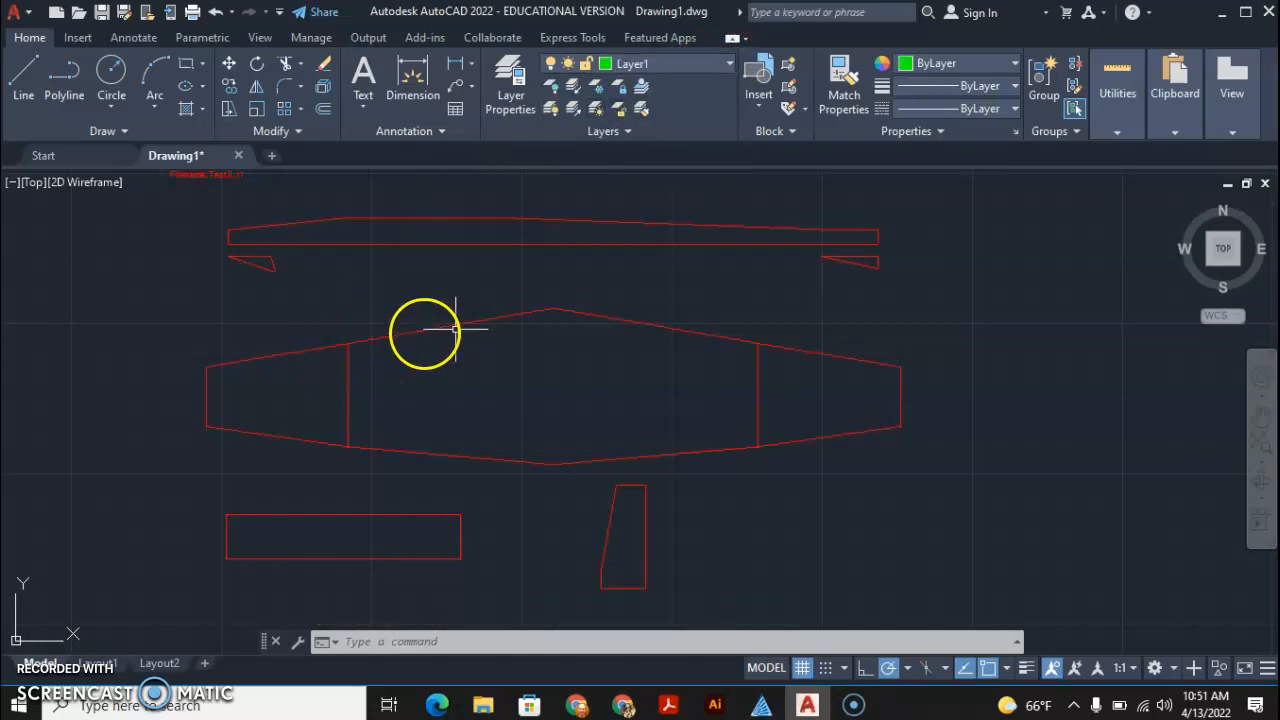
mouse_move(212, 344)
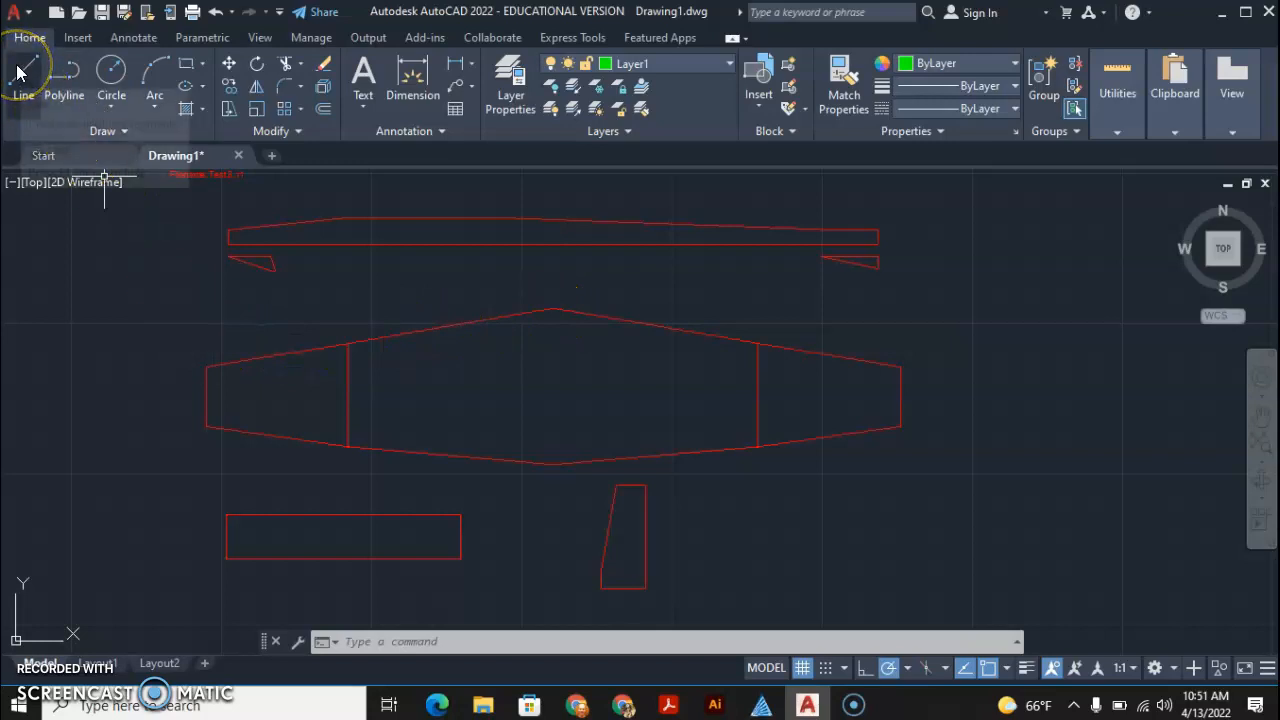
Step: Draw green lines along the wing's left tip section from its left corner
click(22, 76)
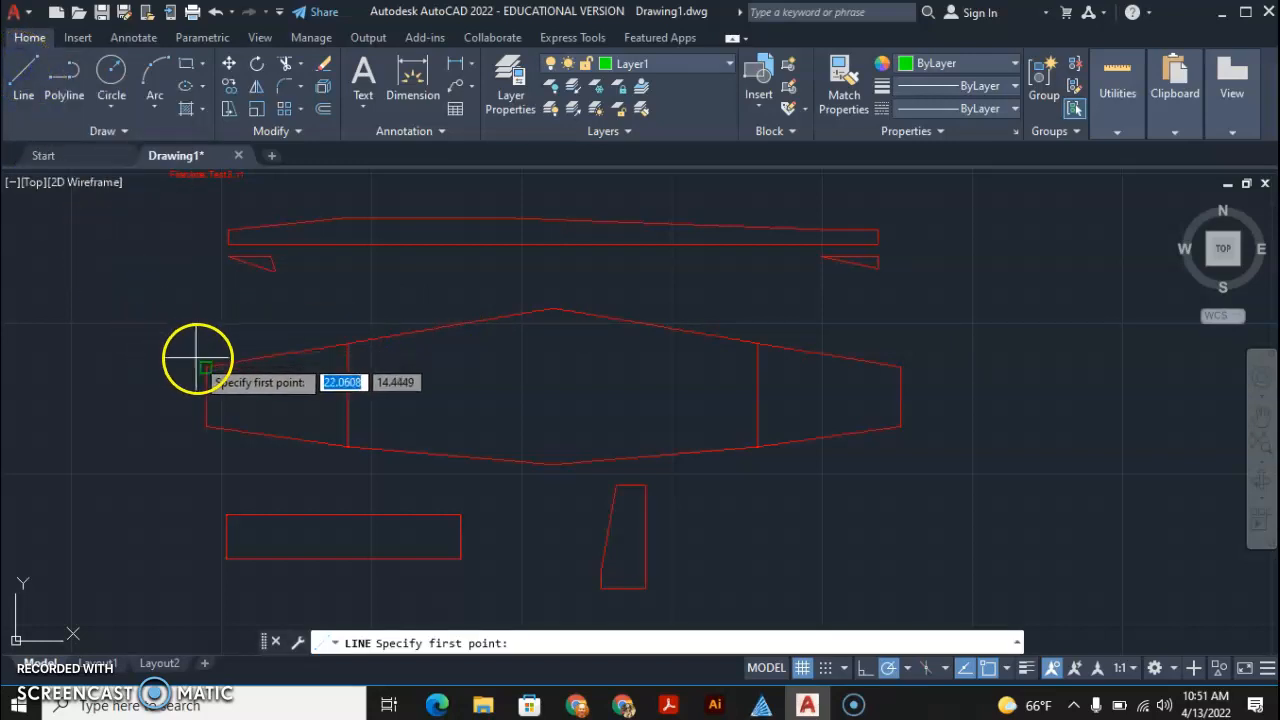
click(204, 364)
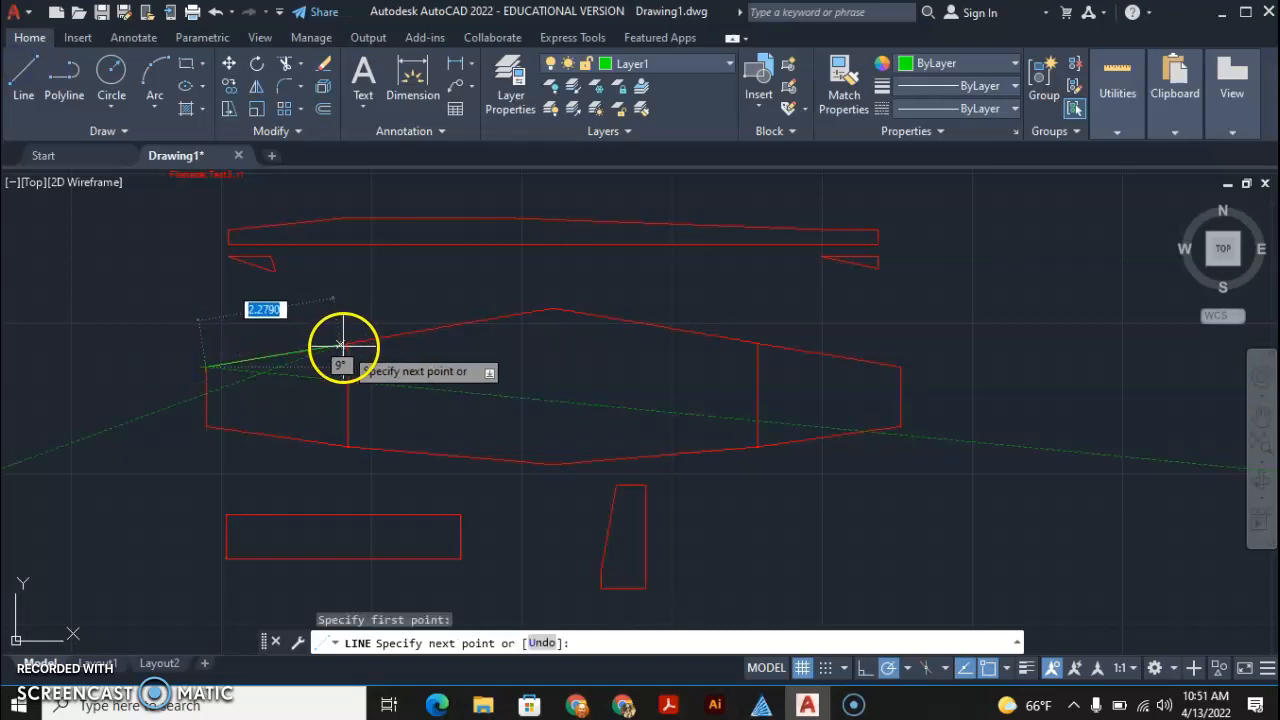
mouse_move(352, 348)
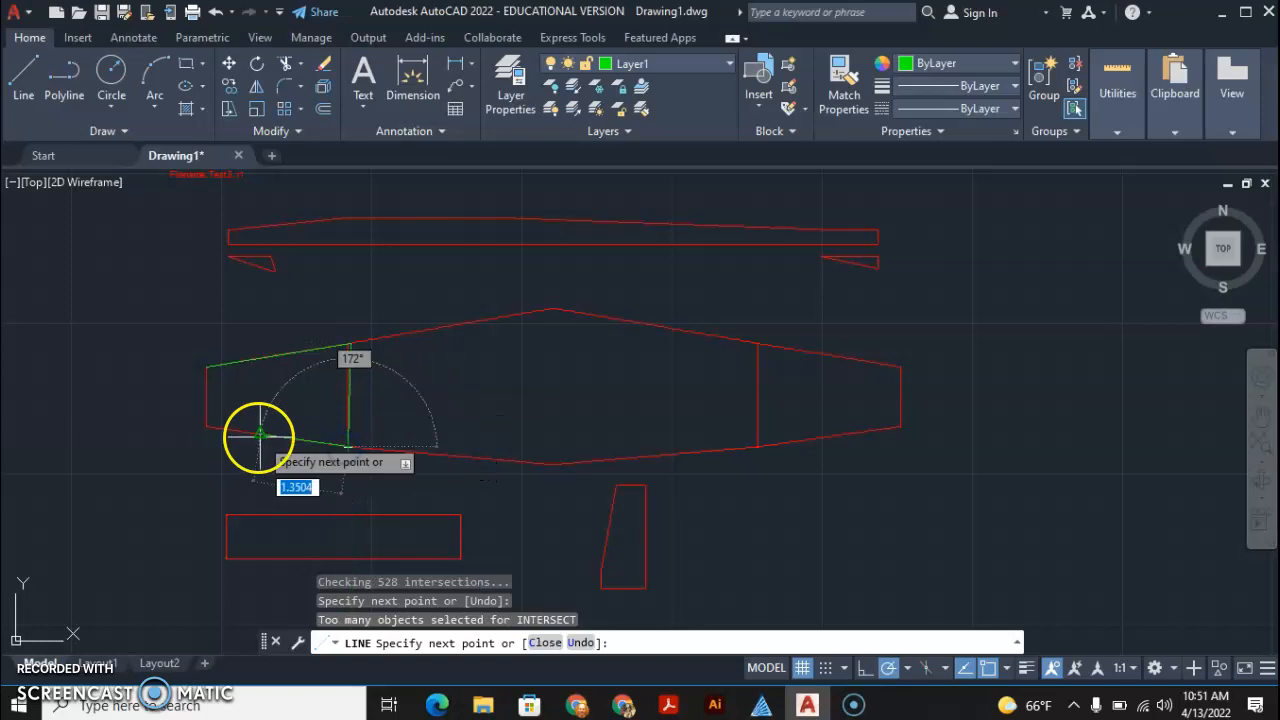
mouse_move(204, 428)
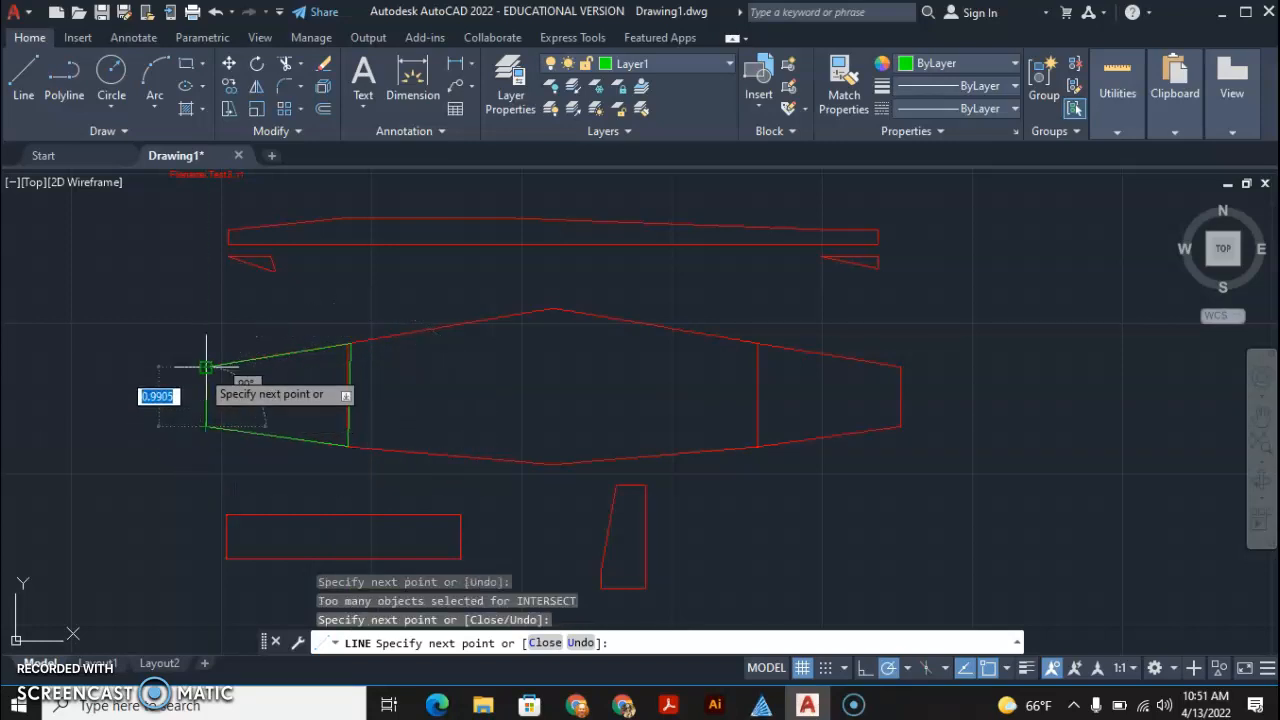
key(Escape)
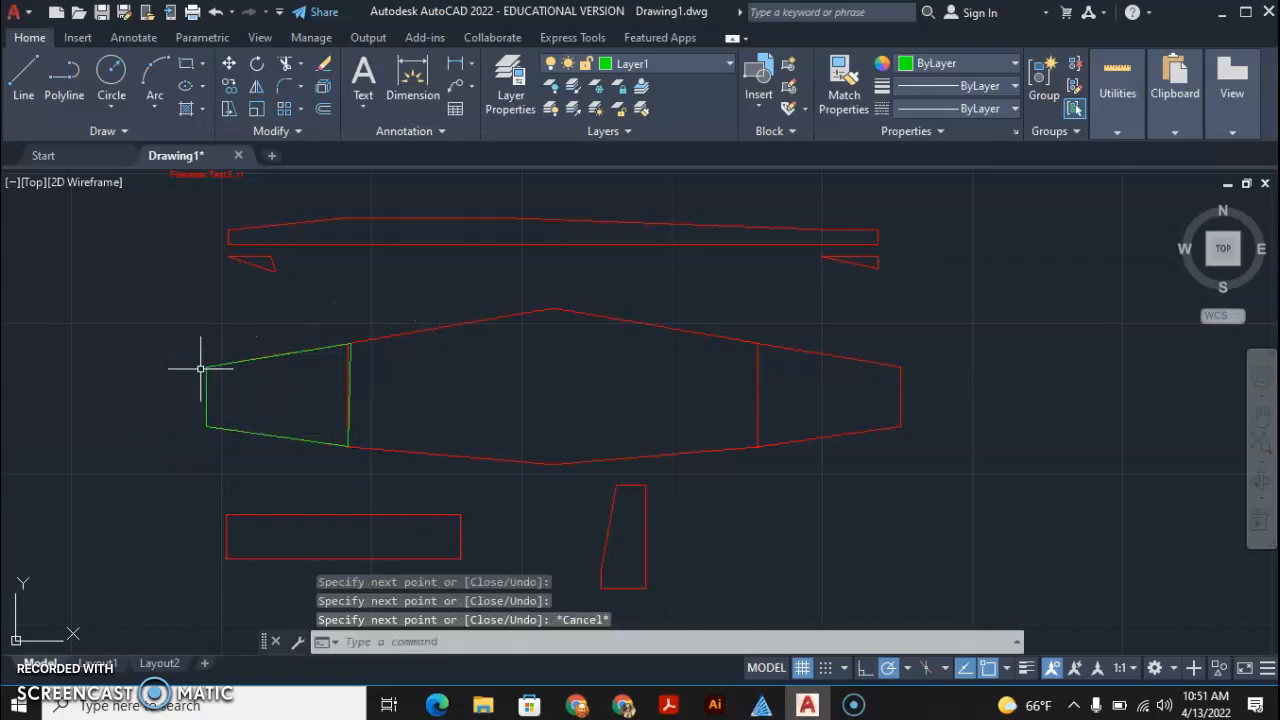
mouse_move(336, 352)
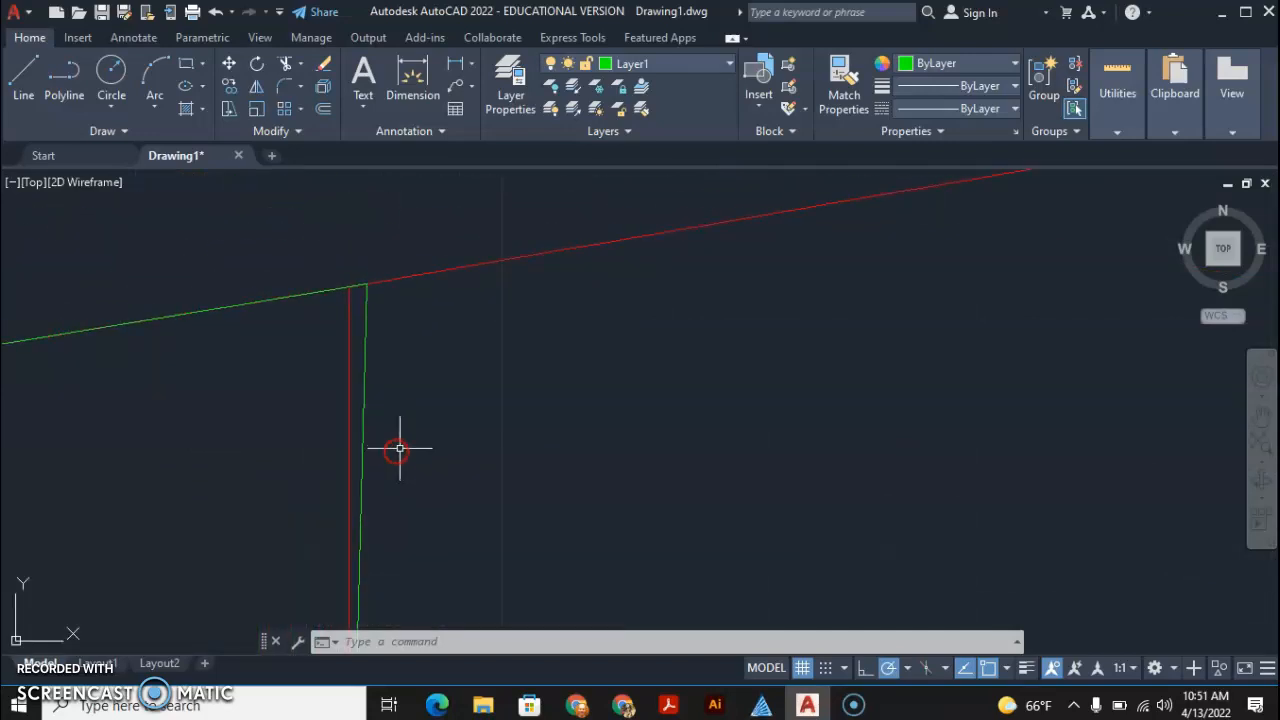
mouse_move(378, 328)
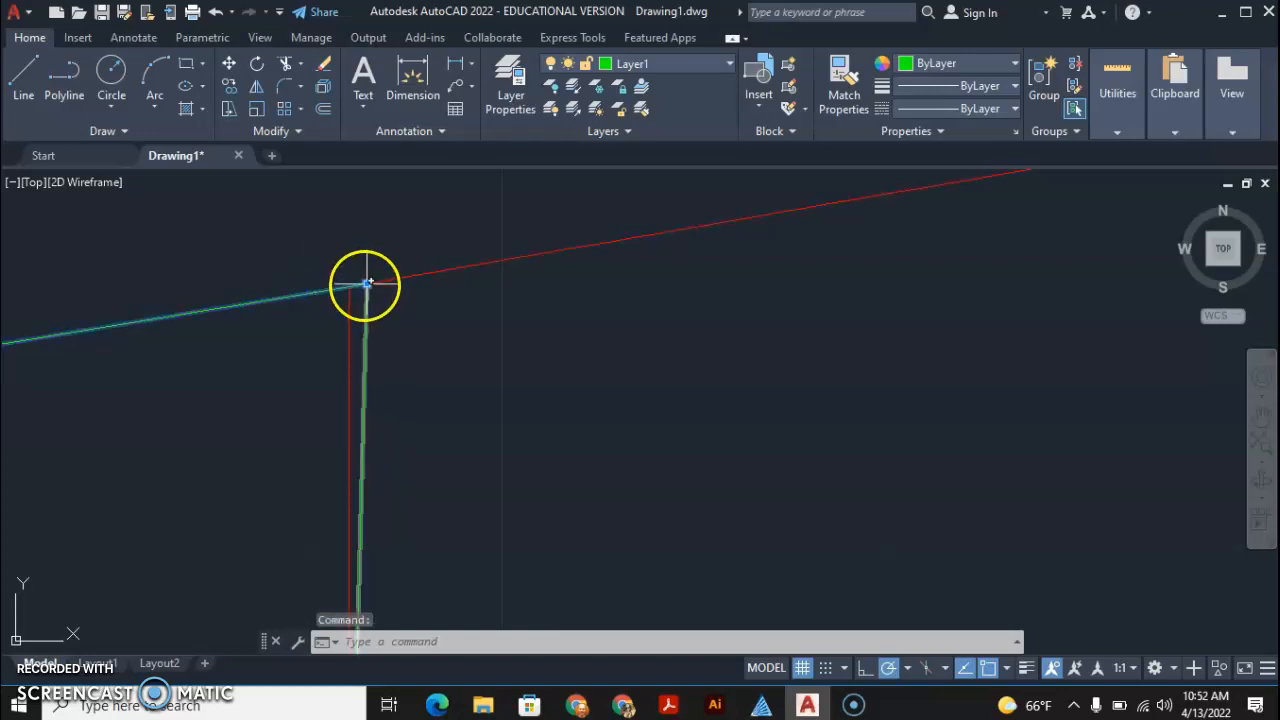
Step: Stretch the green line's endpoint so it snaps to the section's top inner corner
click(368, 284)
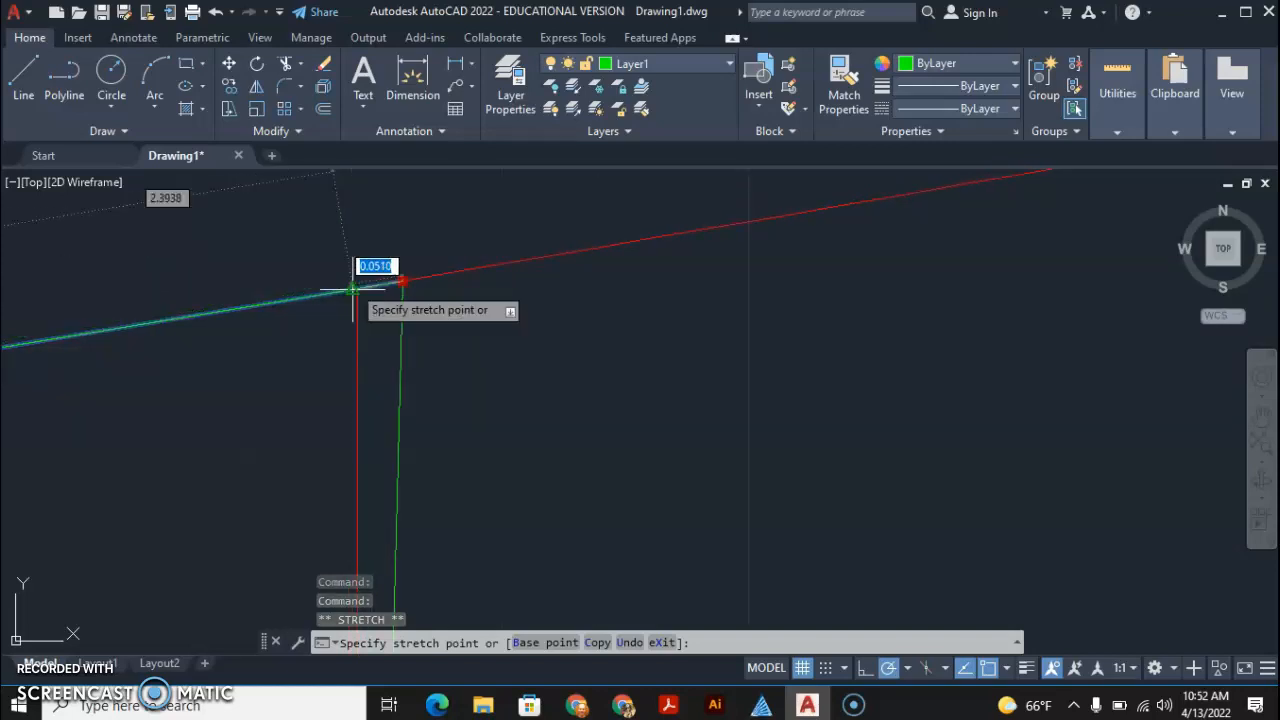
right_click(356, 292)
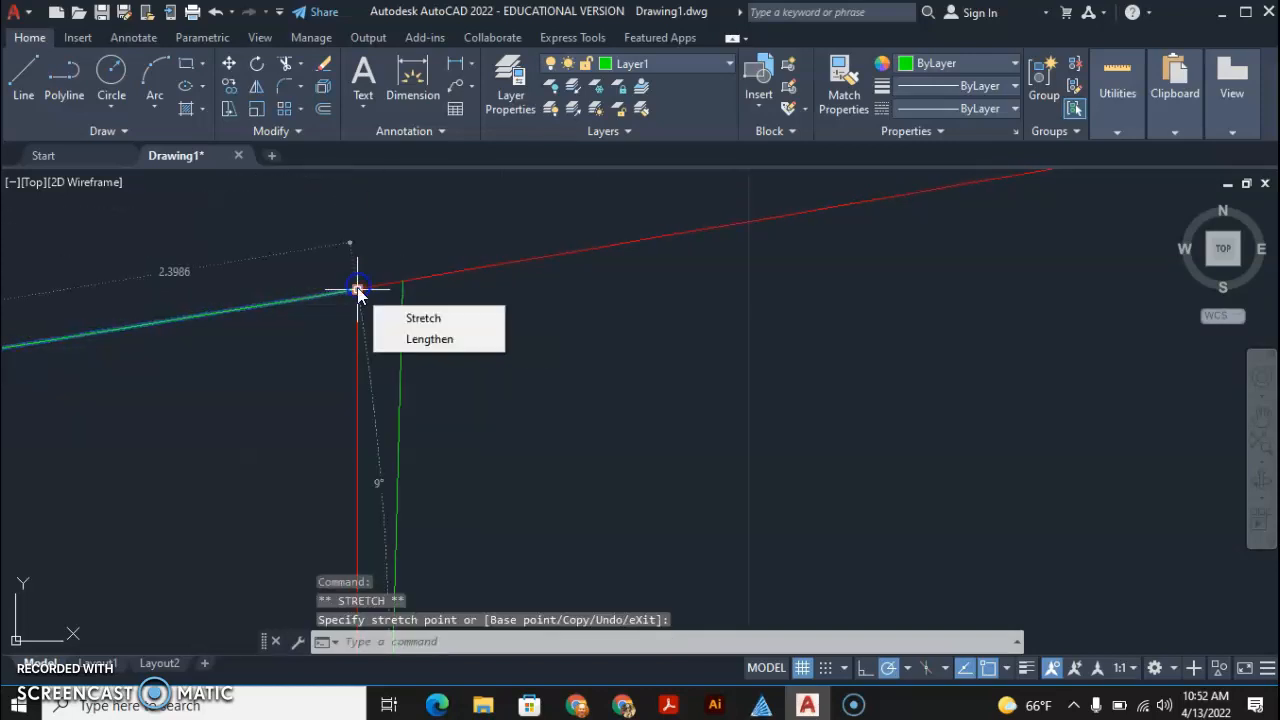
click(424, 318)
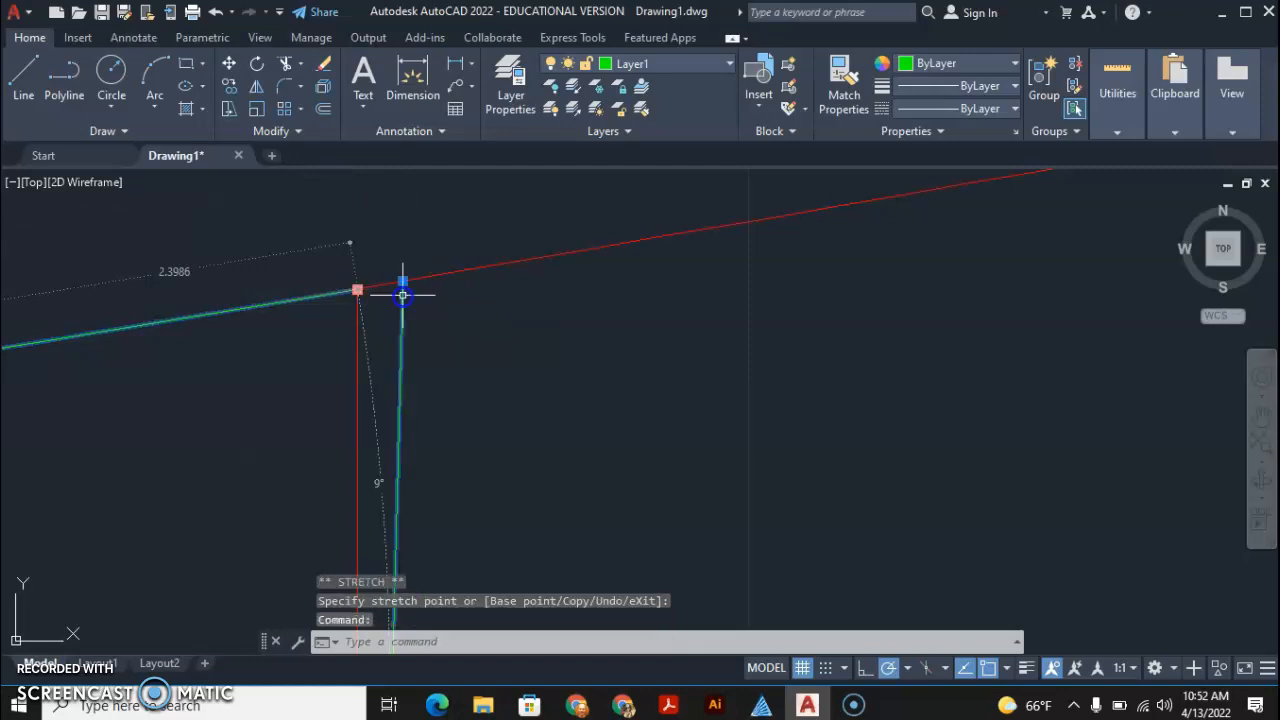
click(380, 290)
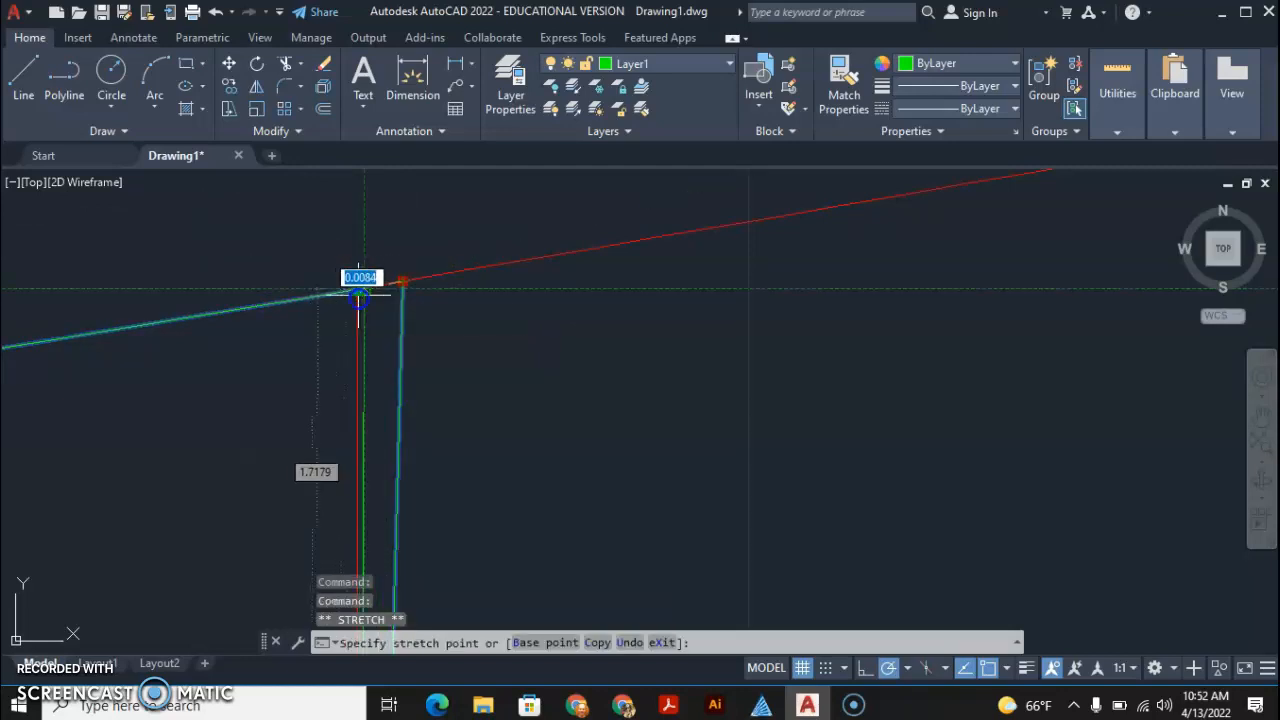
mouse_move(352, 296)
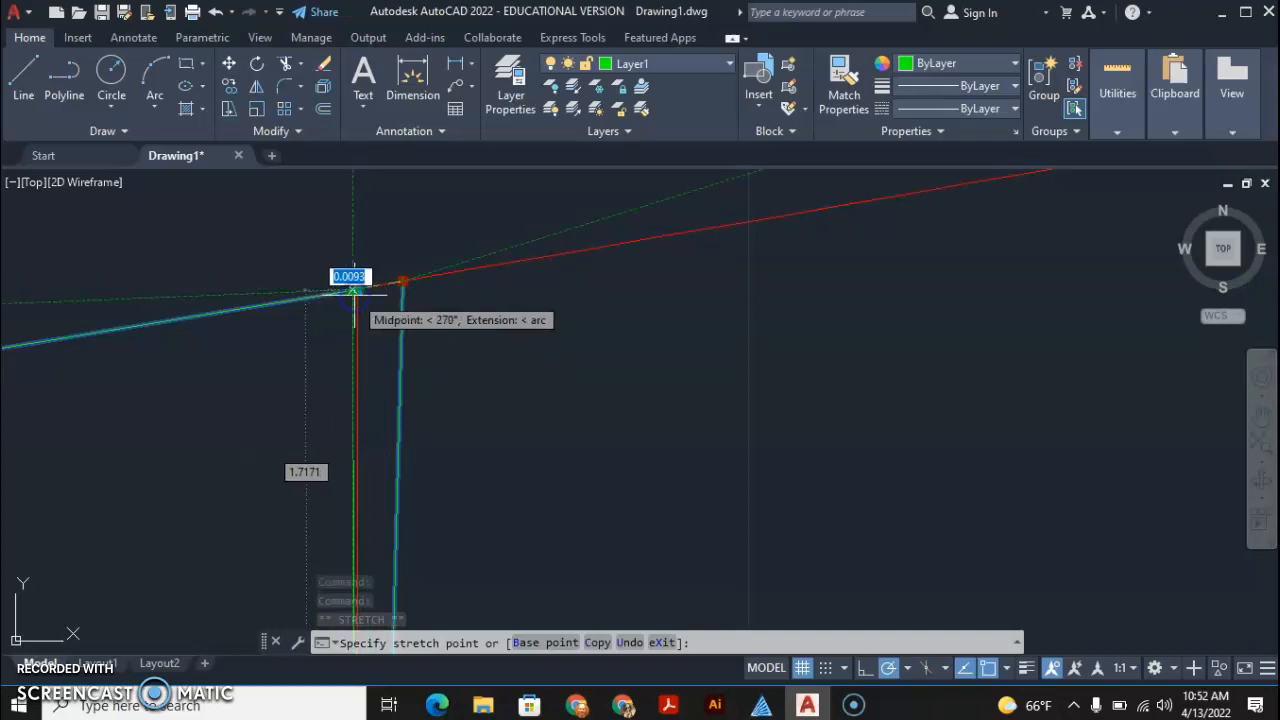
mouse_move(362, 268)
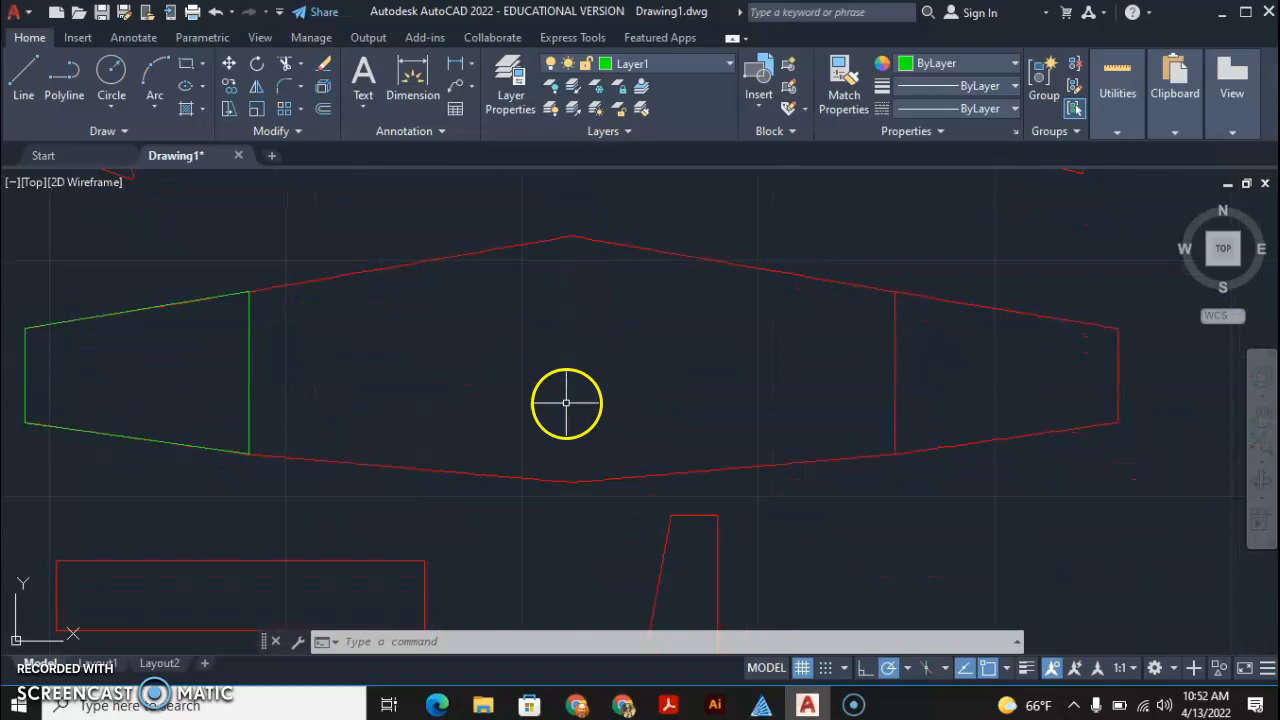
mouse_move(576, 230)
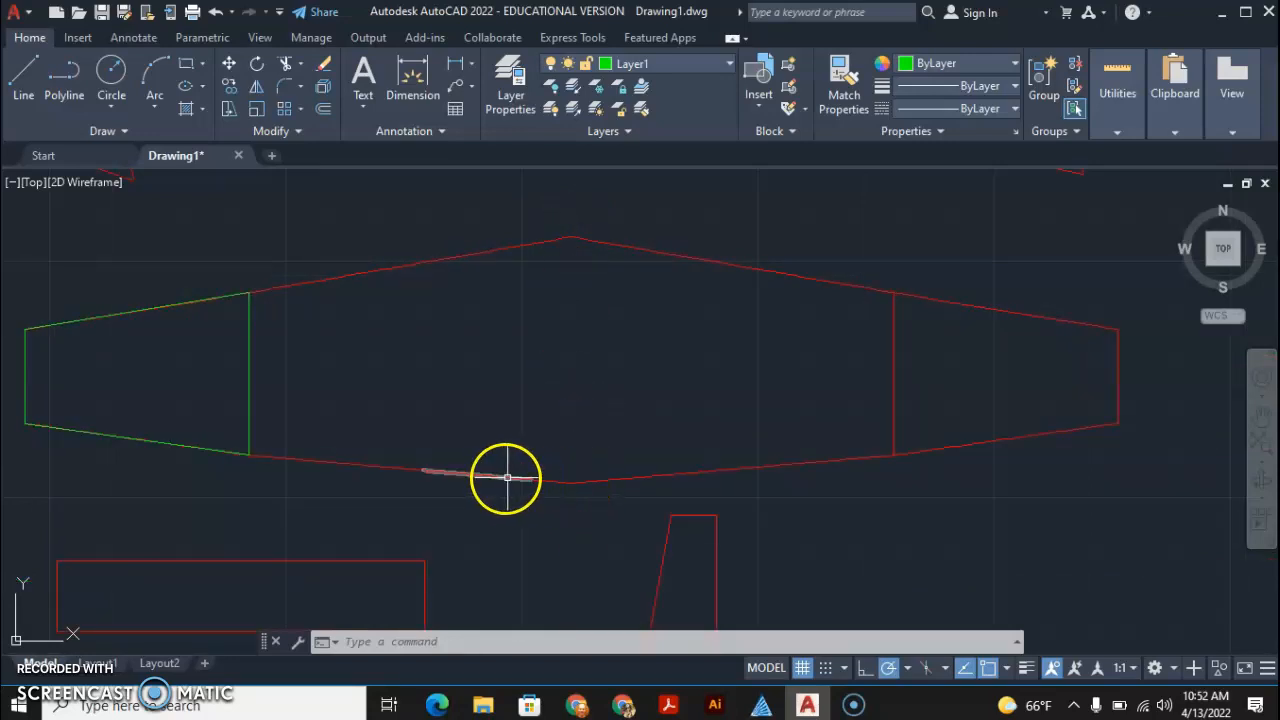
mouse_move(582, 482)
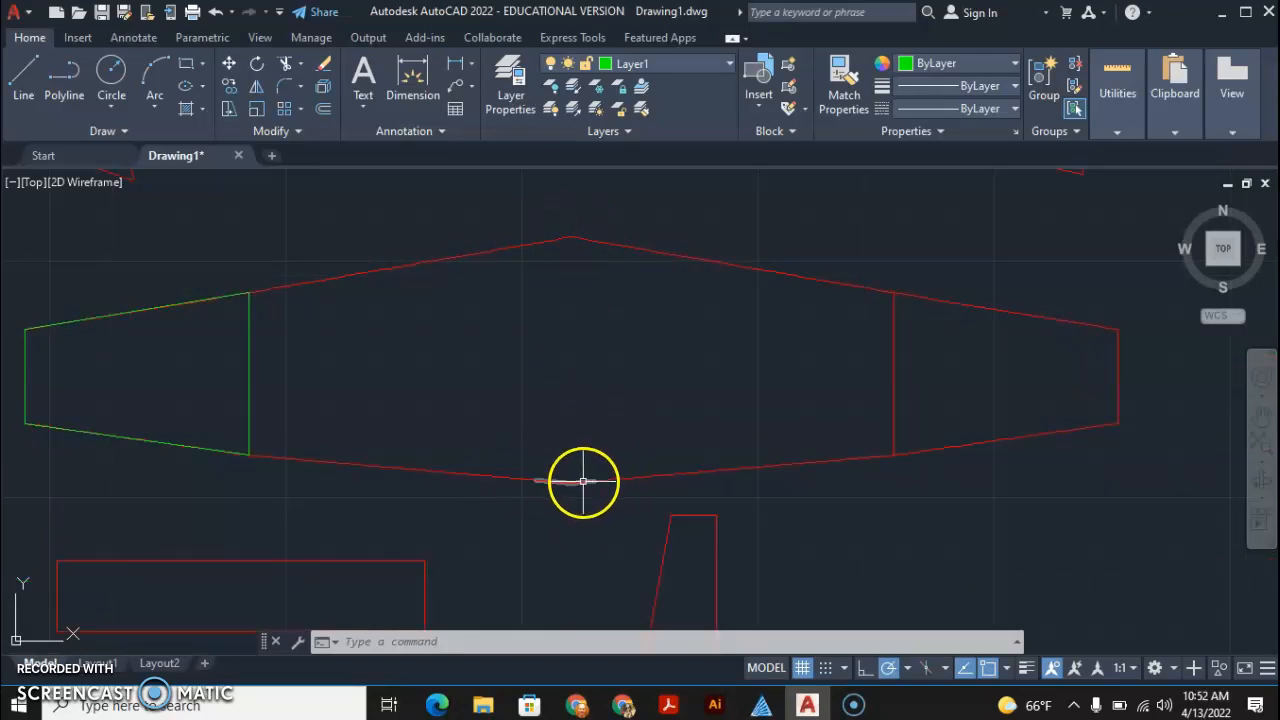
scroll(up, 3)
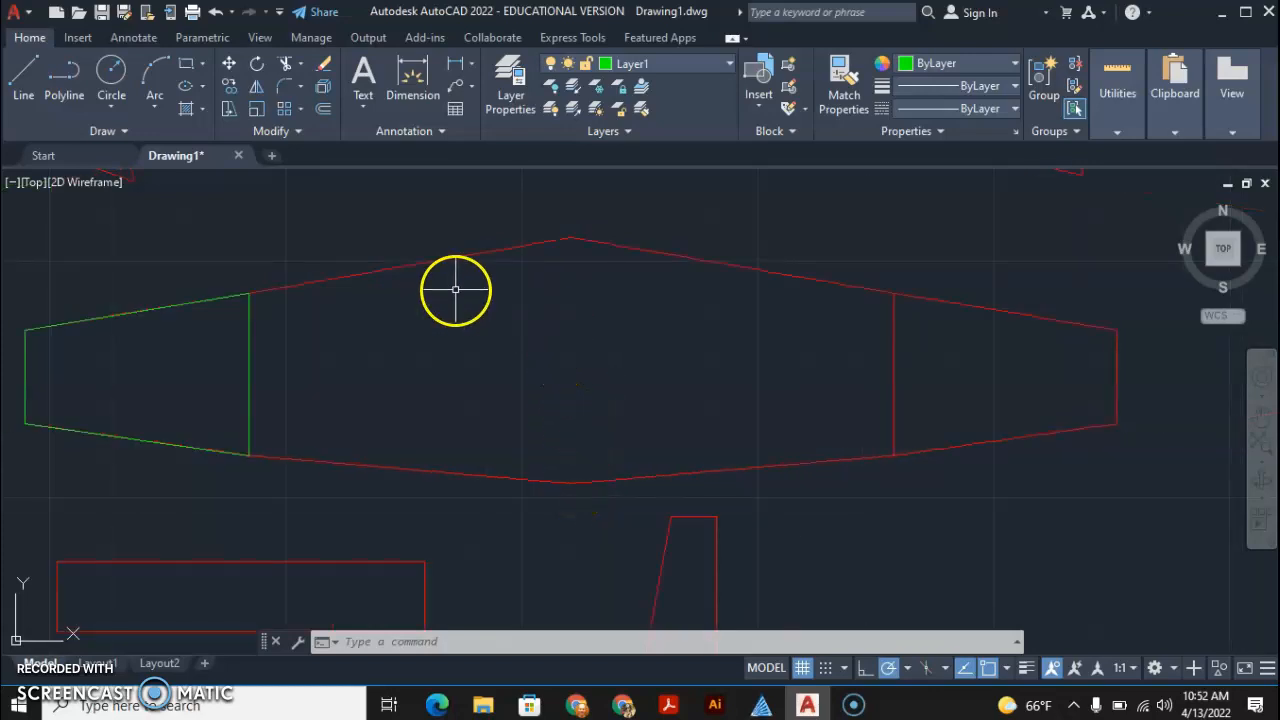
mouse_move(22, 80)
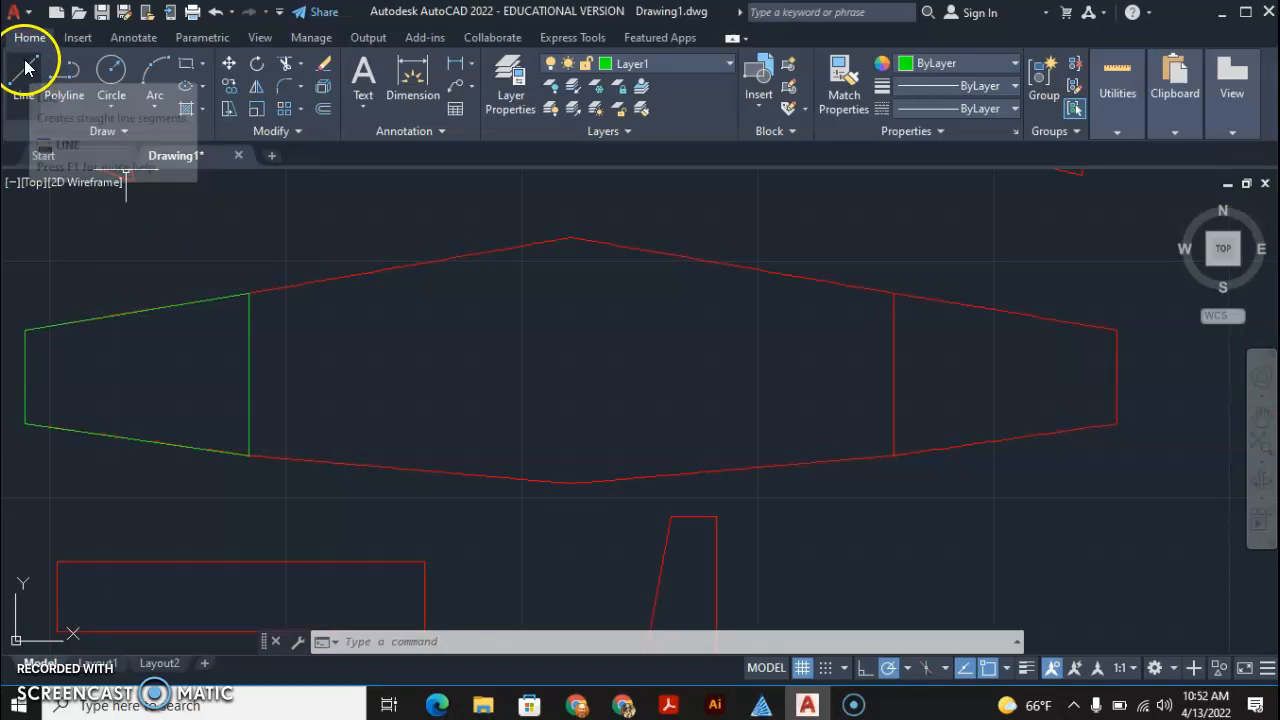
Step: Draw green lines from the top centre apex along the bottom edge, then the top edge
click(22, 76)
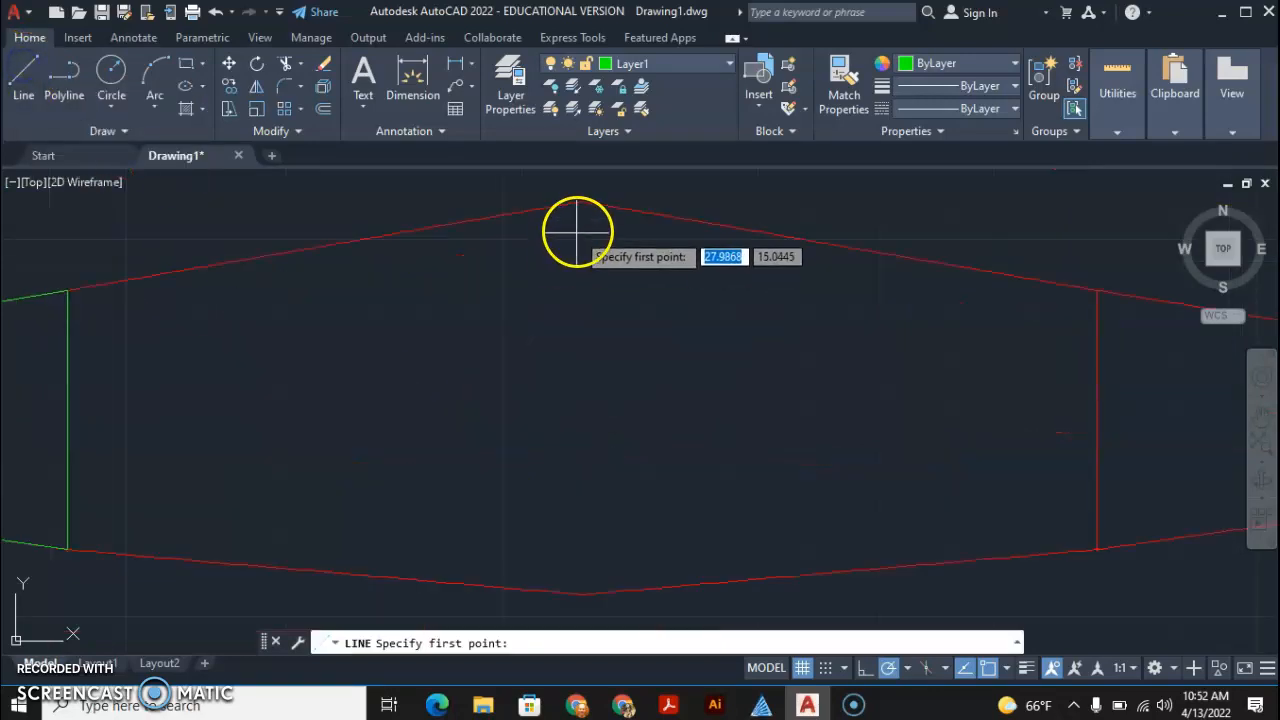
click(580, 200)
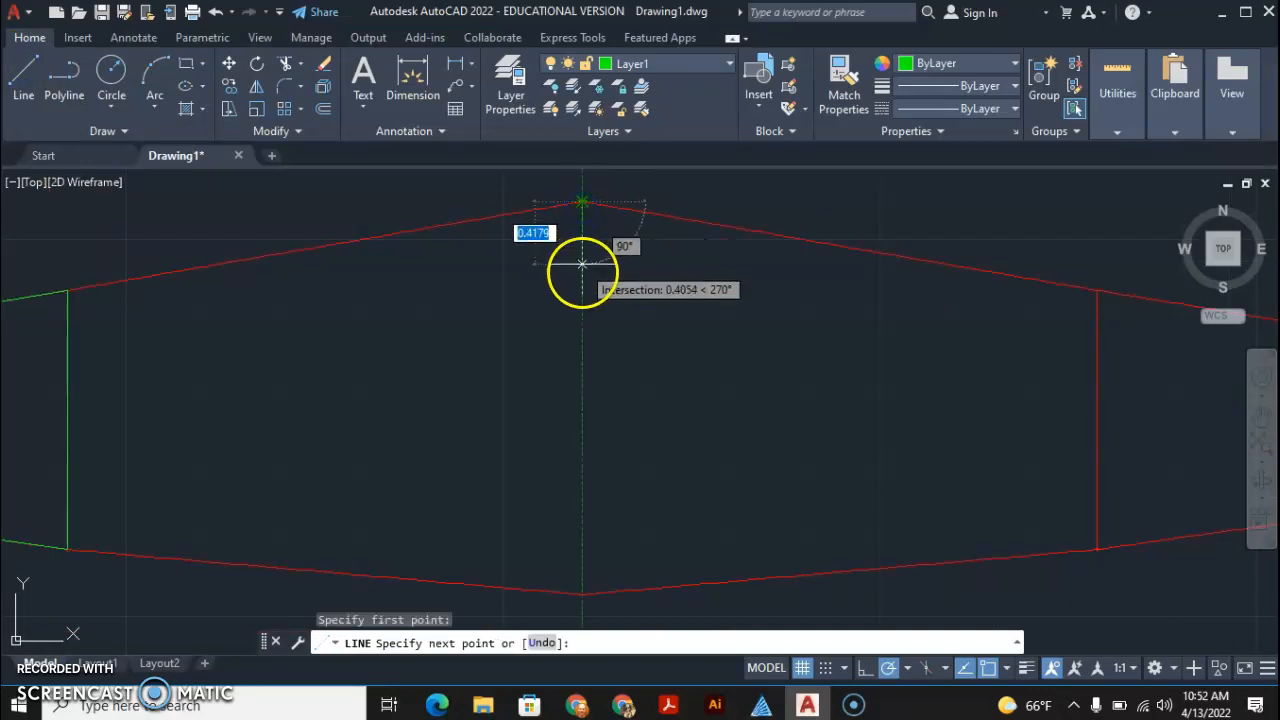
mouse_move(582, 528)
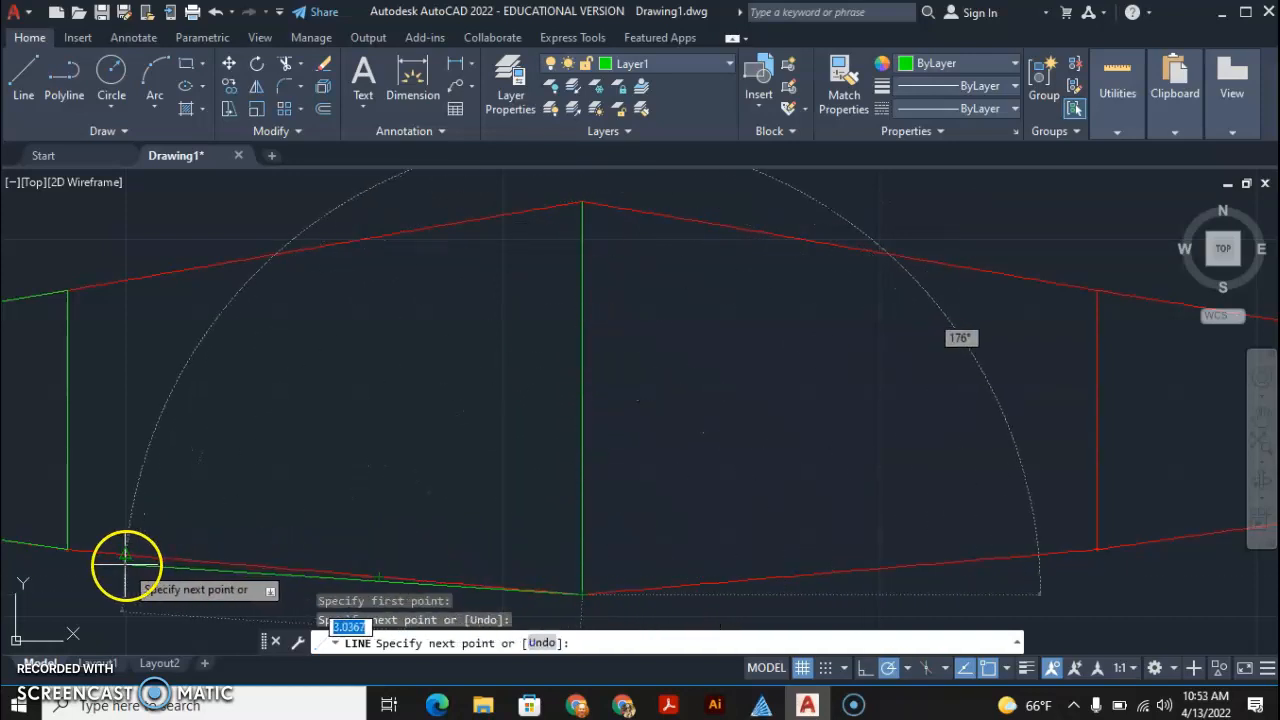
mouse_move(70, 548)
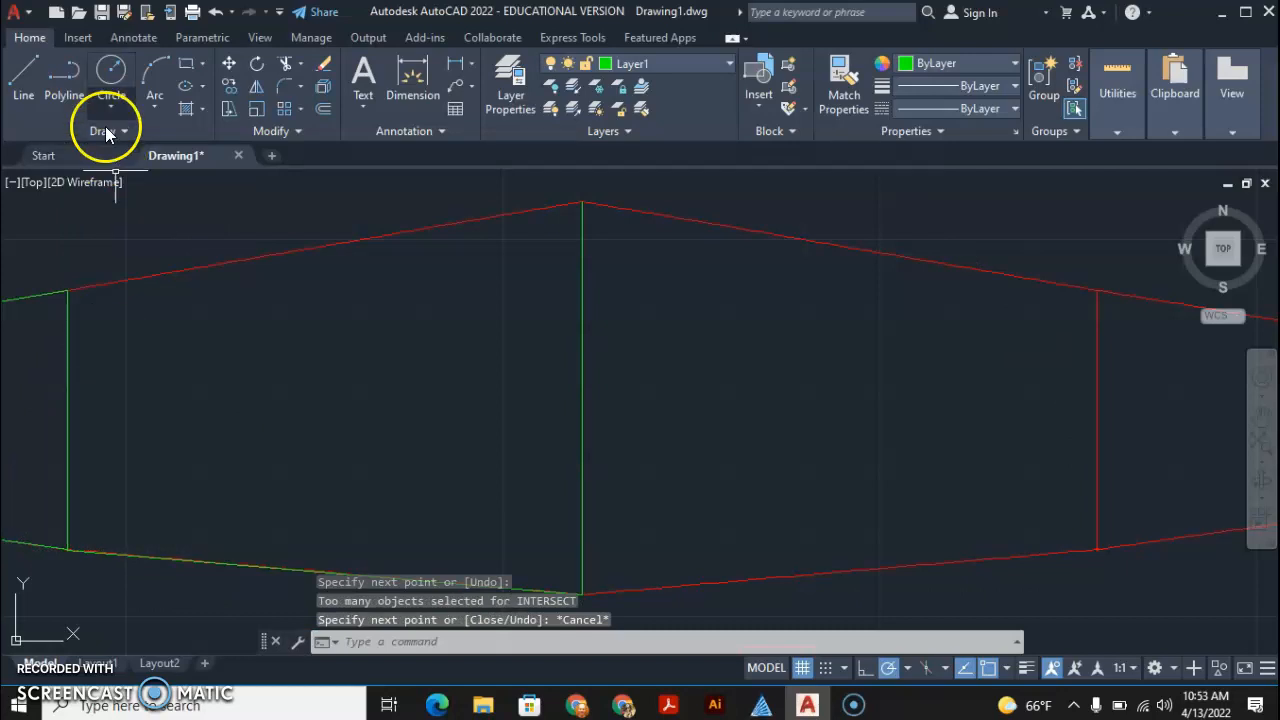
click(22, 80)
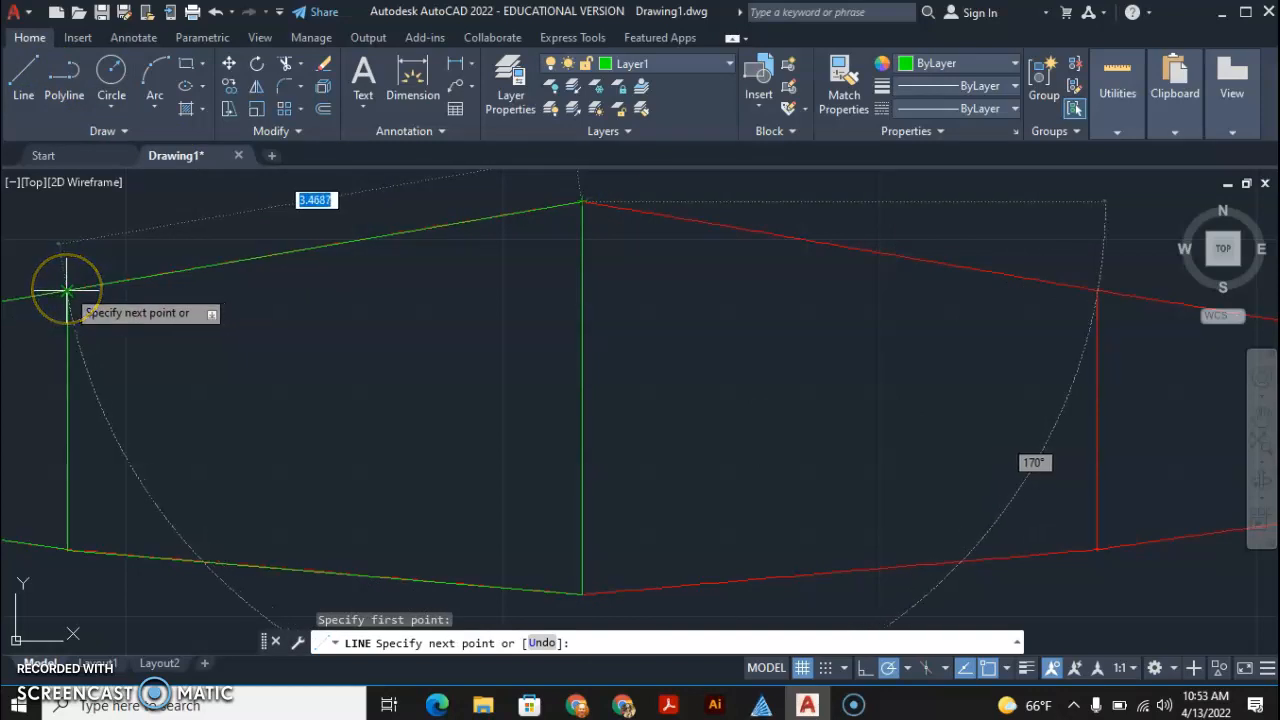
key(Escape)
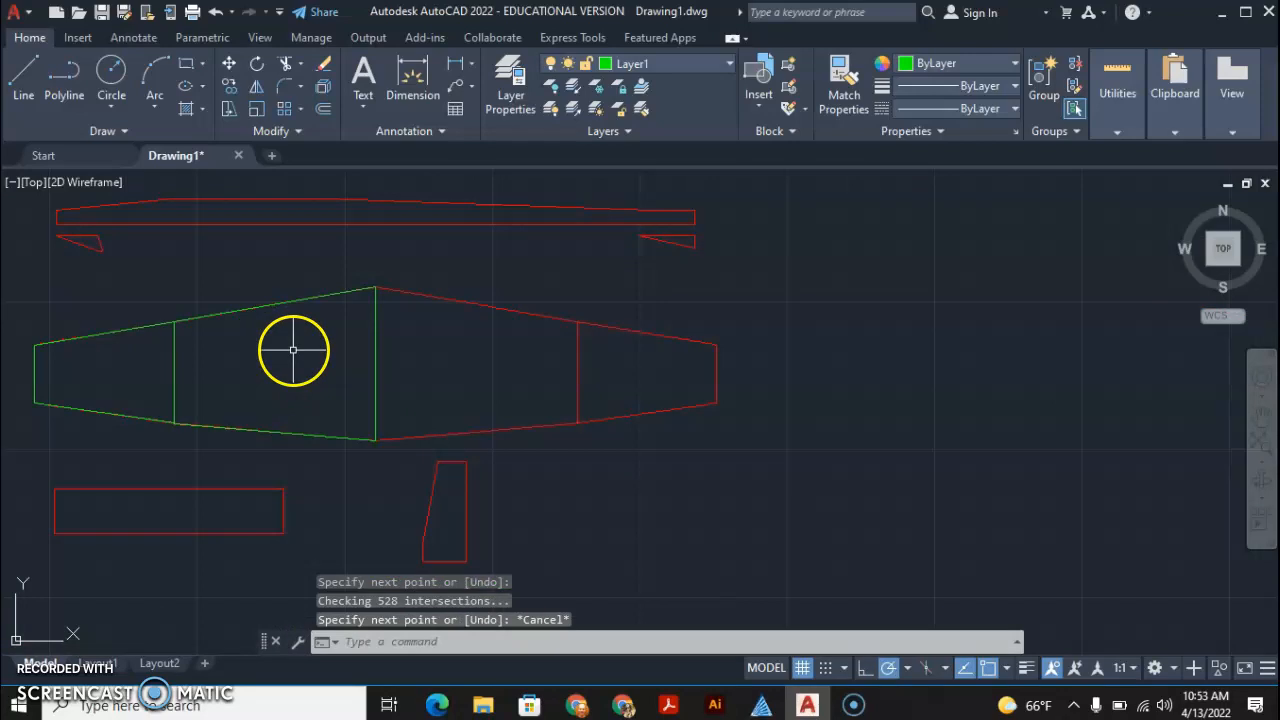
mouse_move(668, 344)
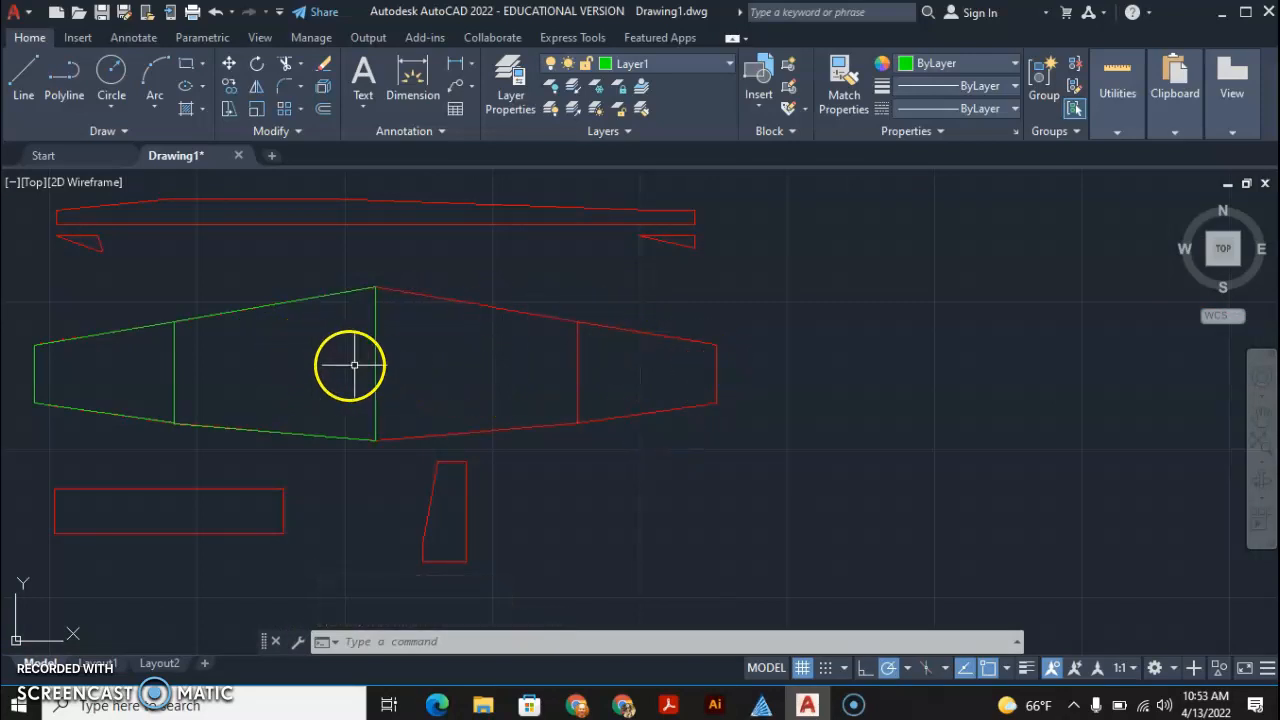
mouse_move(238, 320)
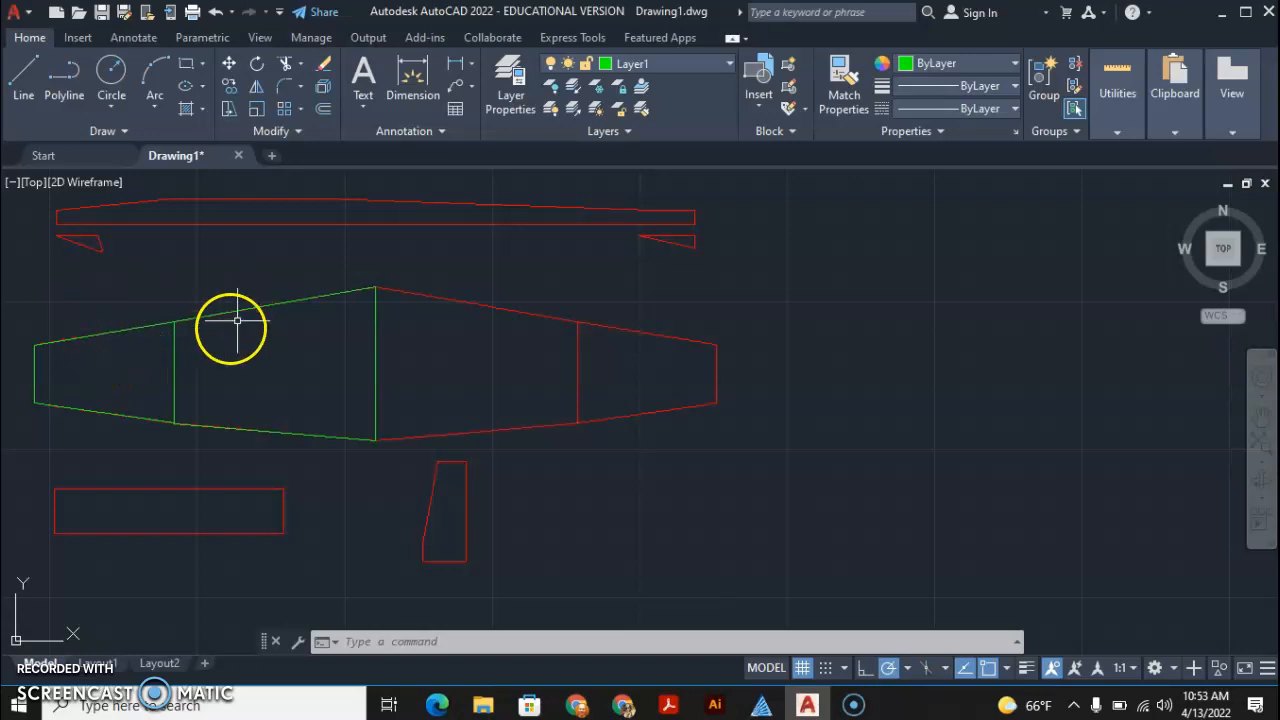
mouse_move(196, 316)
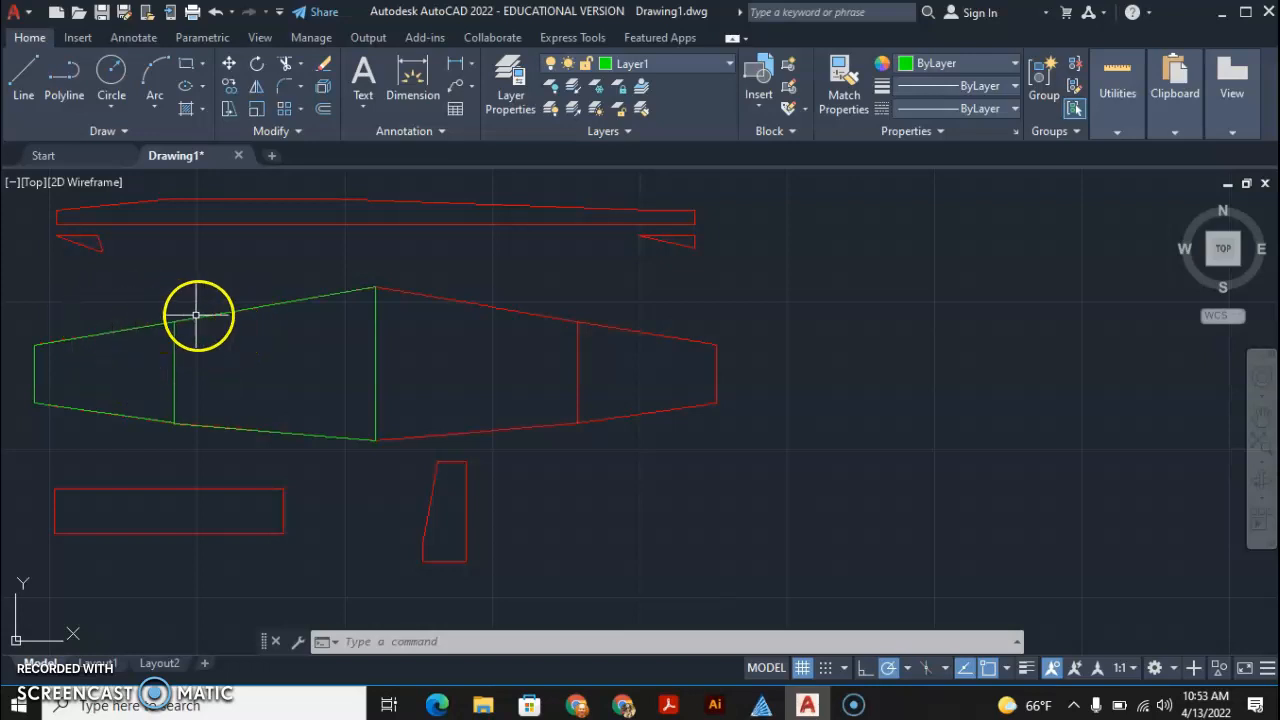
mouse_move(36, 370)
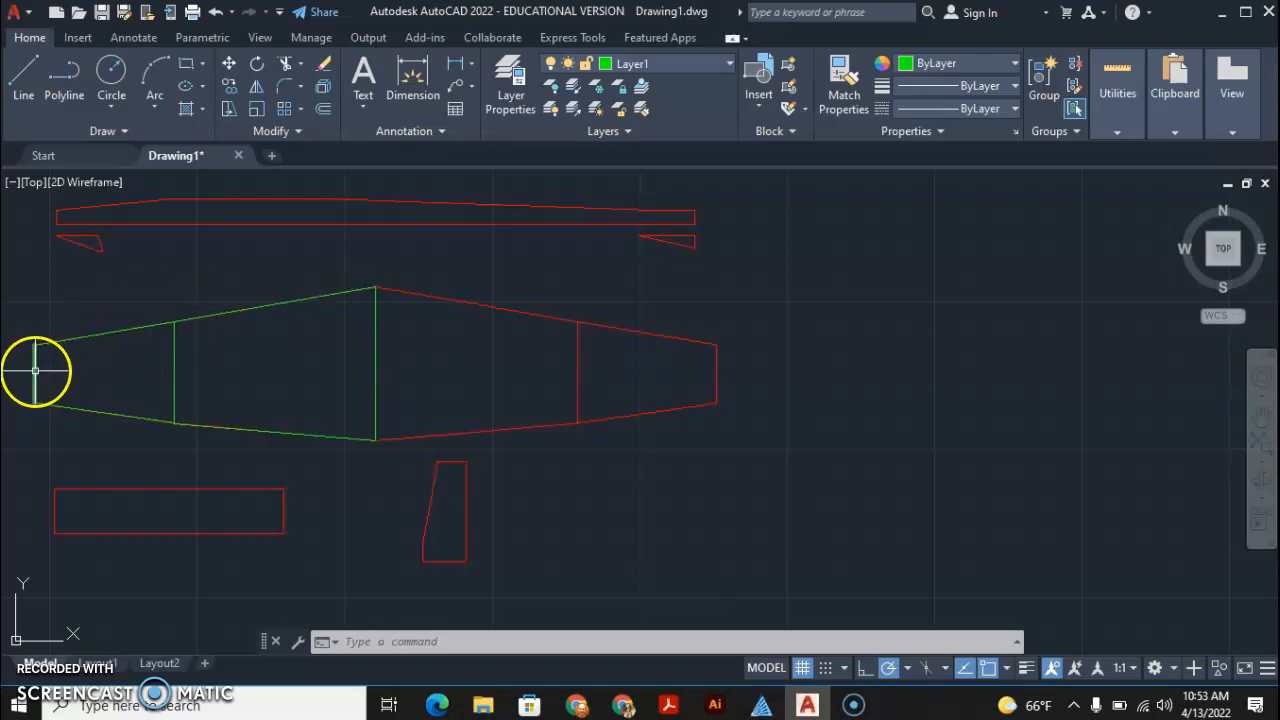
Step: Select the green half-wing outline for mirroring
click(212, 316)
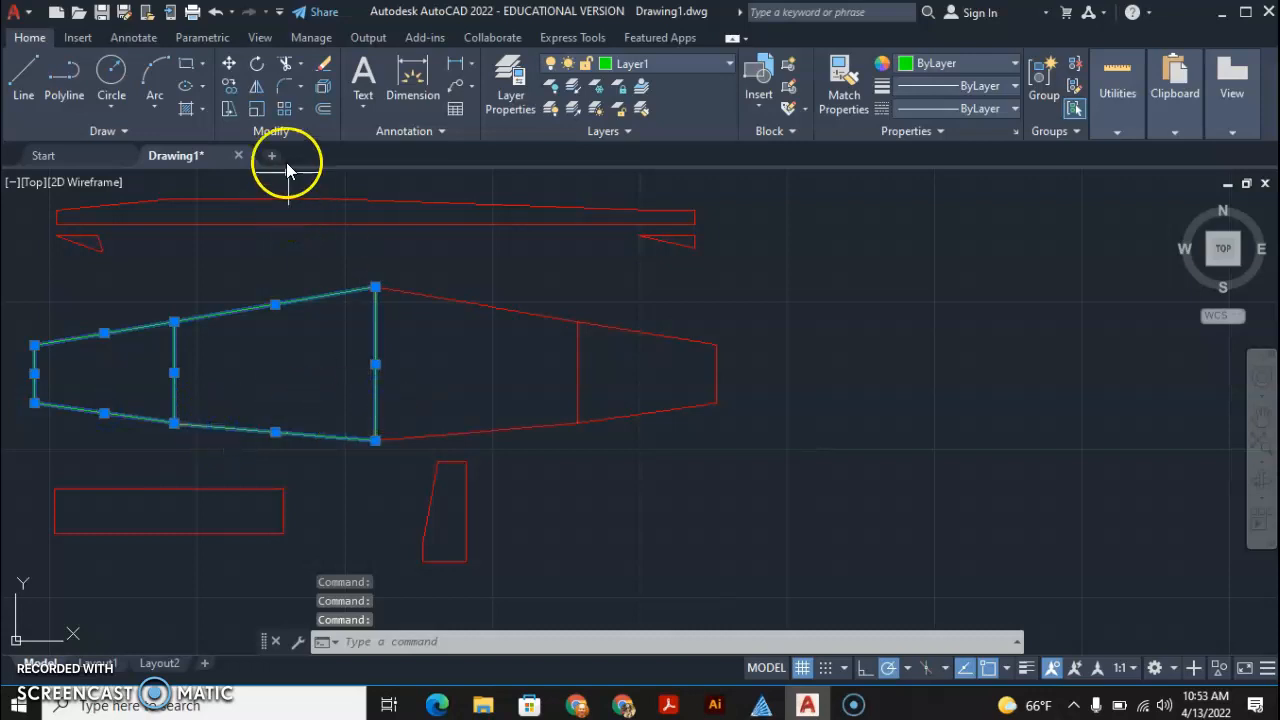
mouse_move(284, 96)
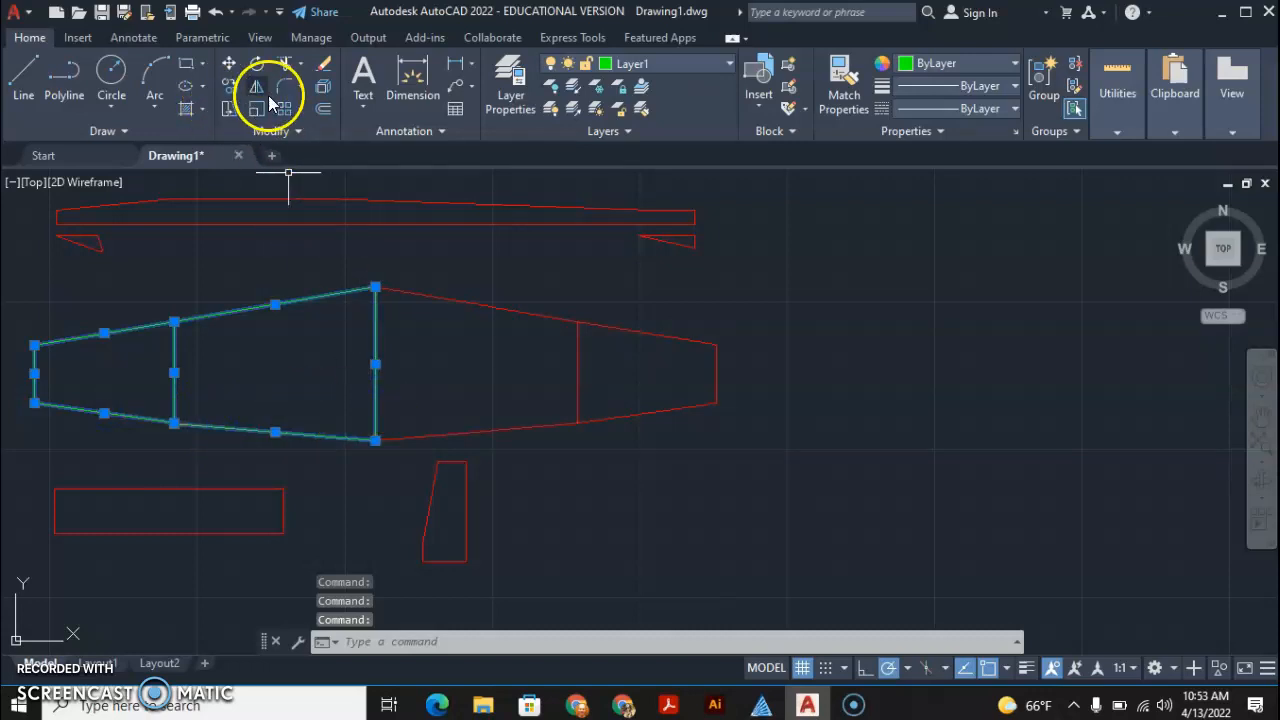
mouse_move(256, 90)
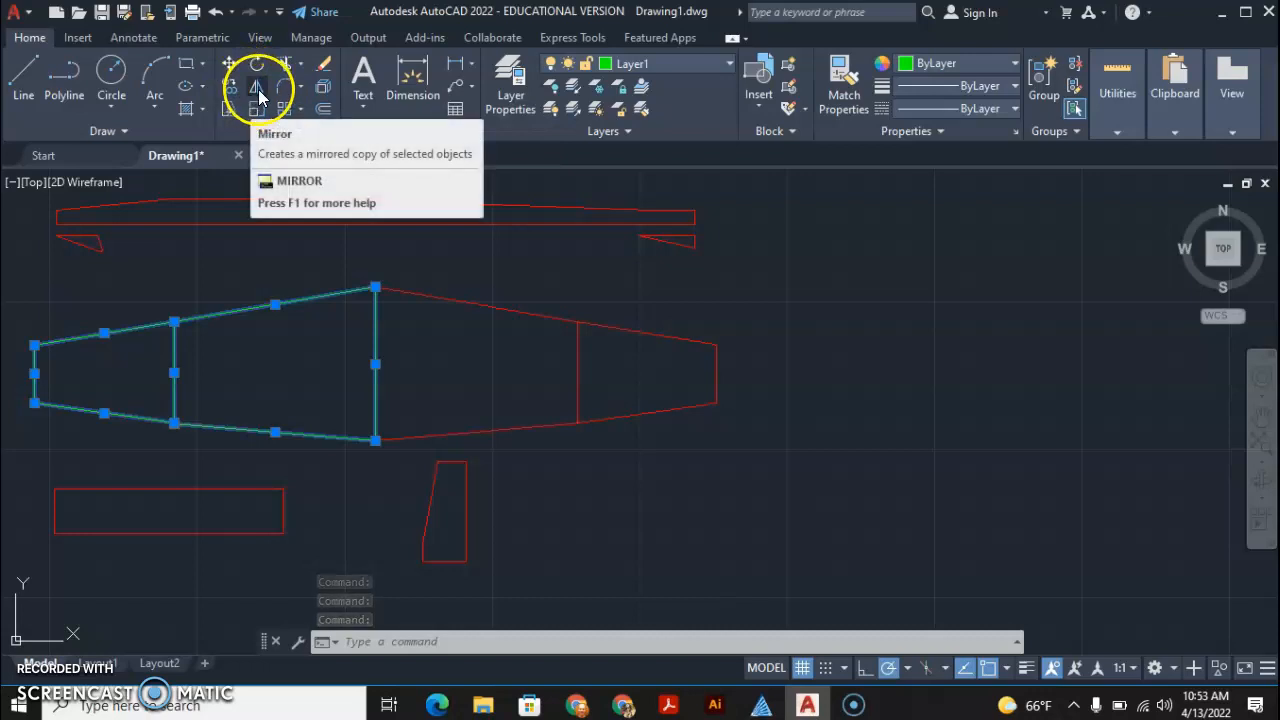
Step: Mirror the half-wing about the vertical centre line, keeping the original half
click(256, 84)
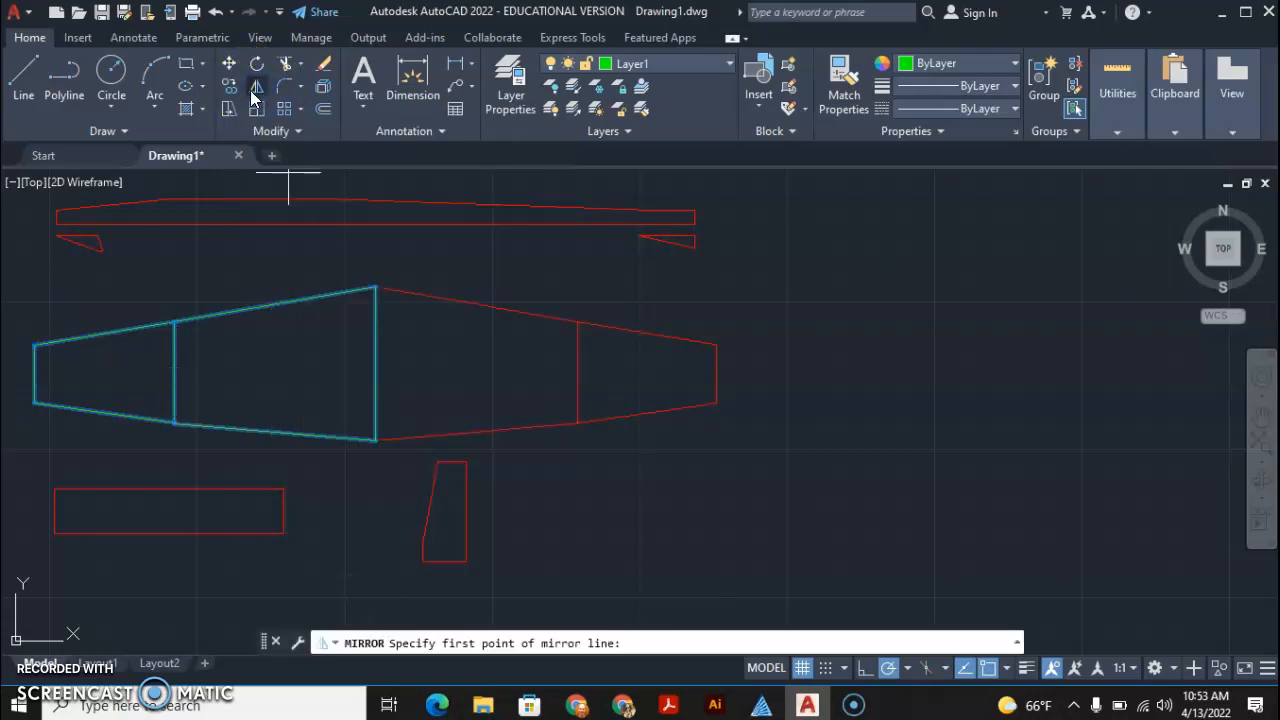
mouse_move(228, 244)
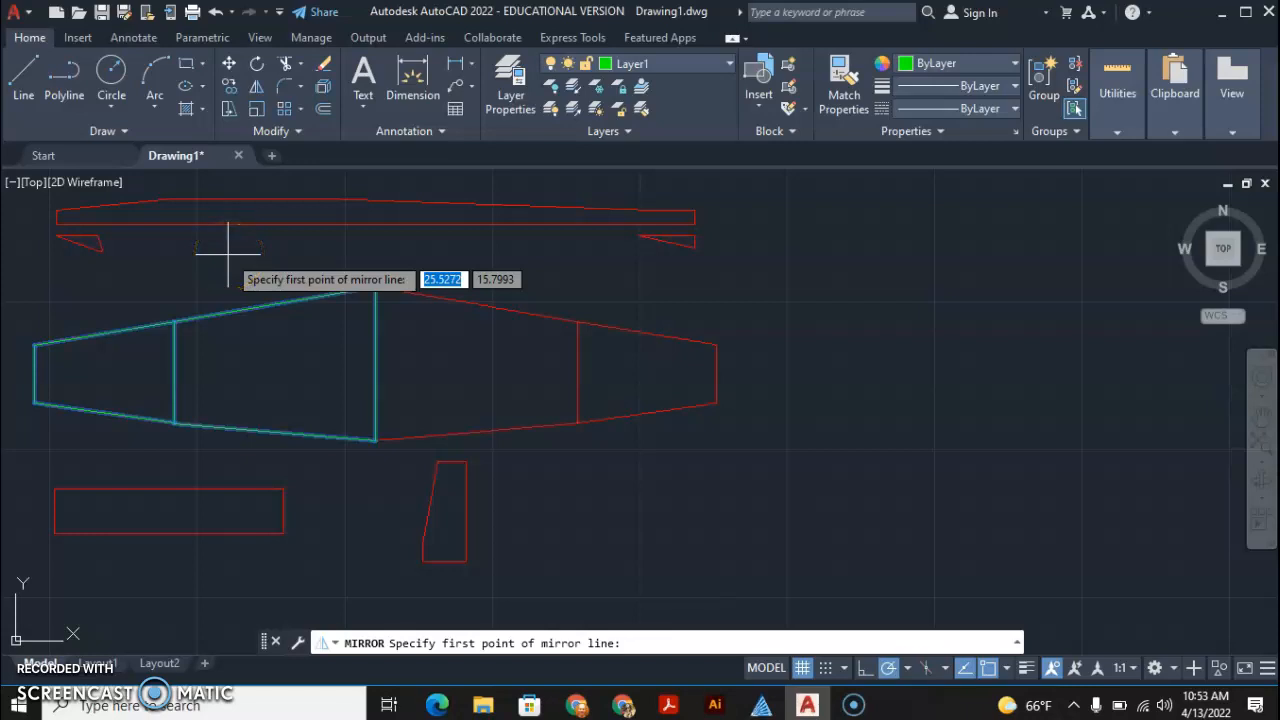
mouse_move(376, 278)
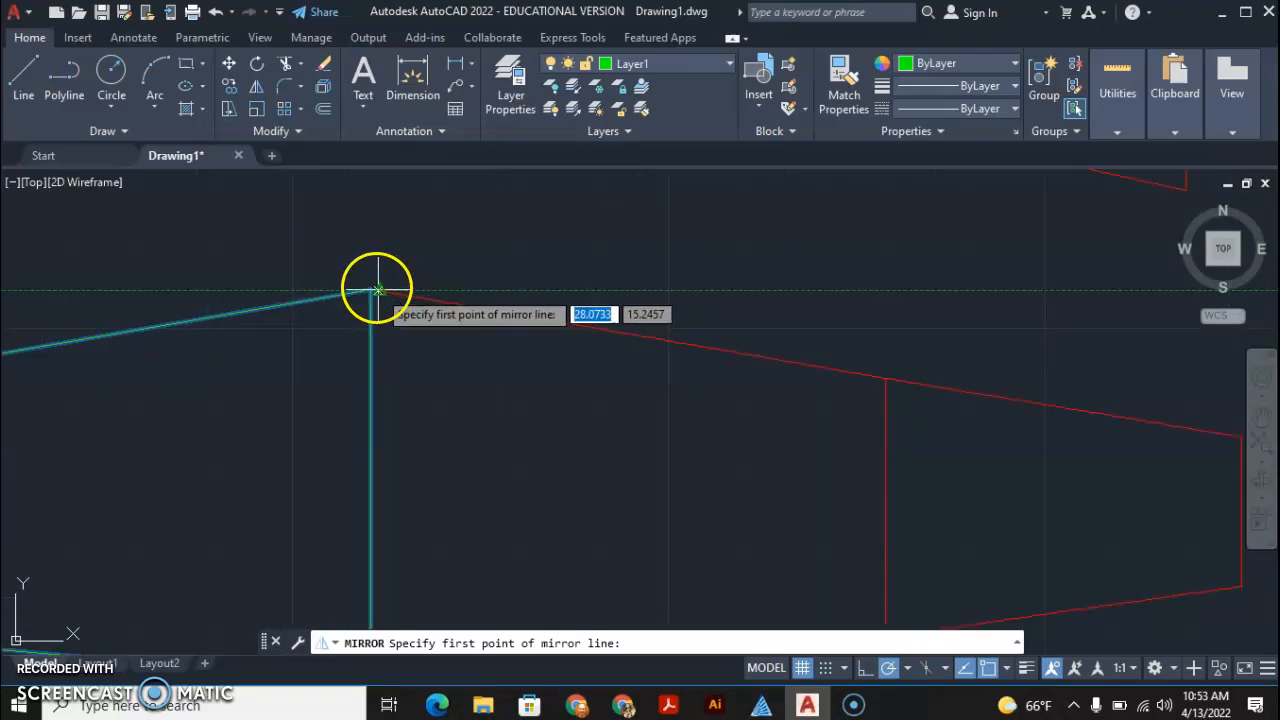
click(376, 290)
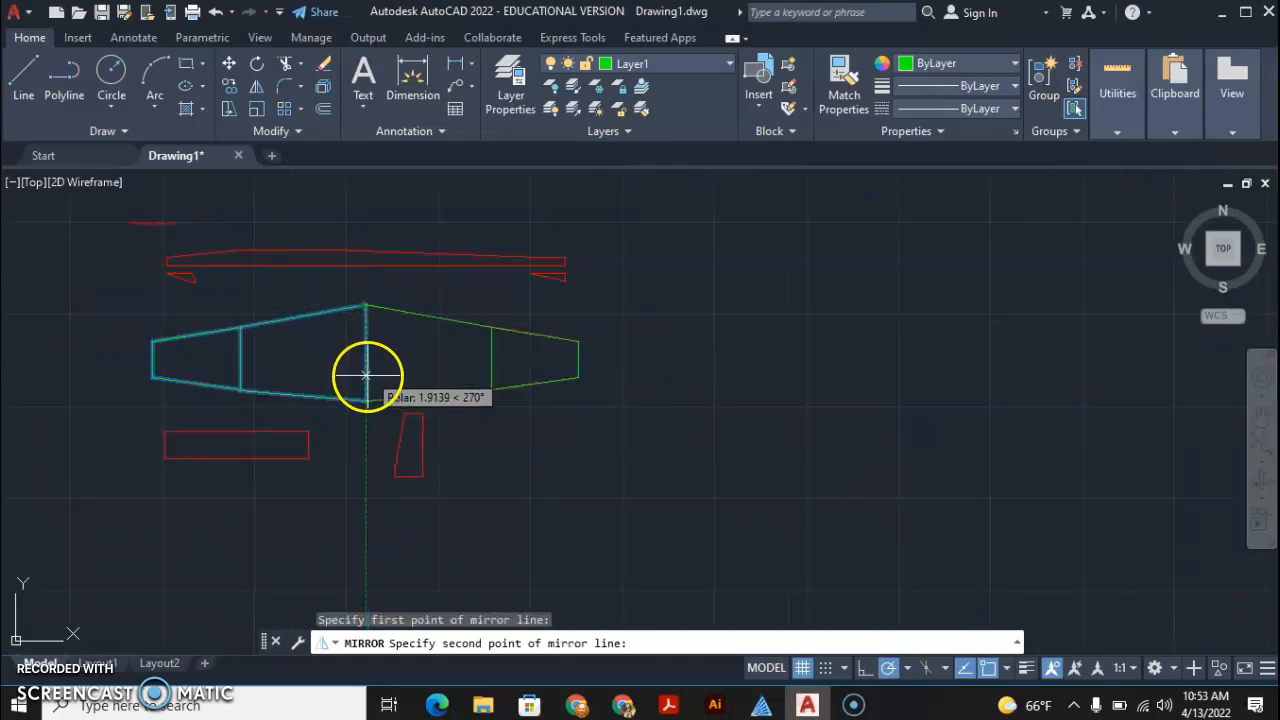
mouse_move(366, 356)
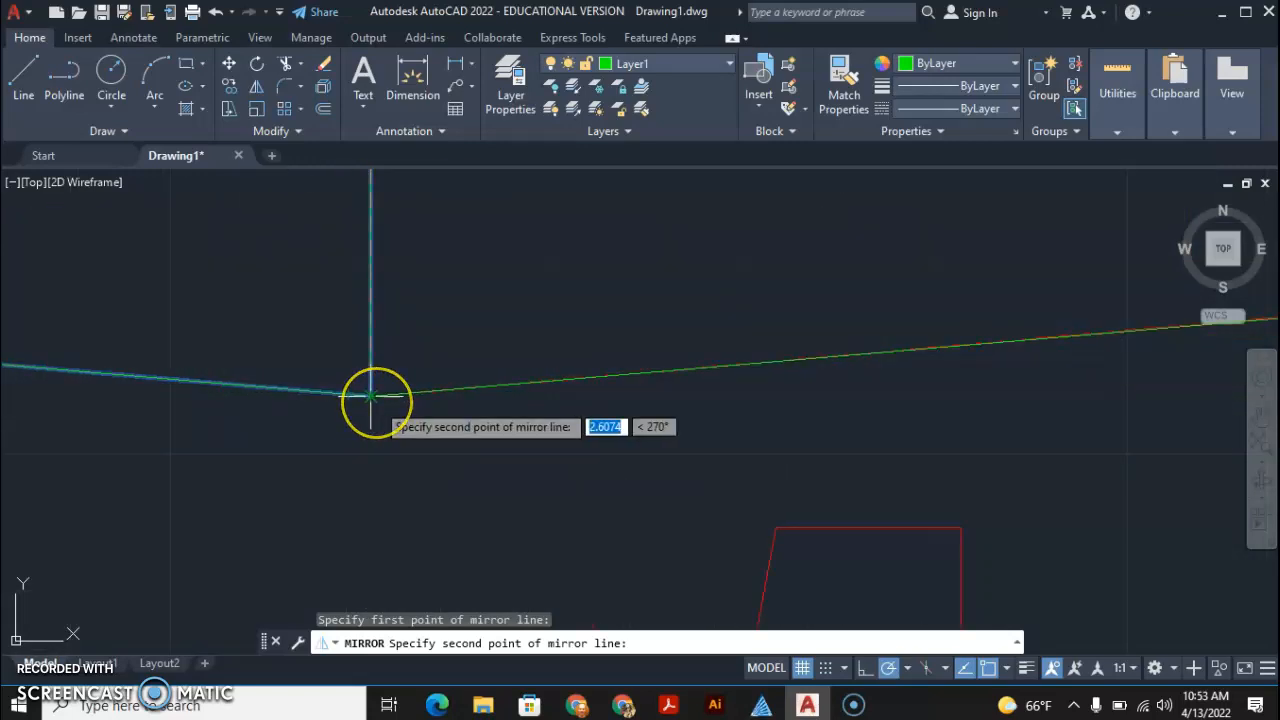
click(372, 398)
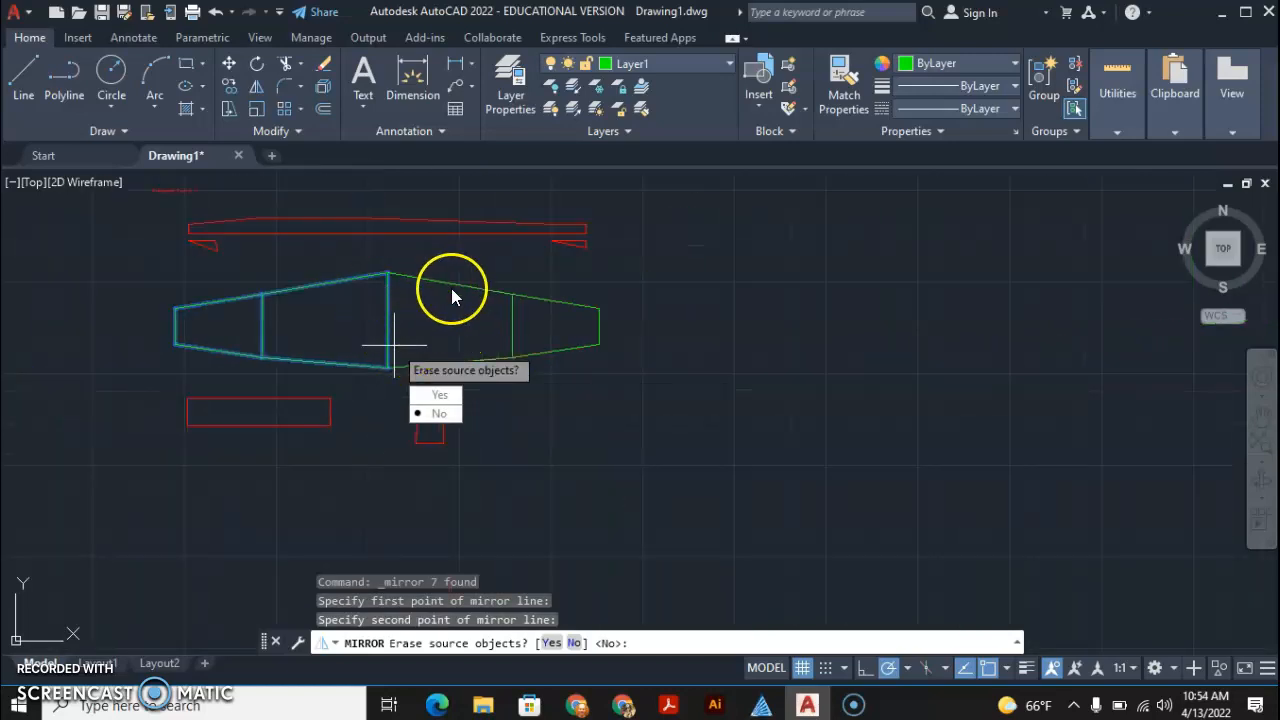
mouse_move(444, 316)
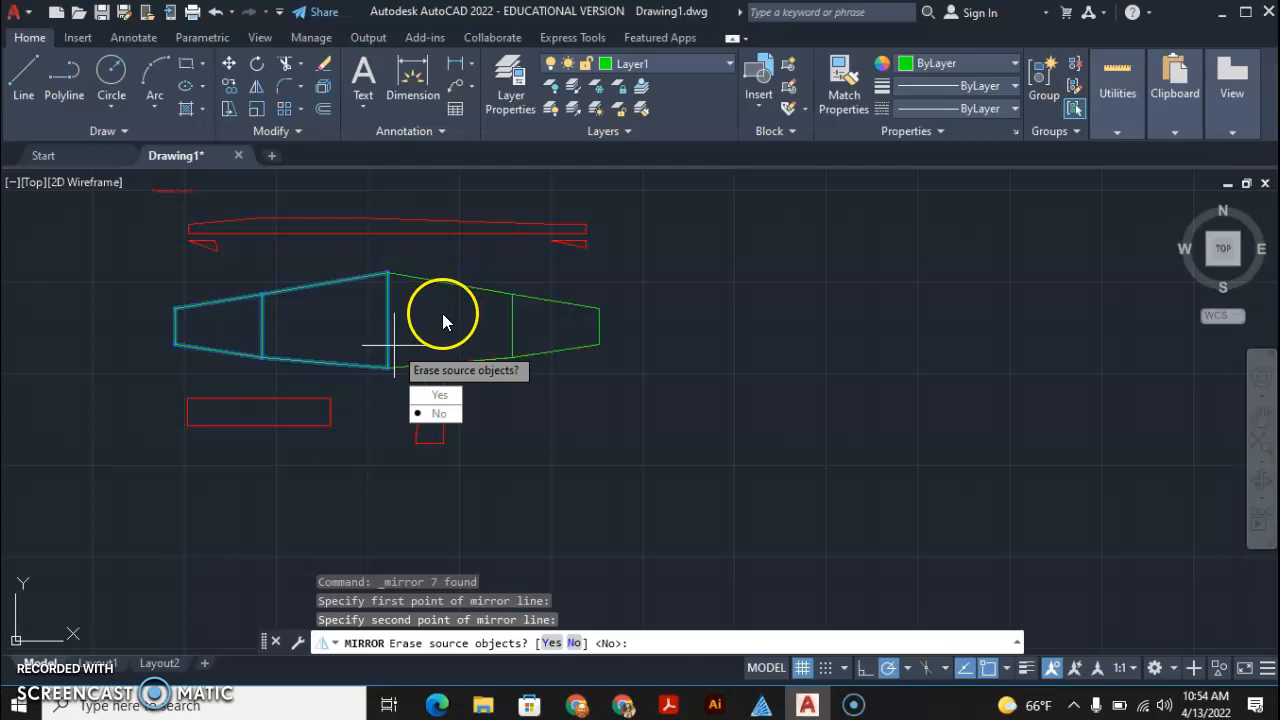
mouse_move(480, 378)
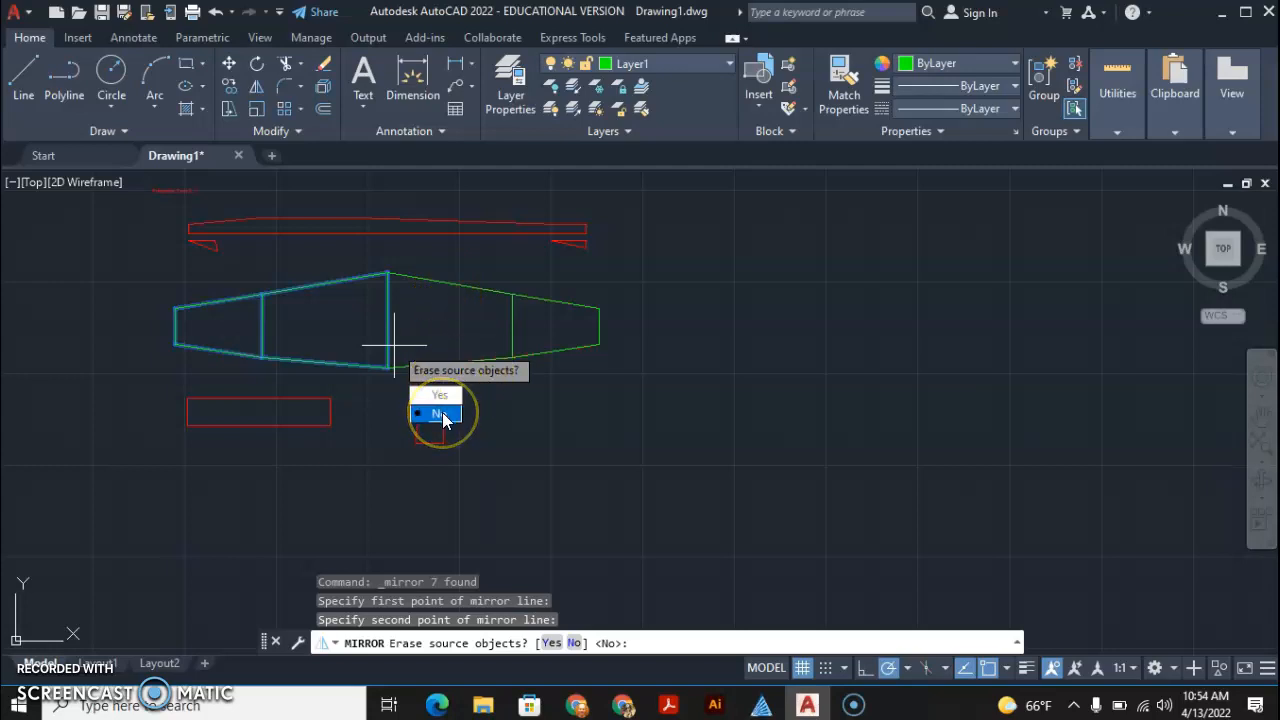
click(440, 414)
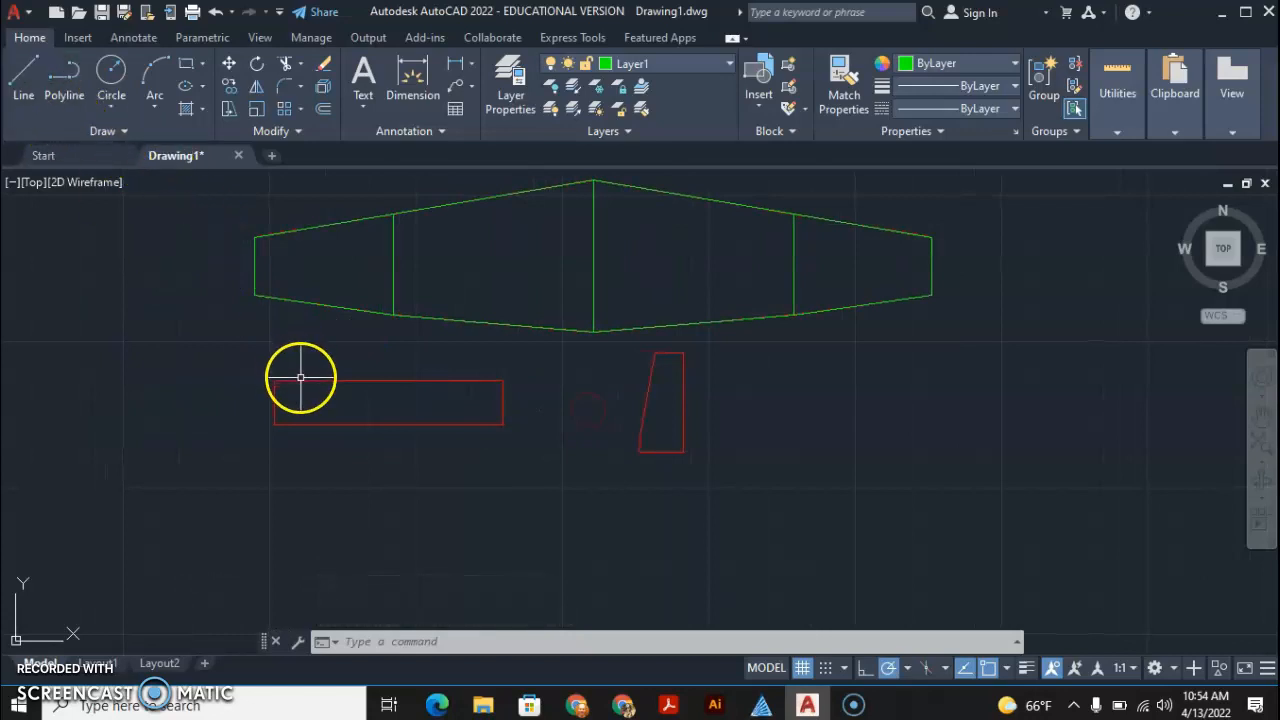
mouse_move(332, 378)
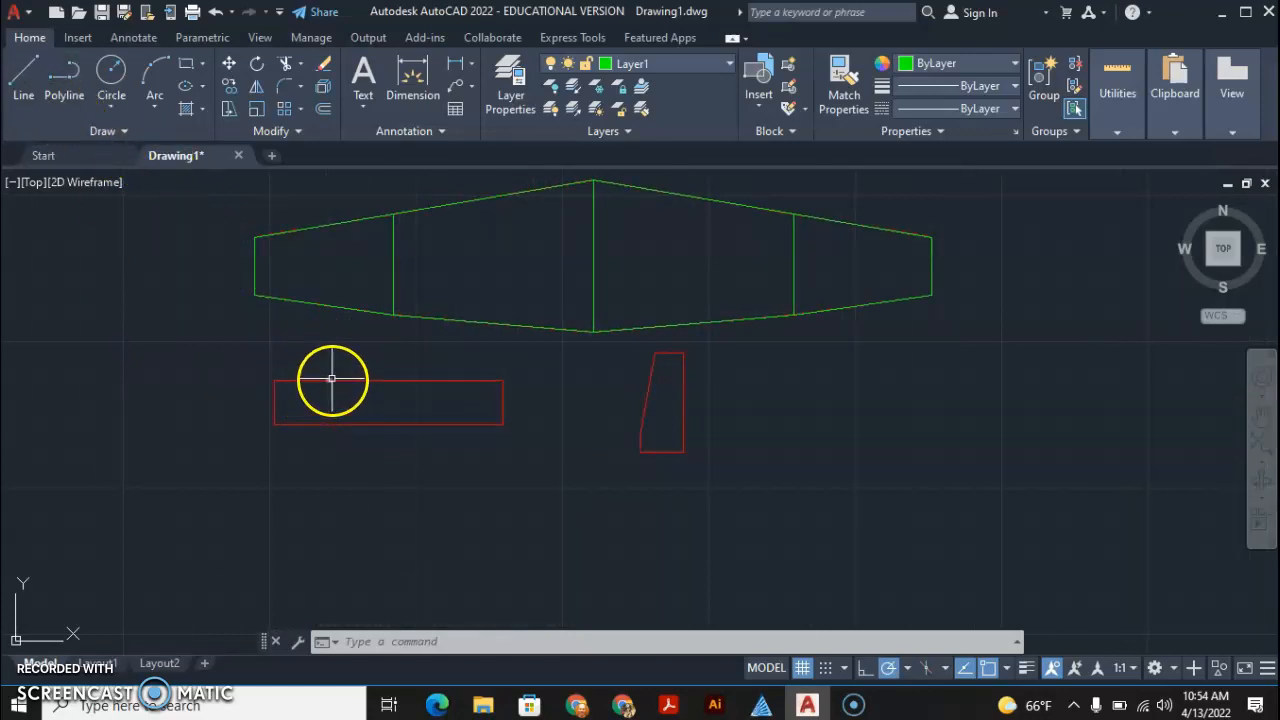
click(330, 380)
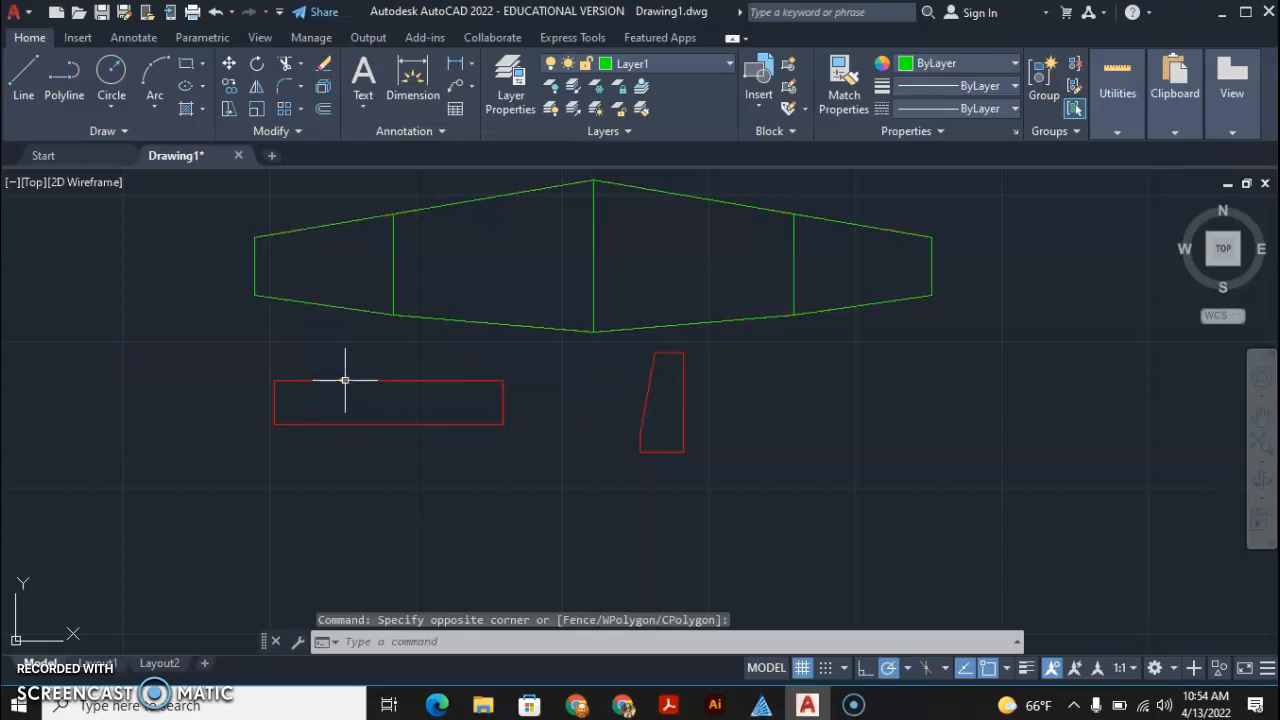
click(300, 352)
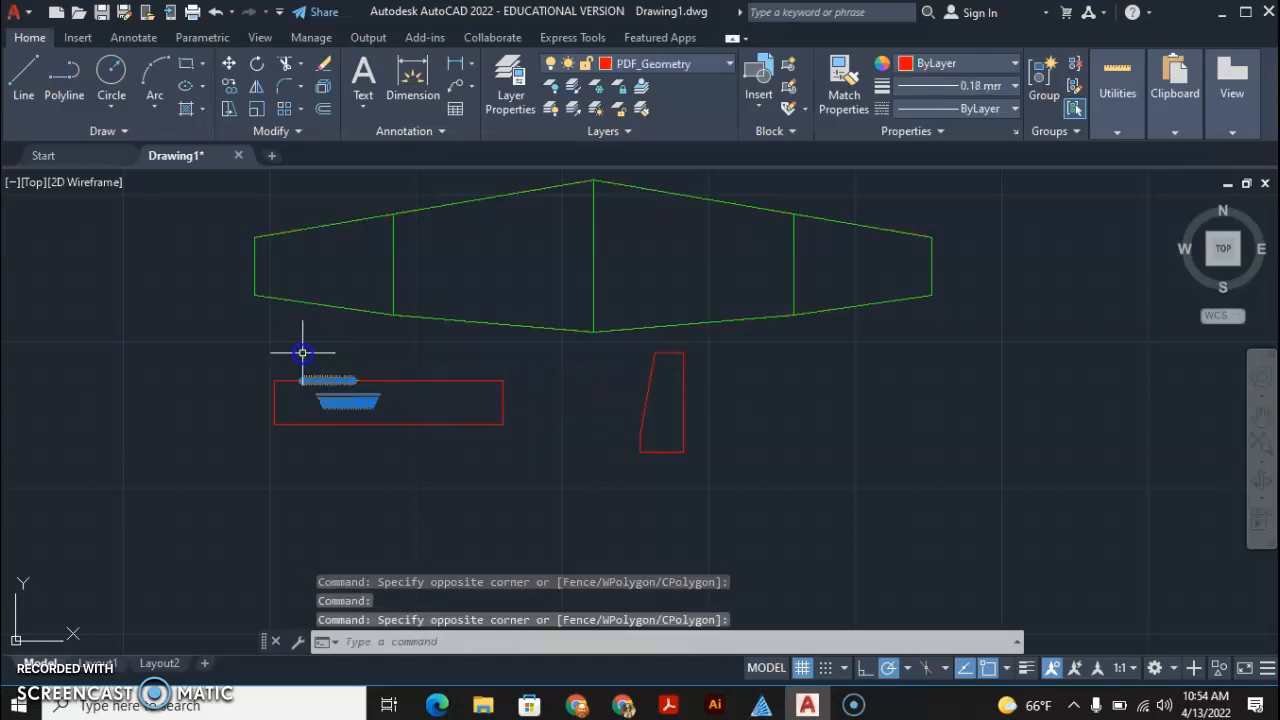
key(Escape)
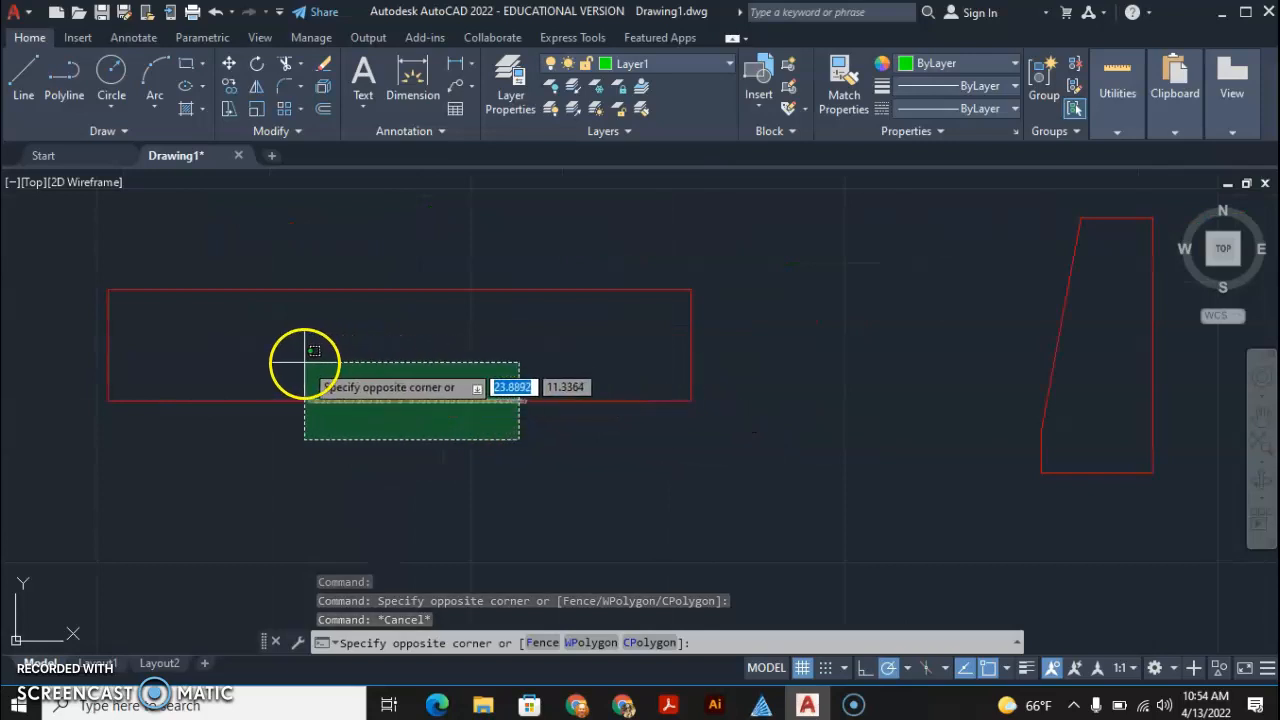
mouse_move(224, 360)
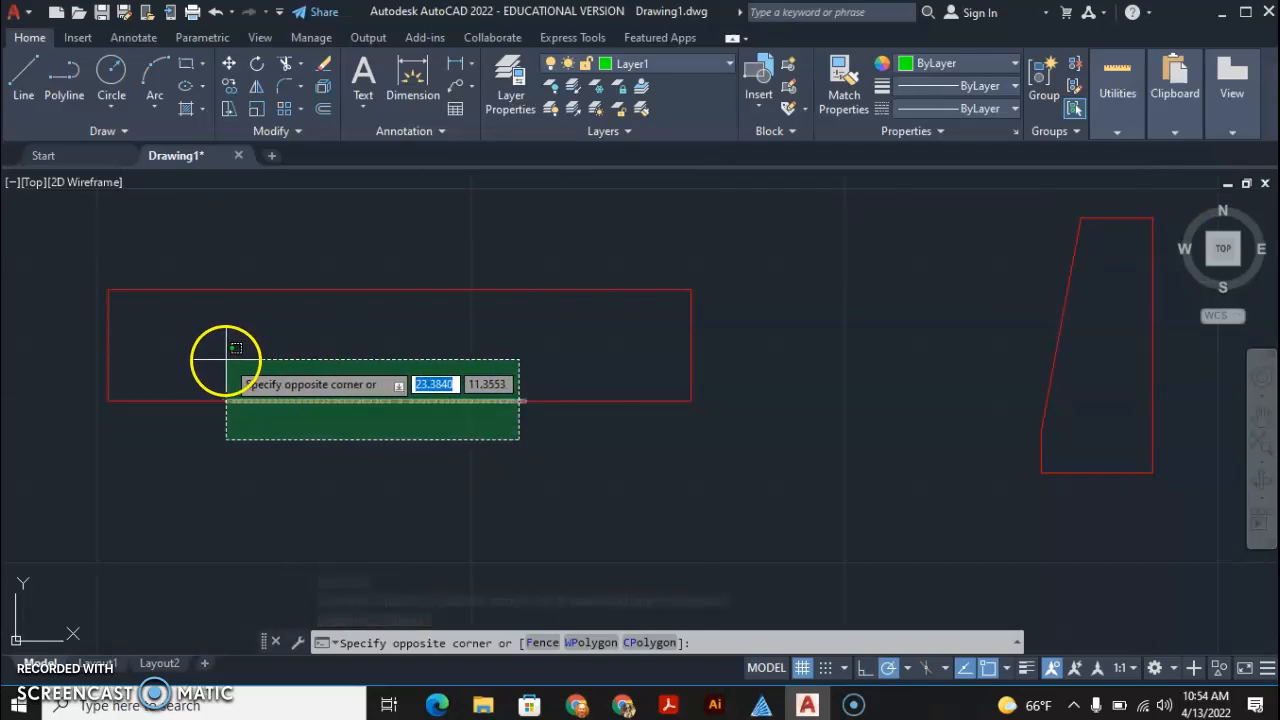
mouse_move(110, 320)
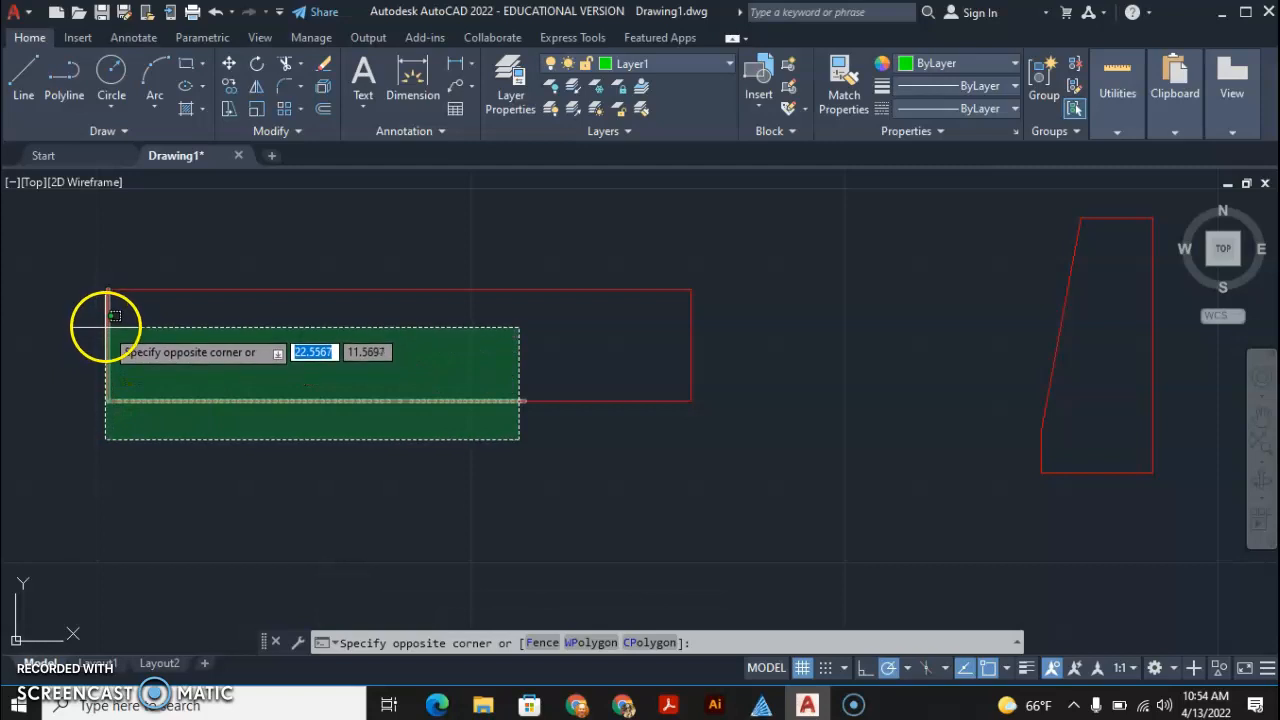
mouse_move(336, 268)
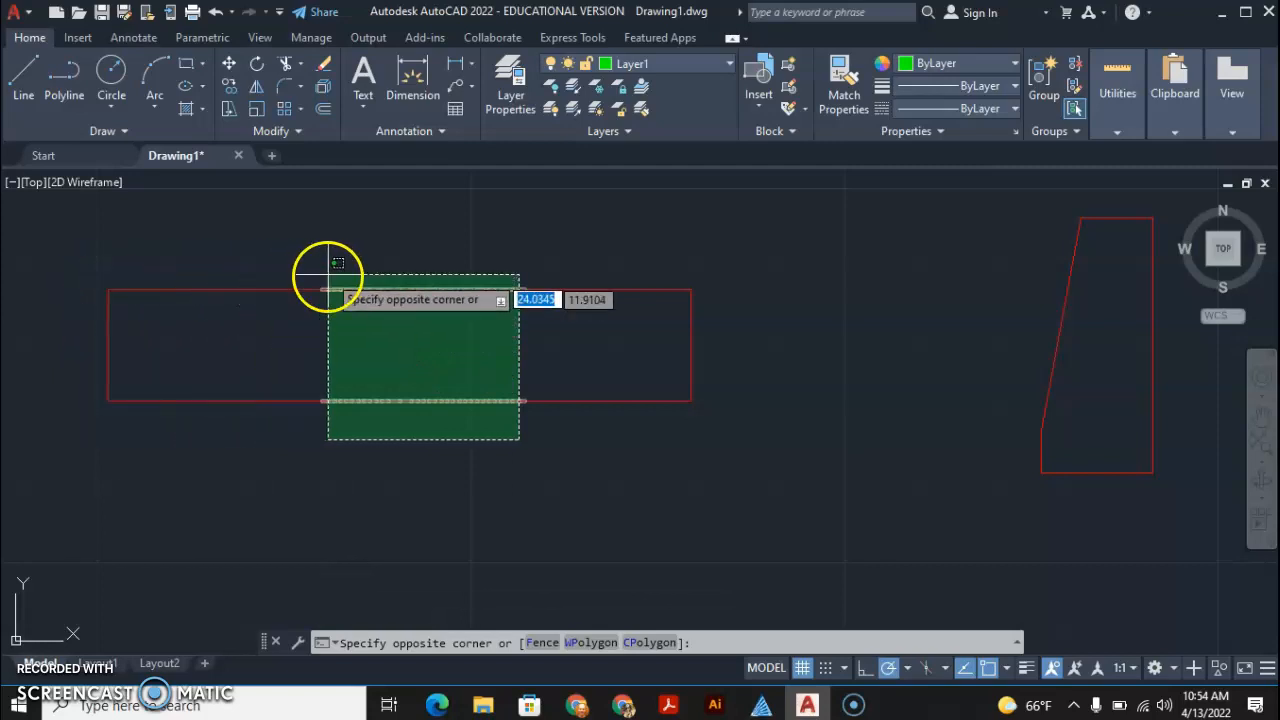
key(Escape)
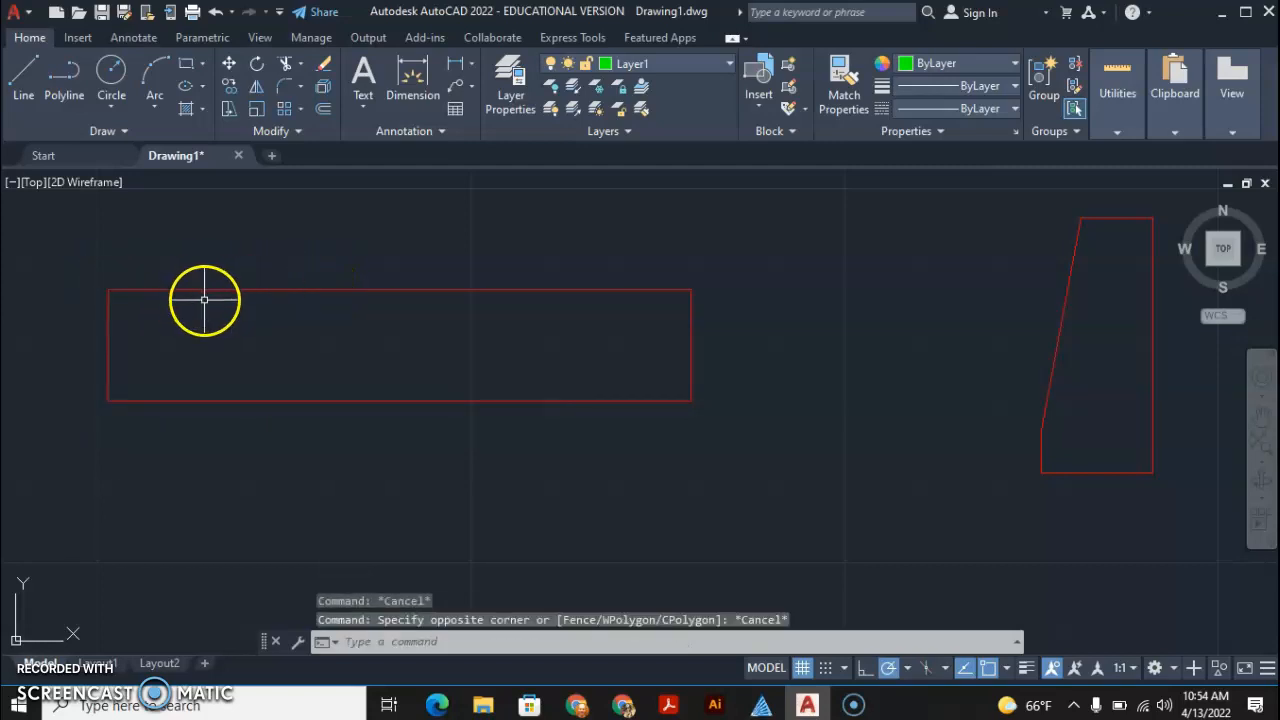
mouse_move(184, 64)
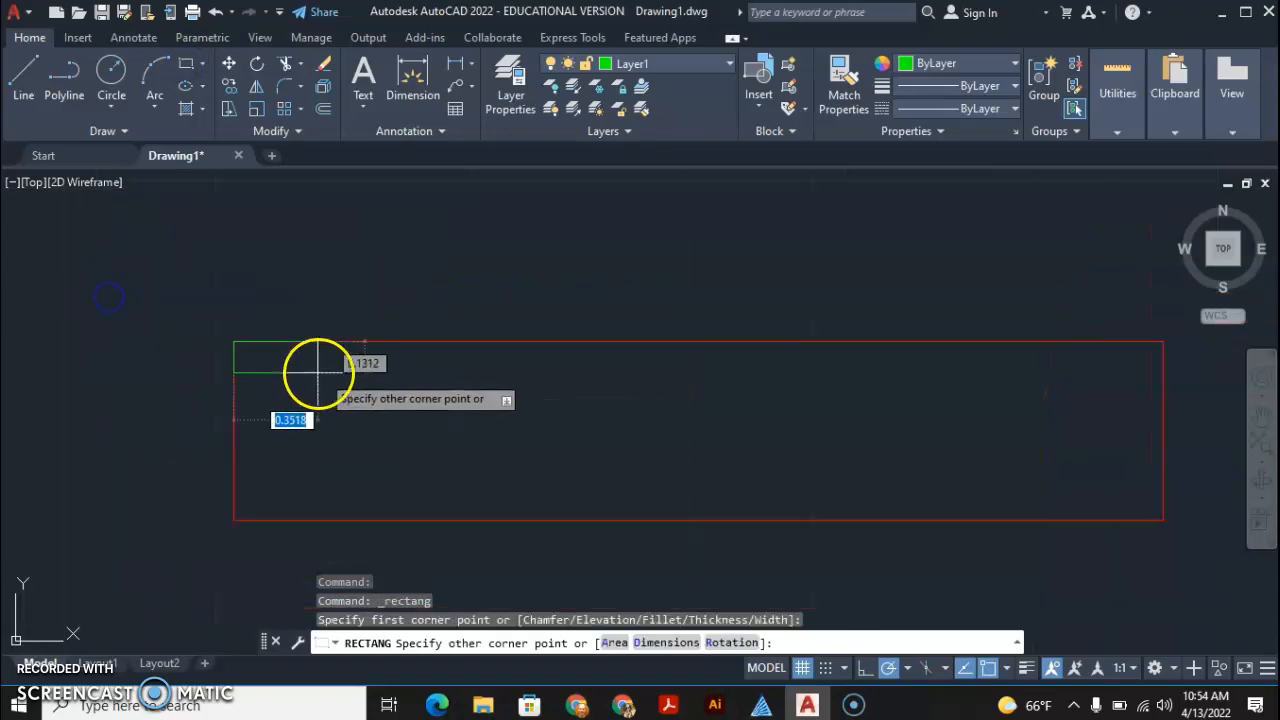
mouse_move(808, 464)
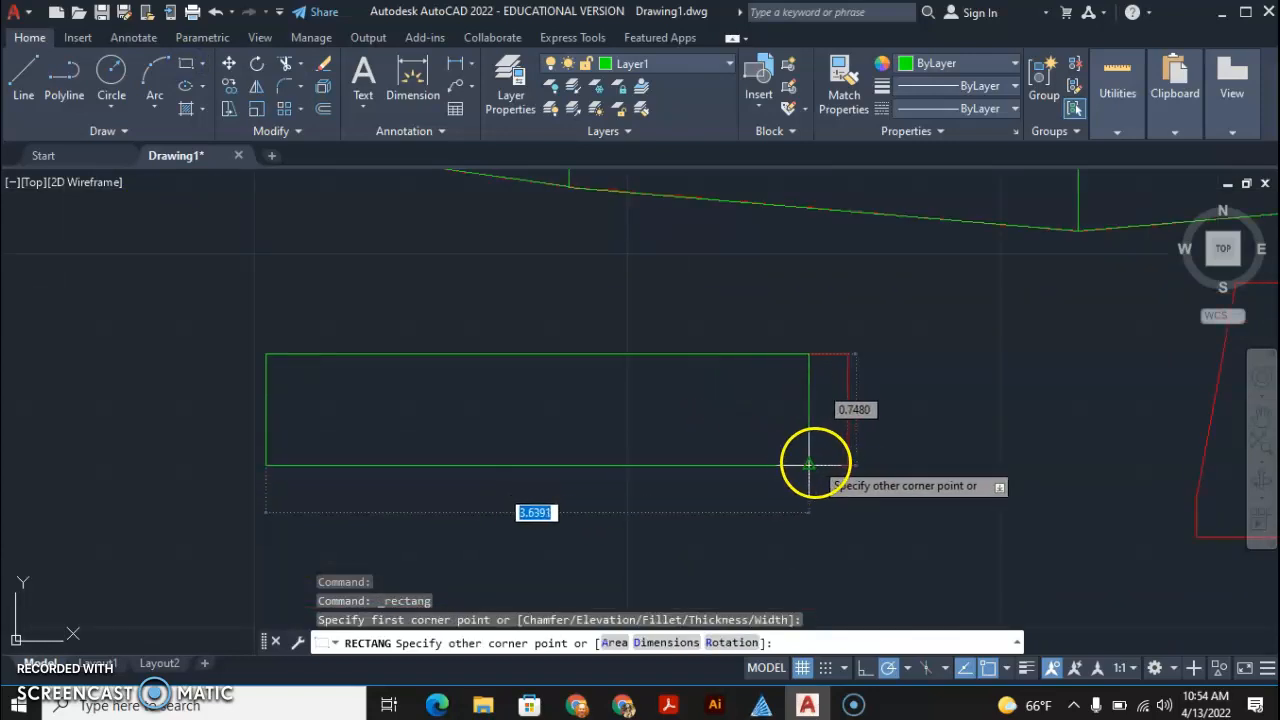
mouse_move(844, 464)
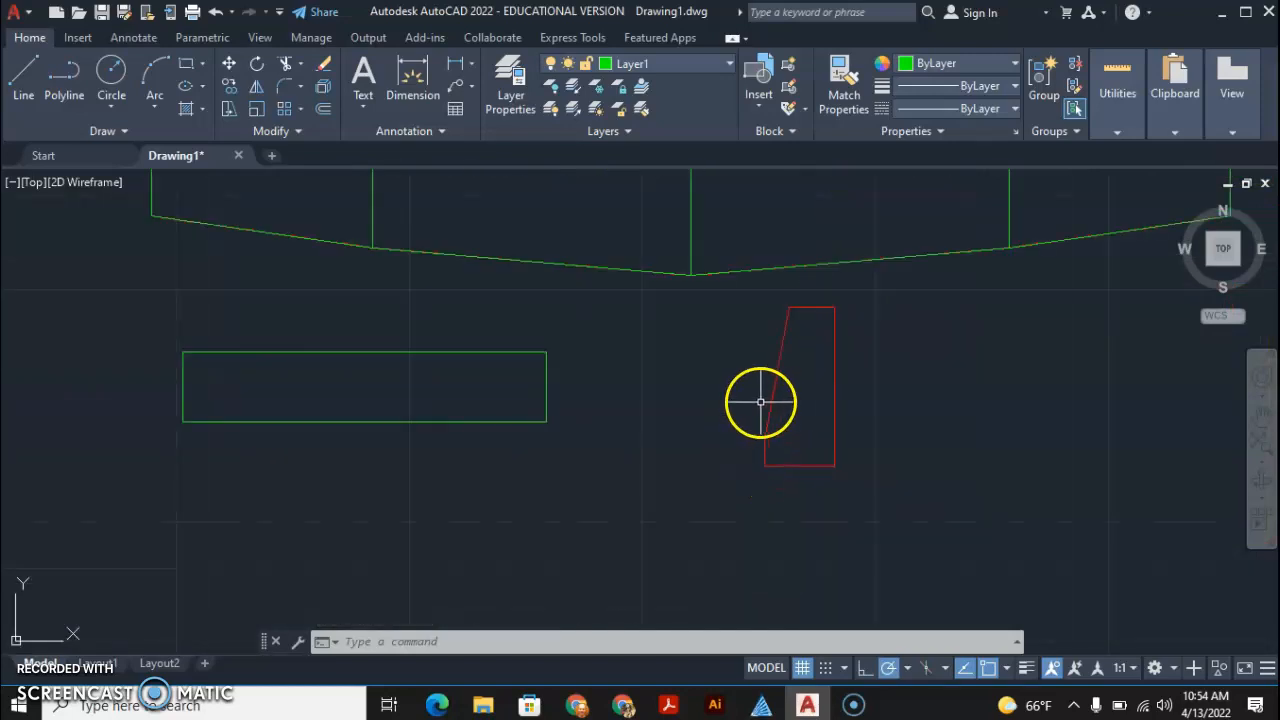
mouse_move(732, 418)
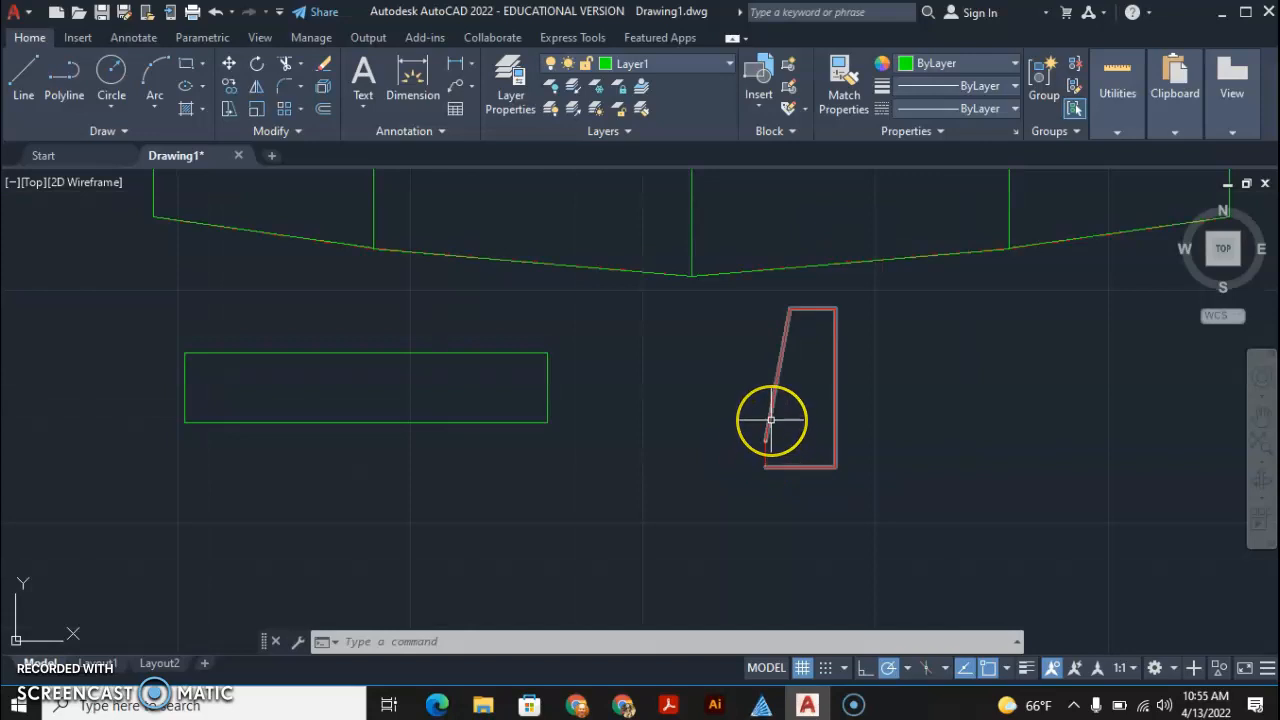
mouse_move(770, 420)
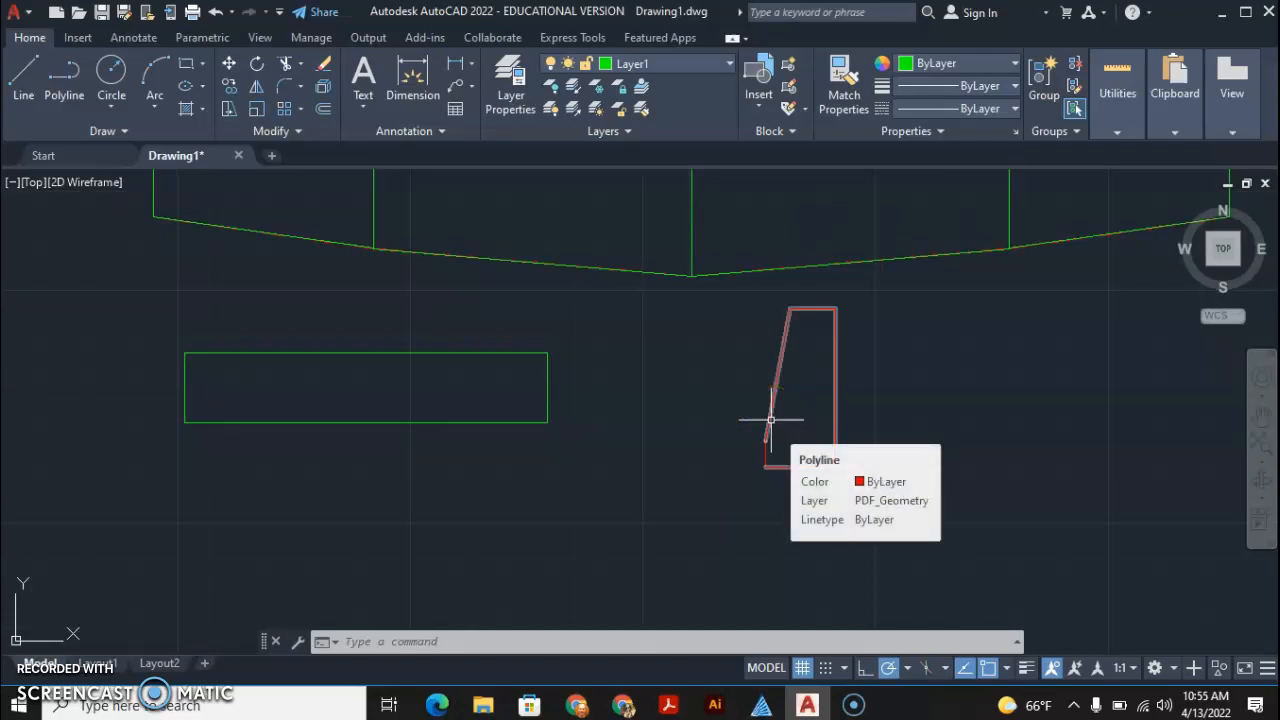
mouse_move(768, 456)
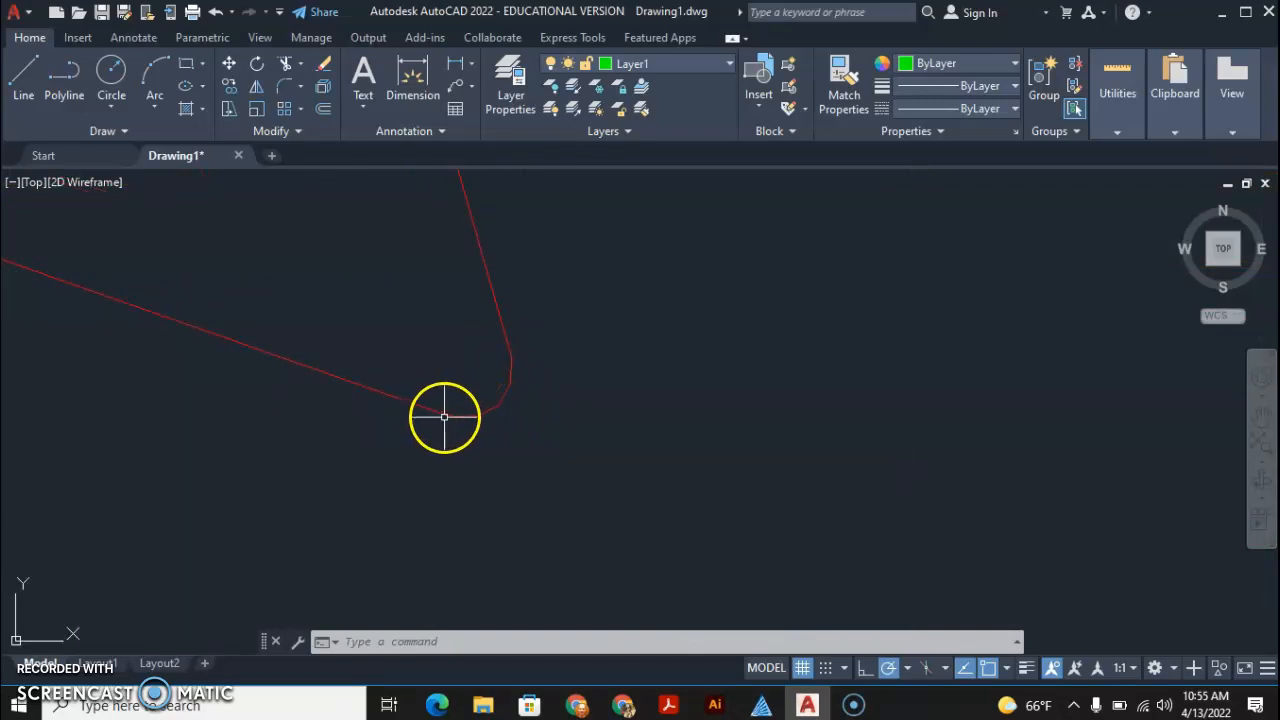
mouse_move(508, 352)
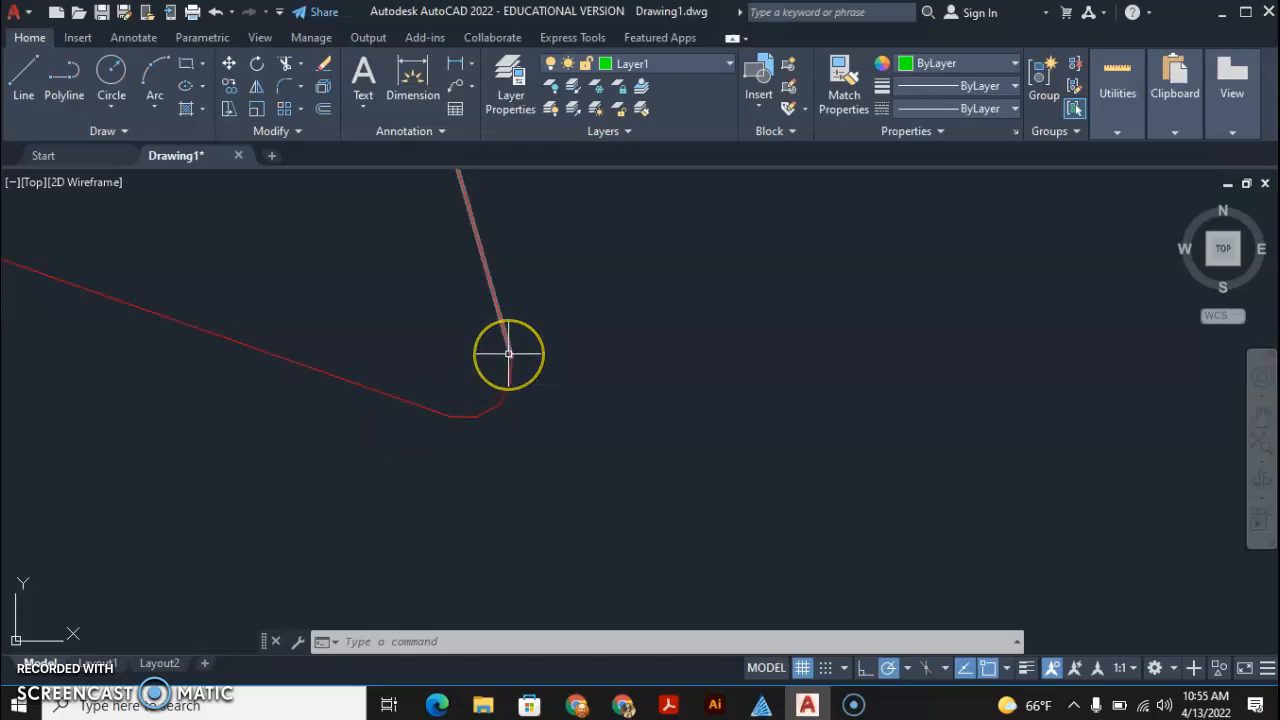
mouse_move(504, 350)
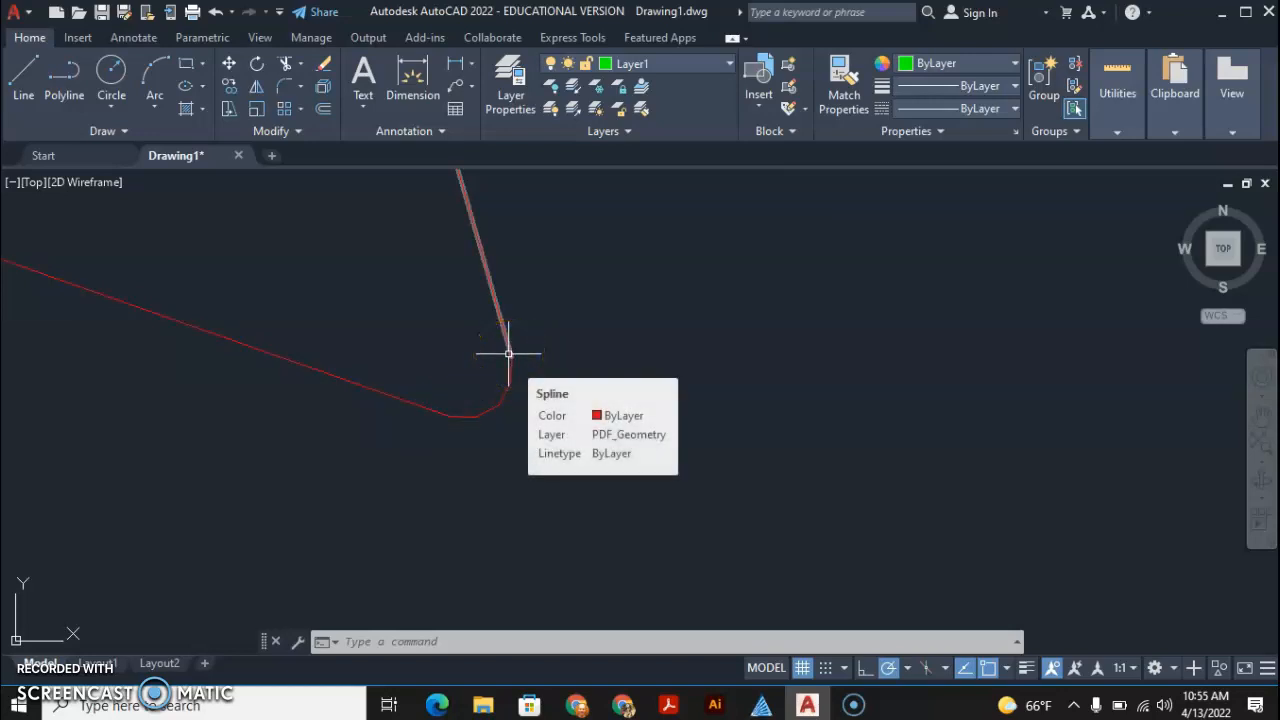
mouse_move(470, 408)
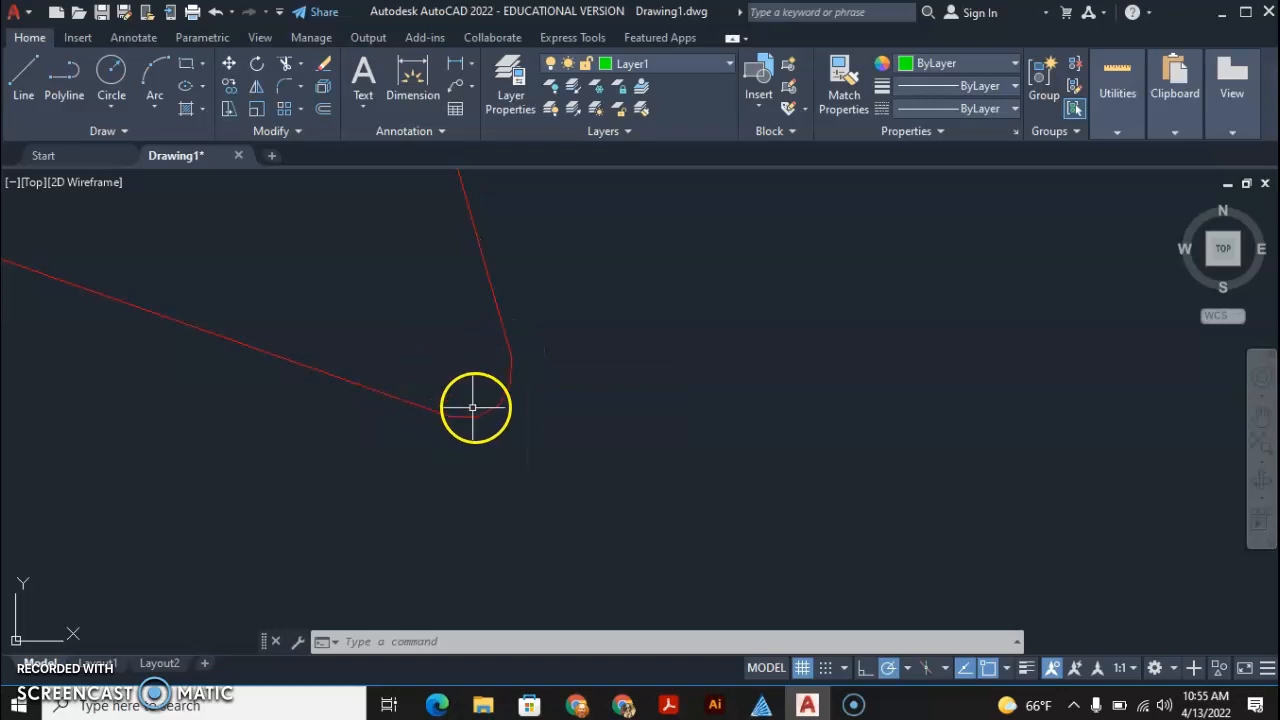
mouse_move(512, 352)
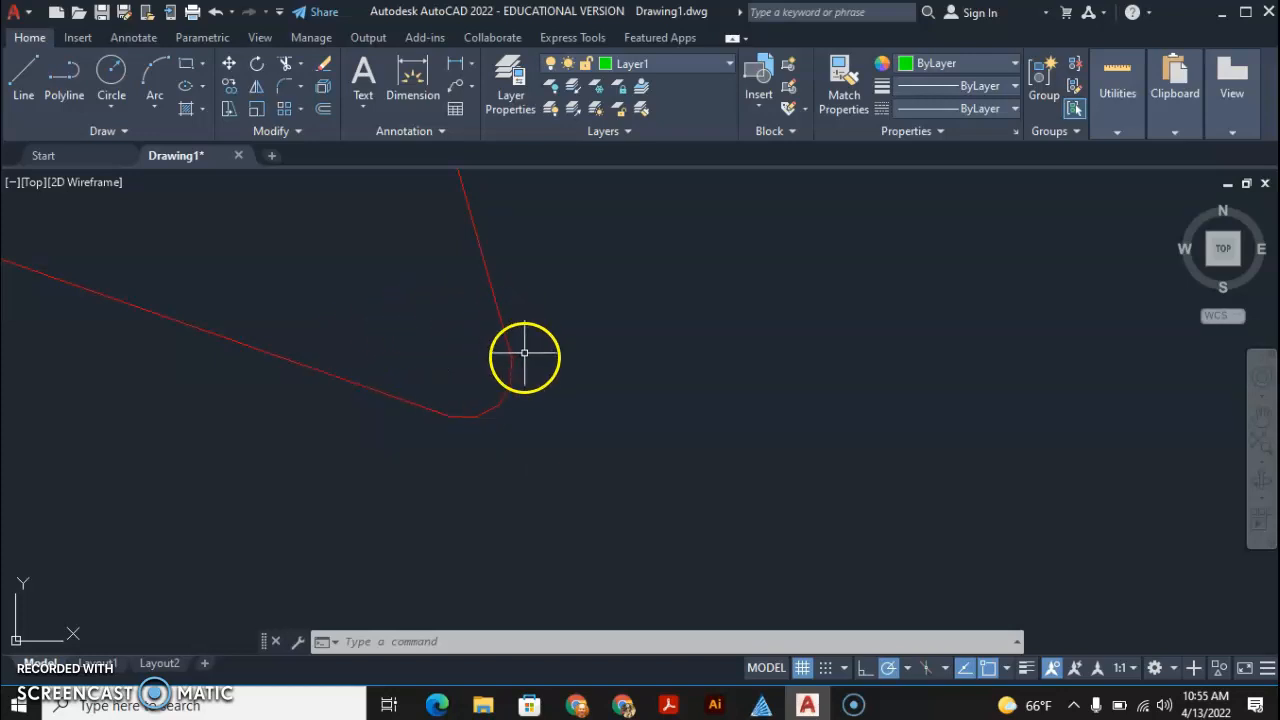
mouse_move(516, 388)
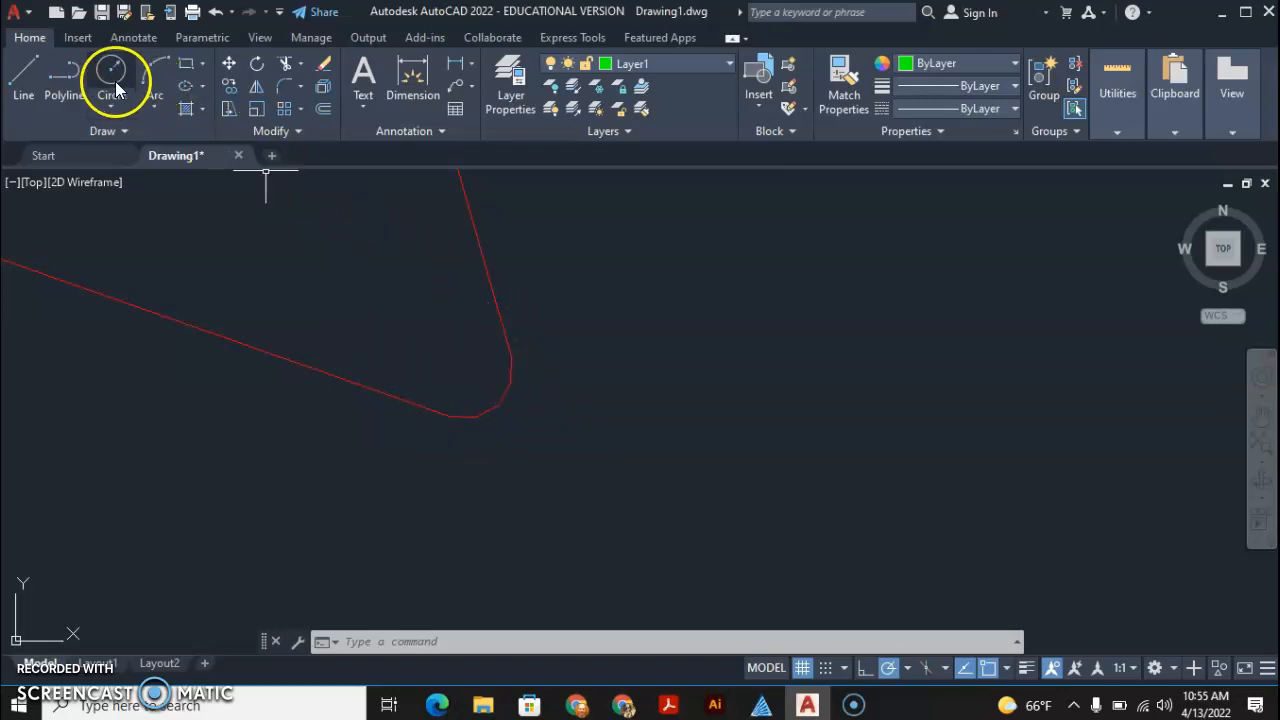
mouse_move(112, 76)
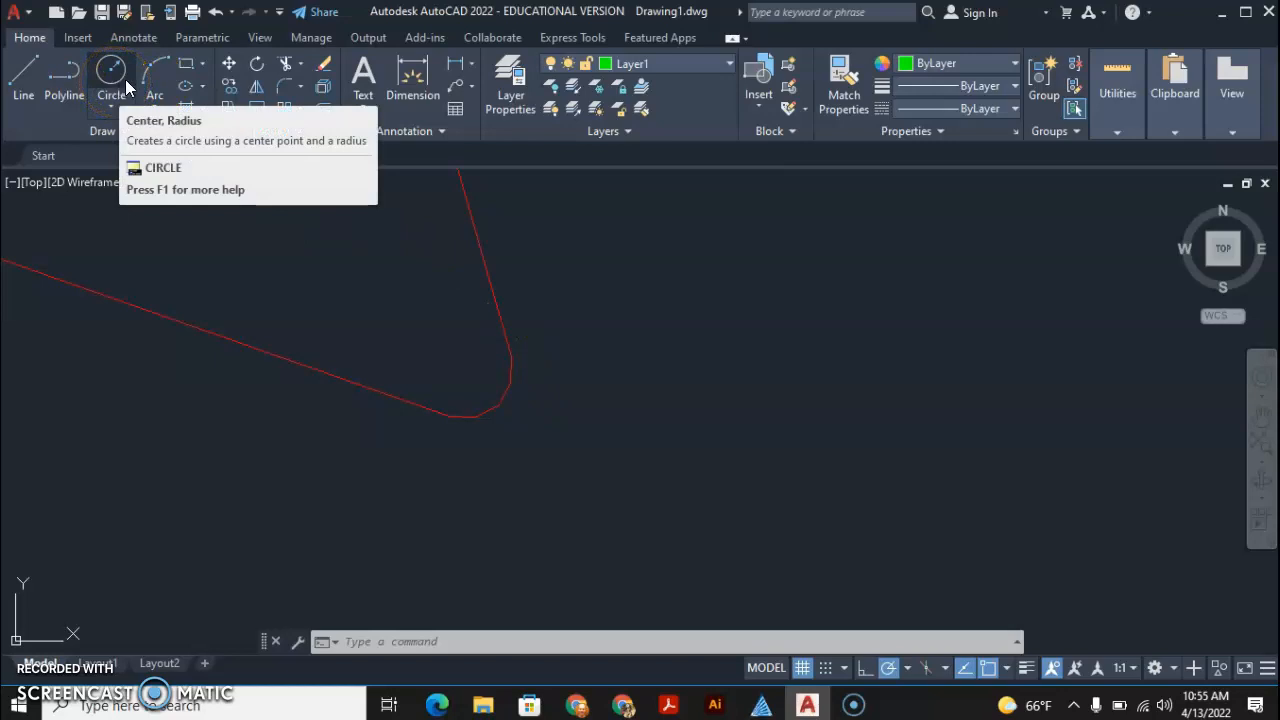
mouse_move(156, 76)
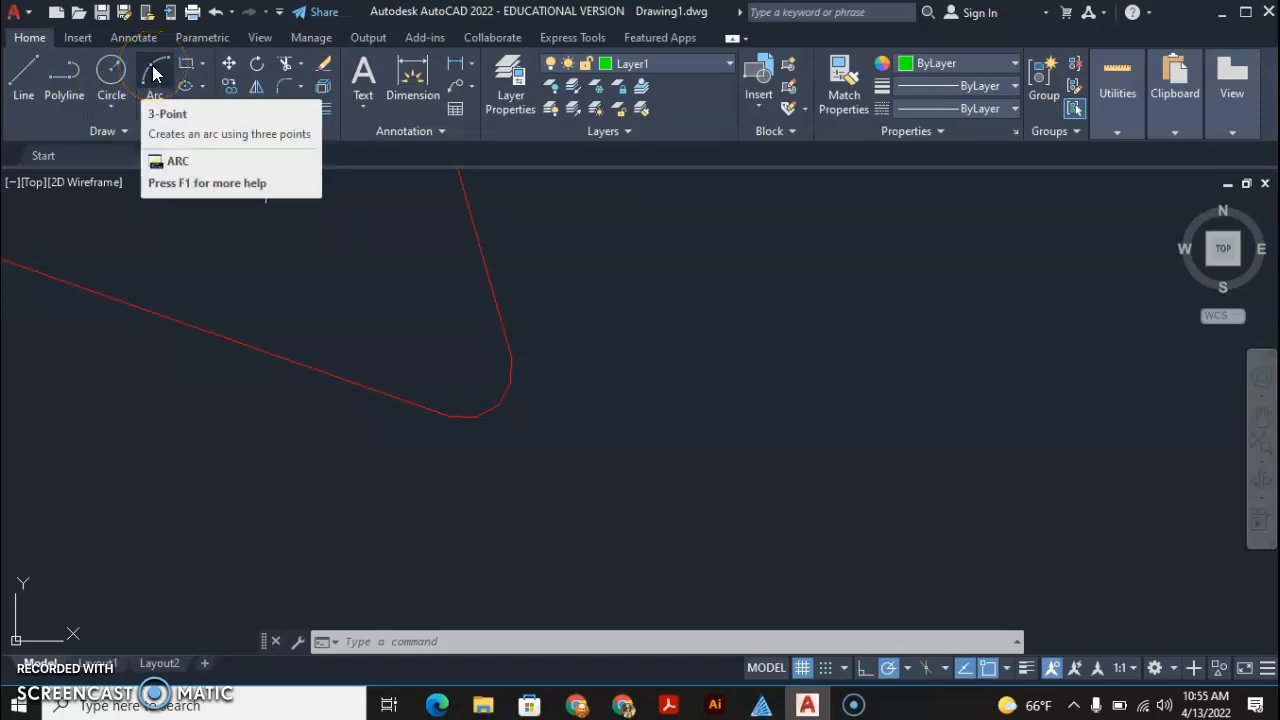
Step: Expand the Arc dropdown in the Draw panel to browse arc methods
click(166, 82)
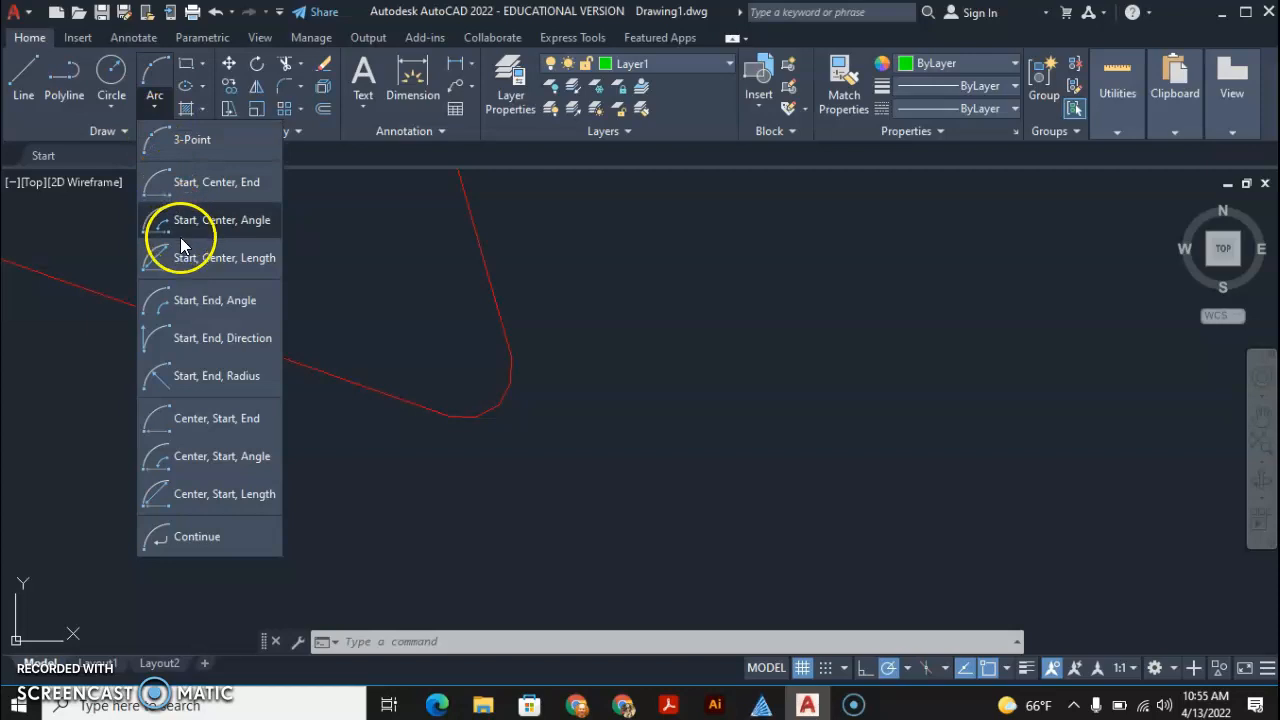
mouse_move(188, 290)
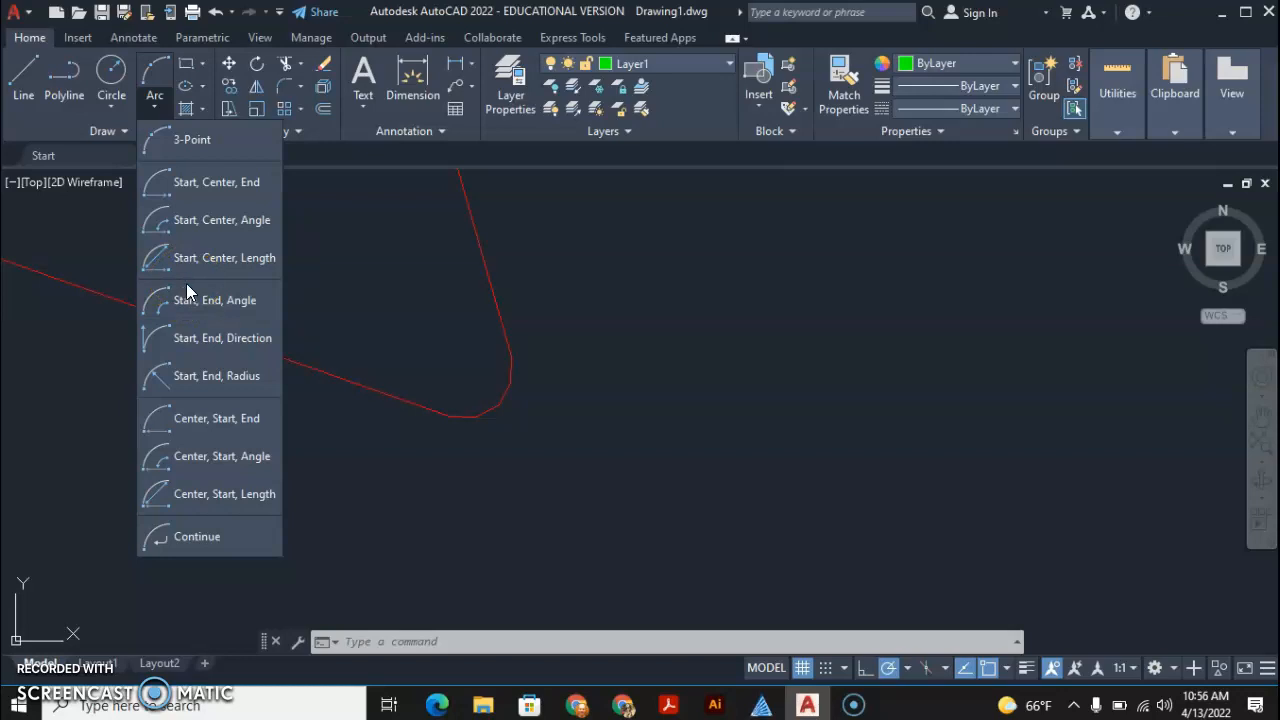
mouse_move(222, 336)
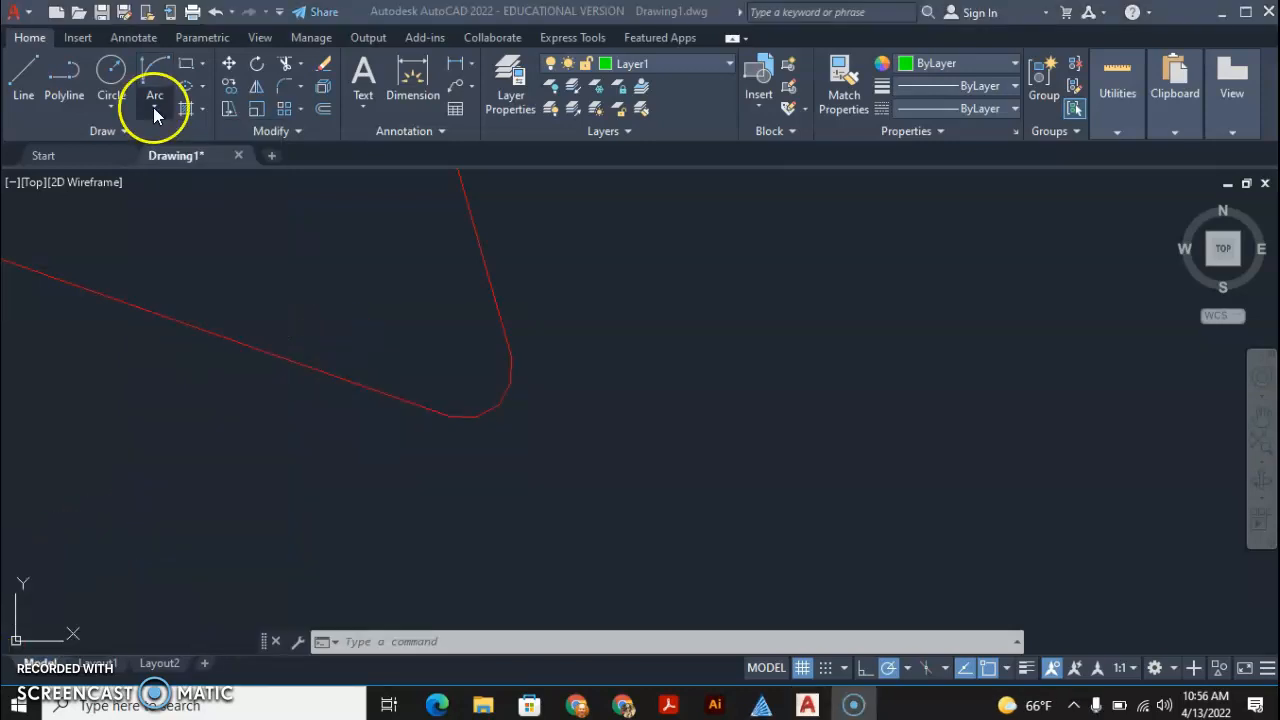
click(156, 110)
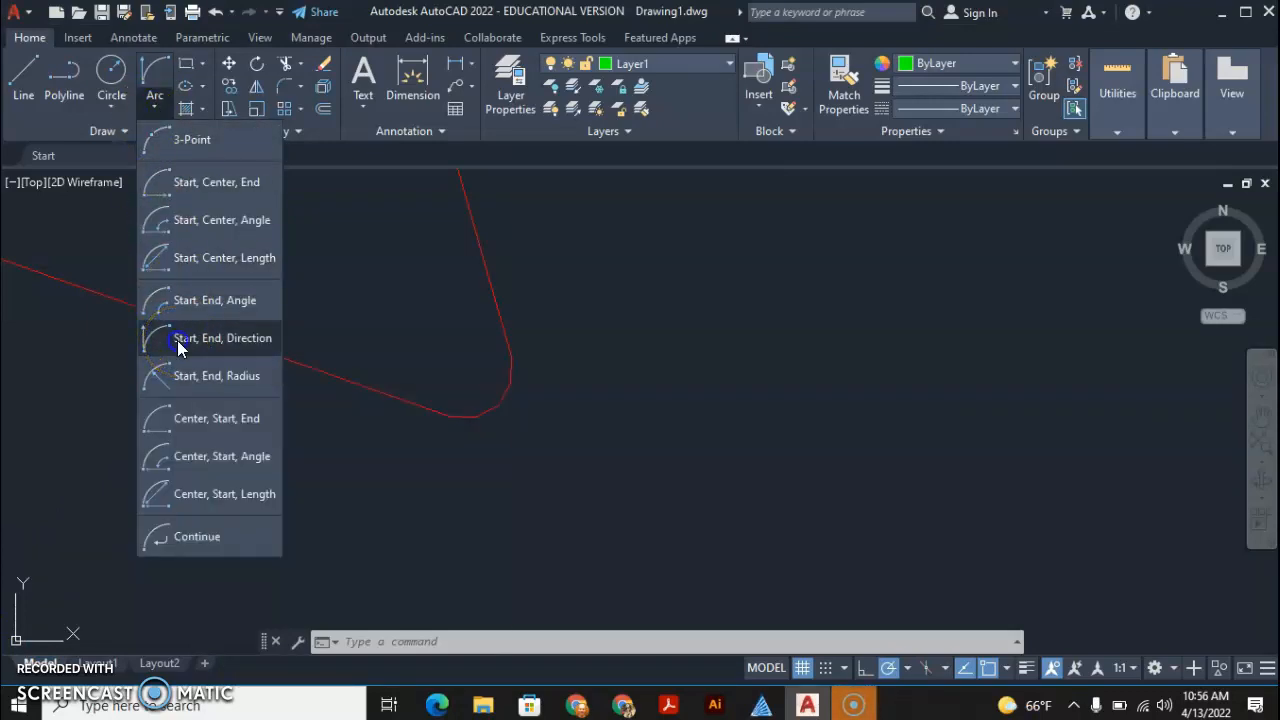
Step: Start a Start, End, Direction arc spanning the tail fin's rounded corner
click(216, 338)
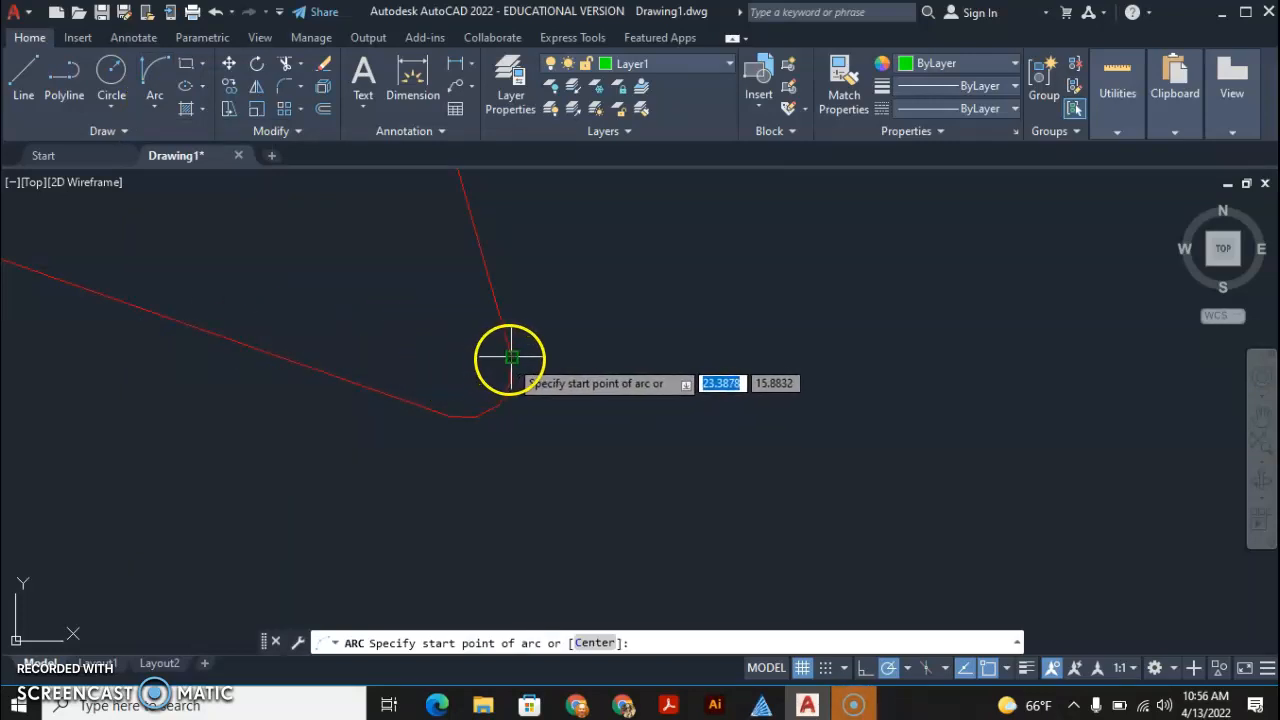
click(510, 358)
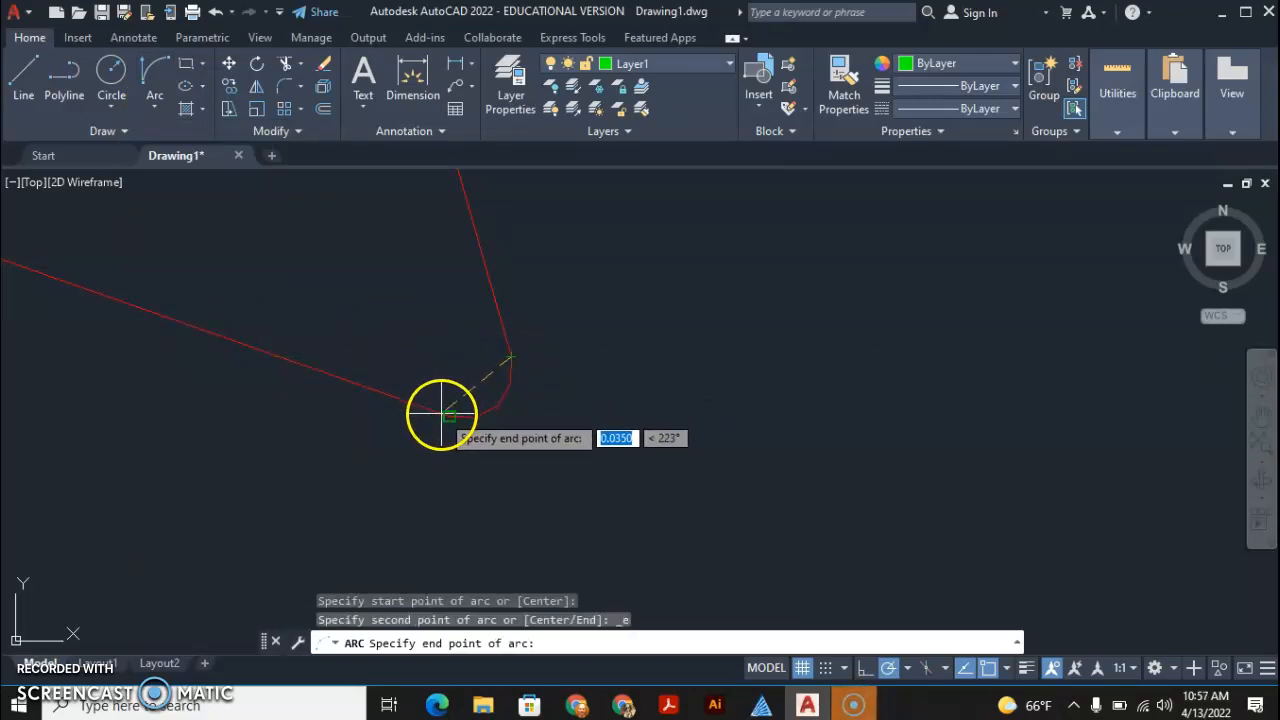
click(444, 414)
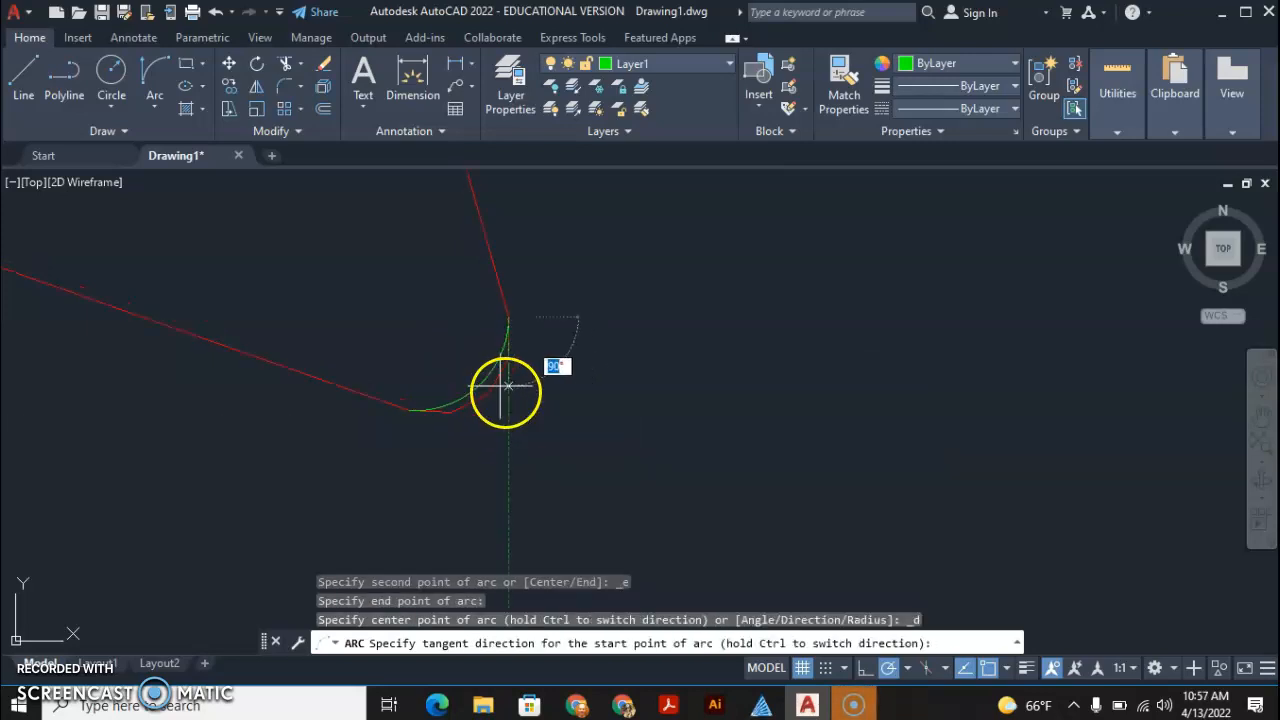
mouse_move(542, 450)
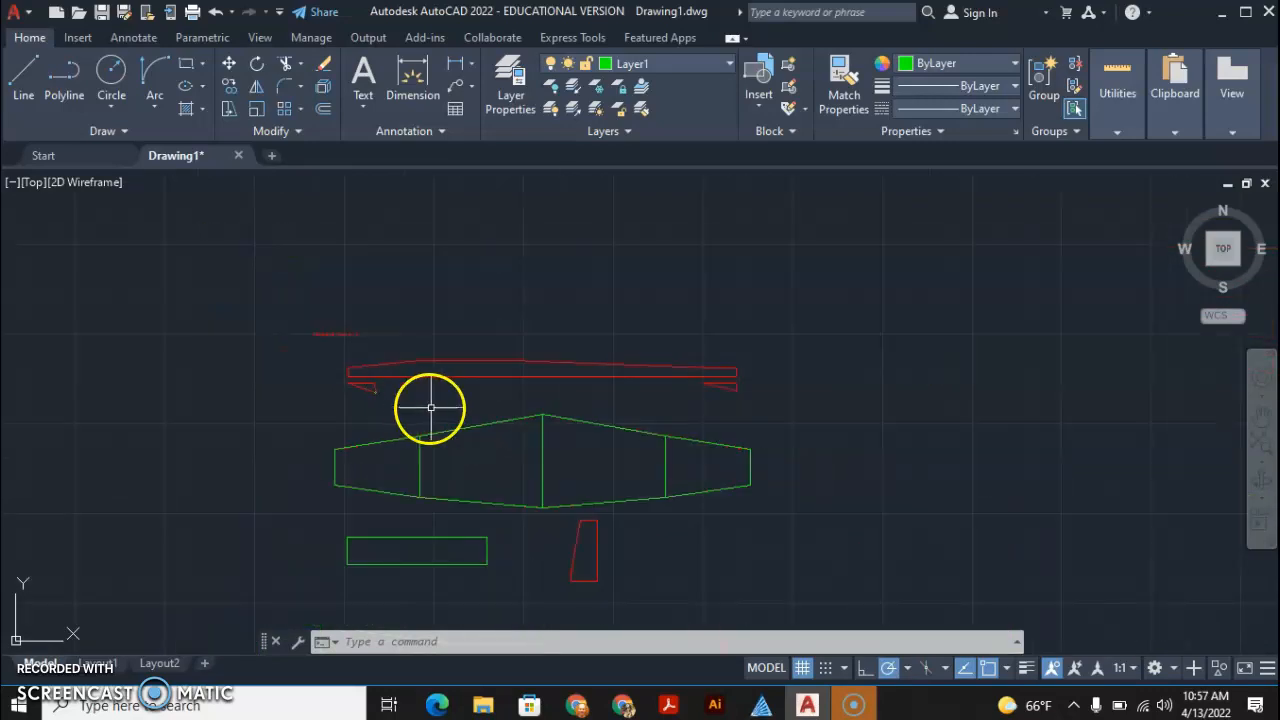
mouse_move(536, 464)
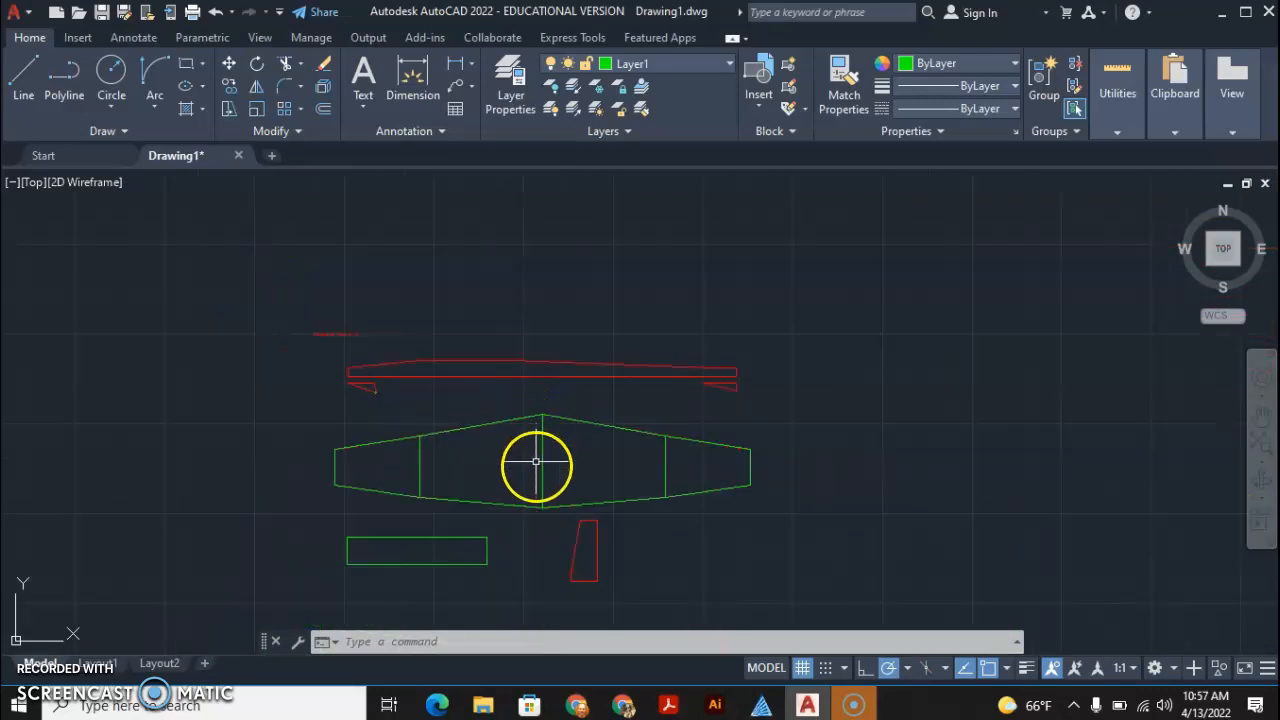
mouse_move(480, 490)
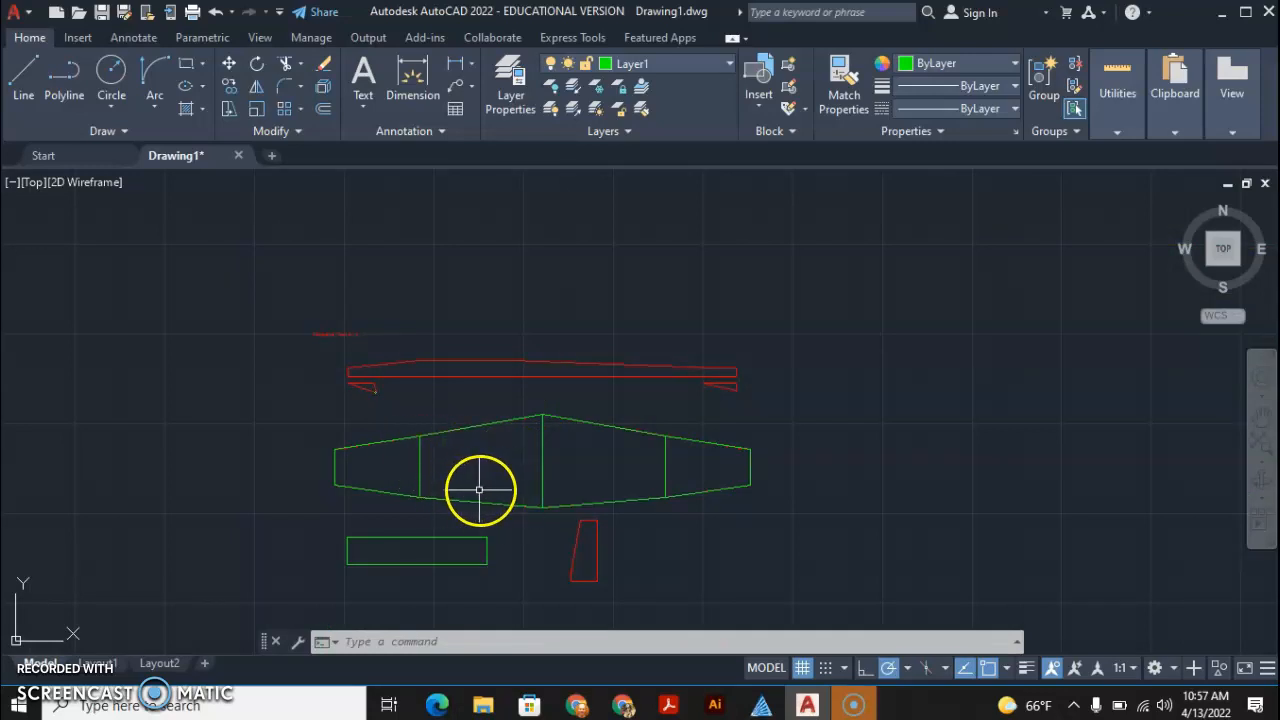
mouse_move(518, 460)
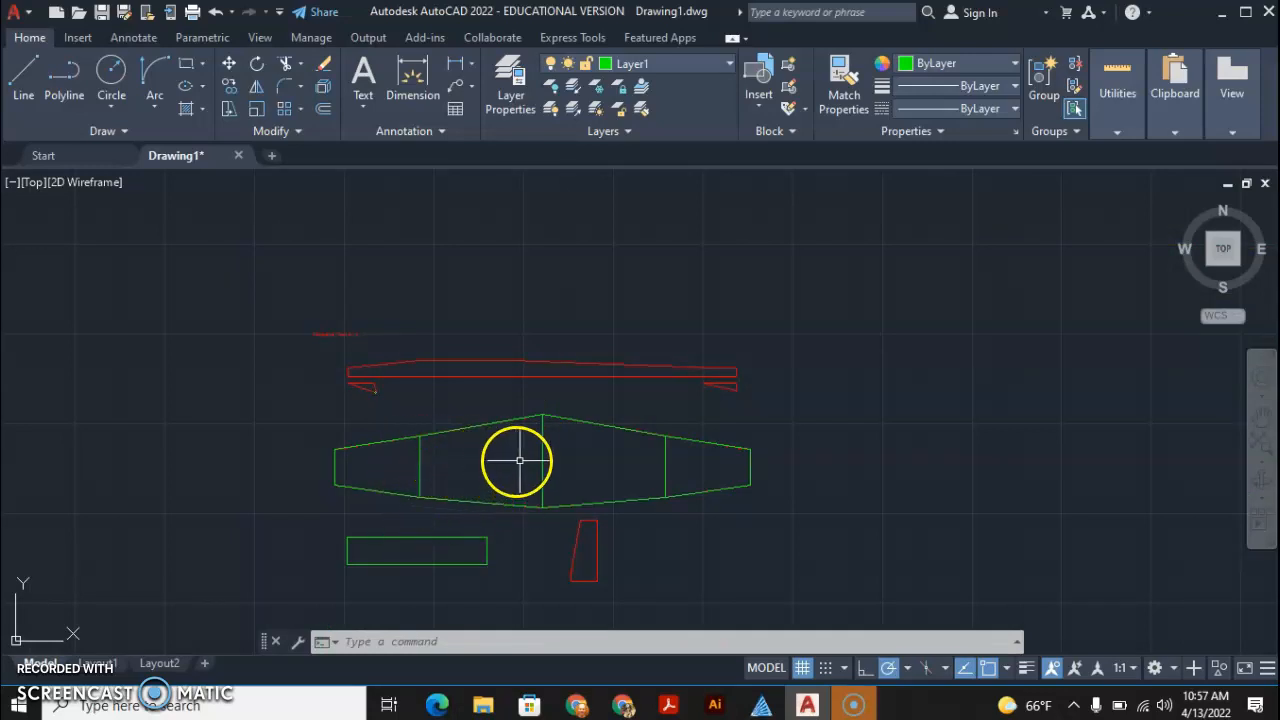
mouse_move(548, 552)
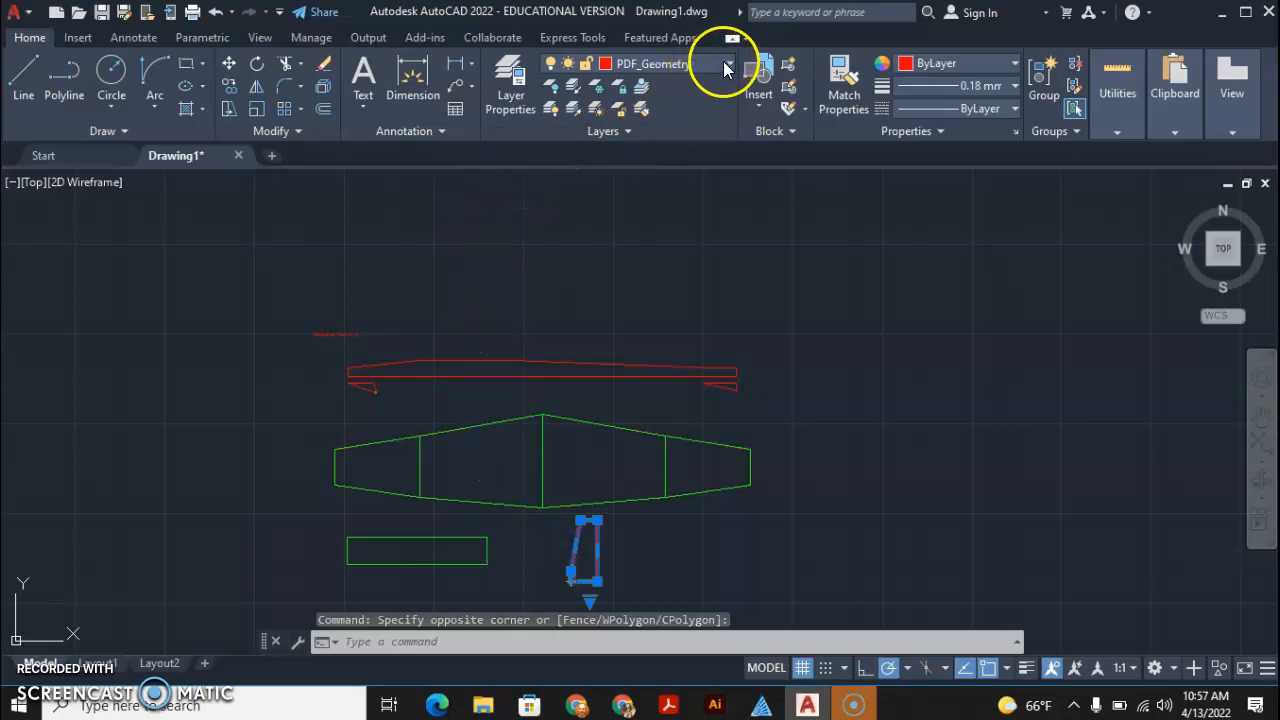
Step: Assign the selected tail fin outline to Layer1 so it turns green
click(724, 62)
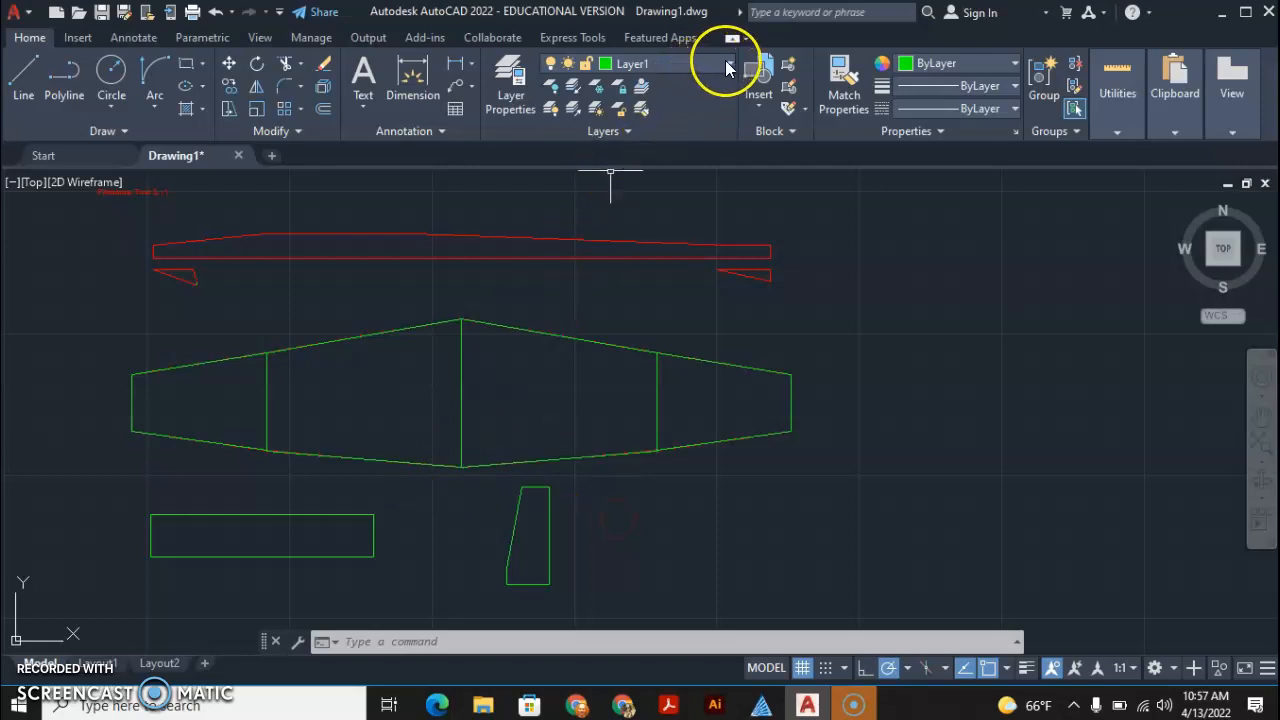
Step: Switch off the PDF_Geometry layer so the red traced fuselage outline is hidden
click(728, 62)
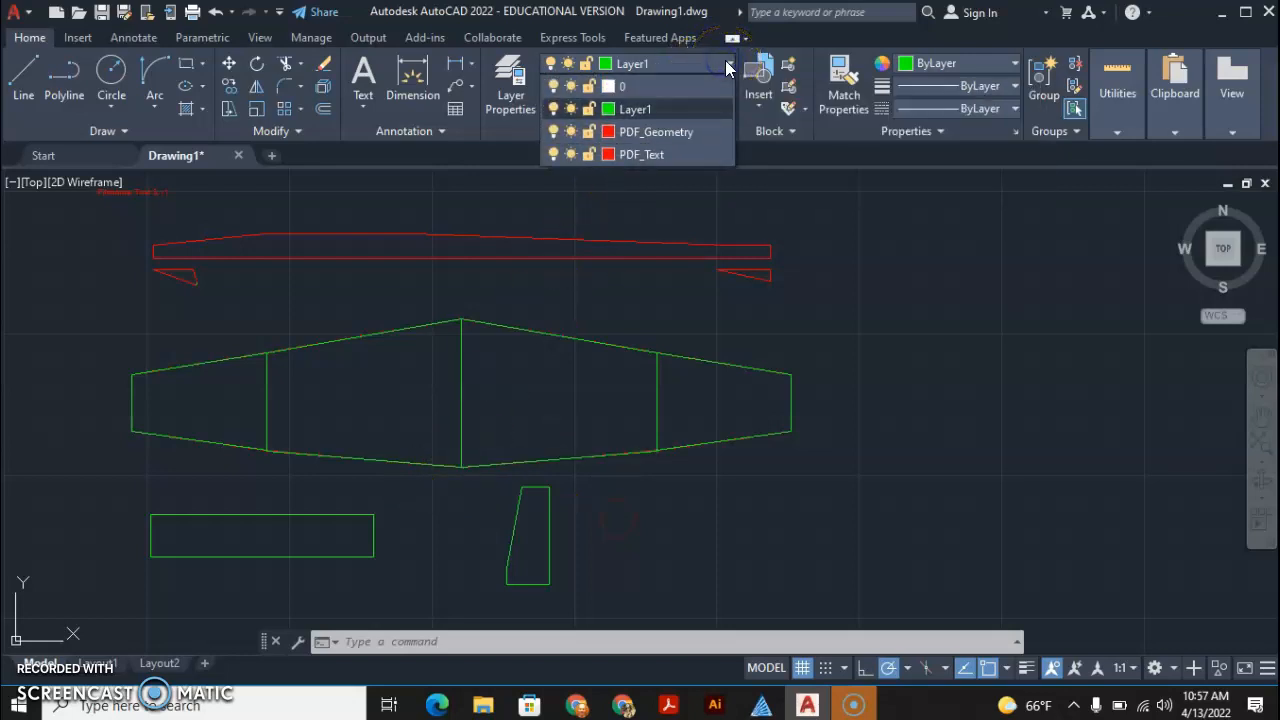
mouse_move(552, 132)
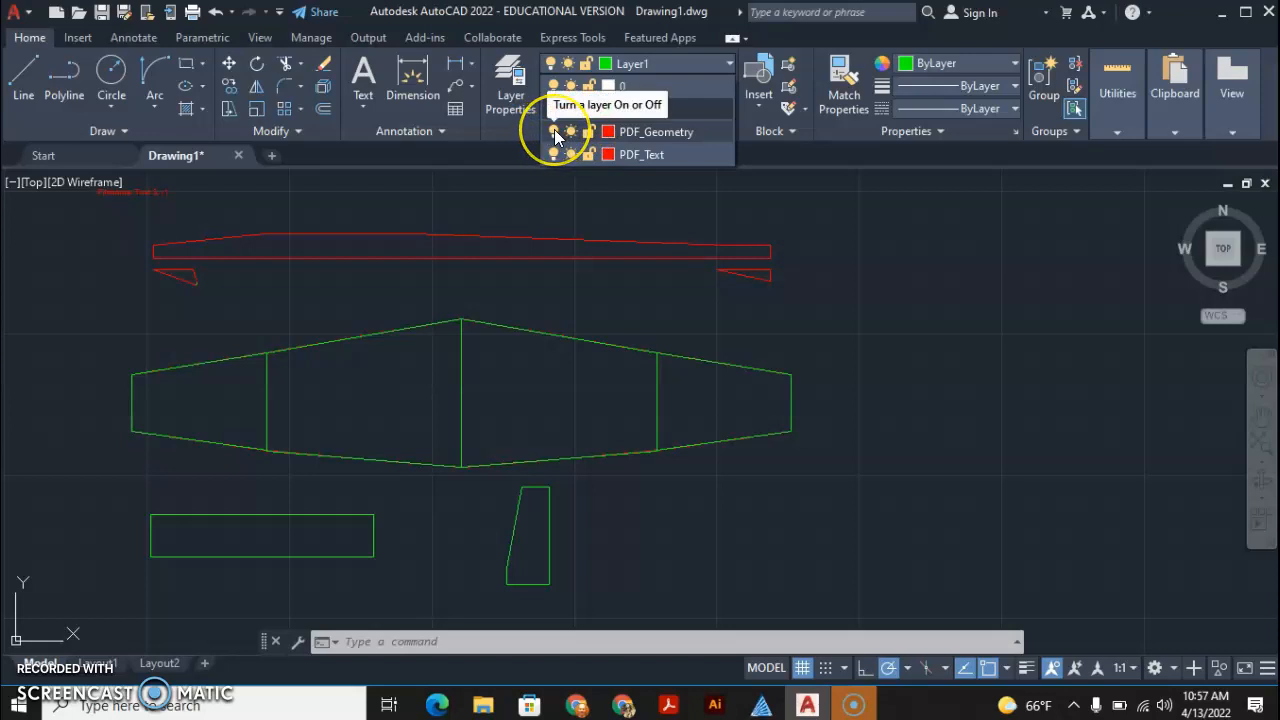
click(550, 132)
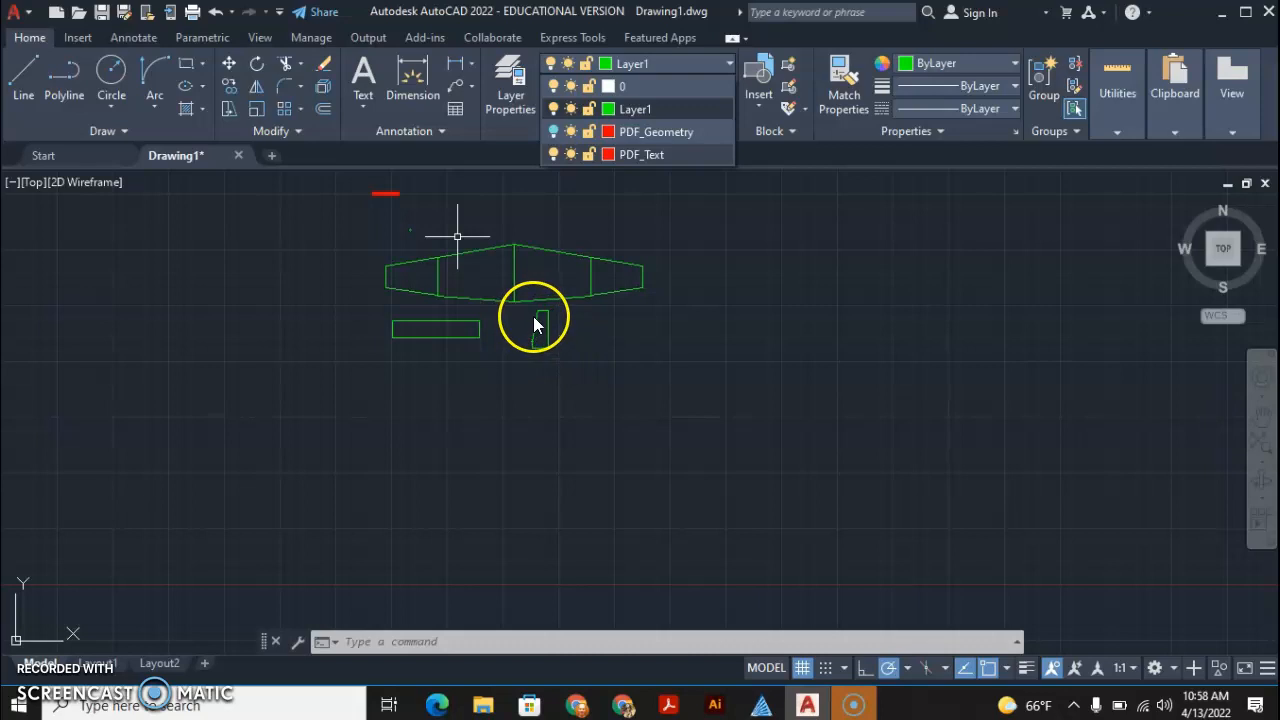
mouse_move(504, 320)
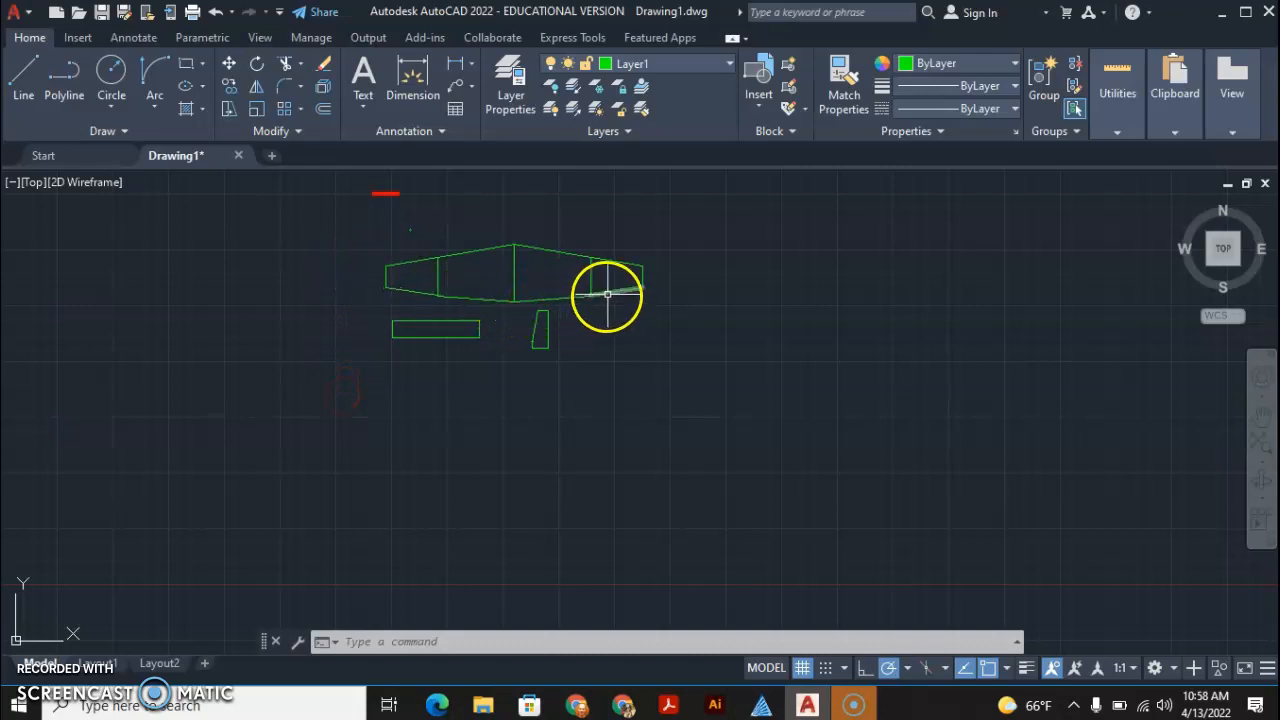
mouse_move(510, 270)
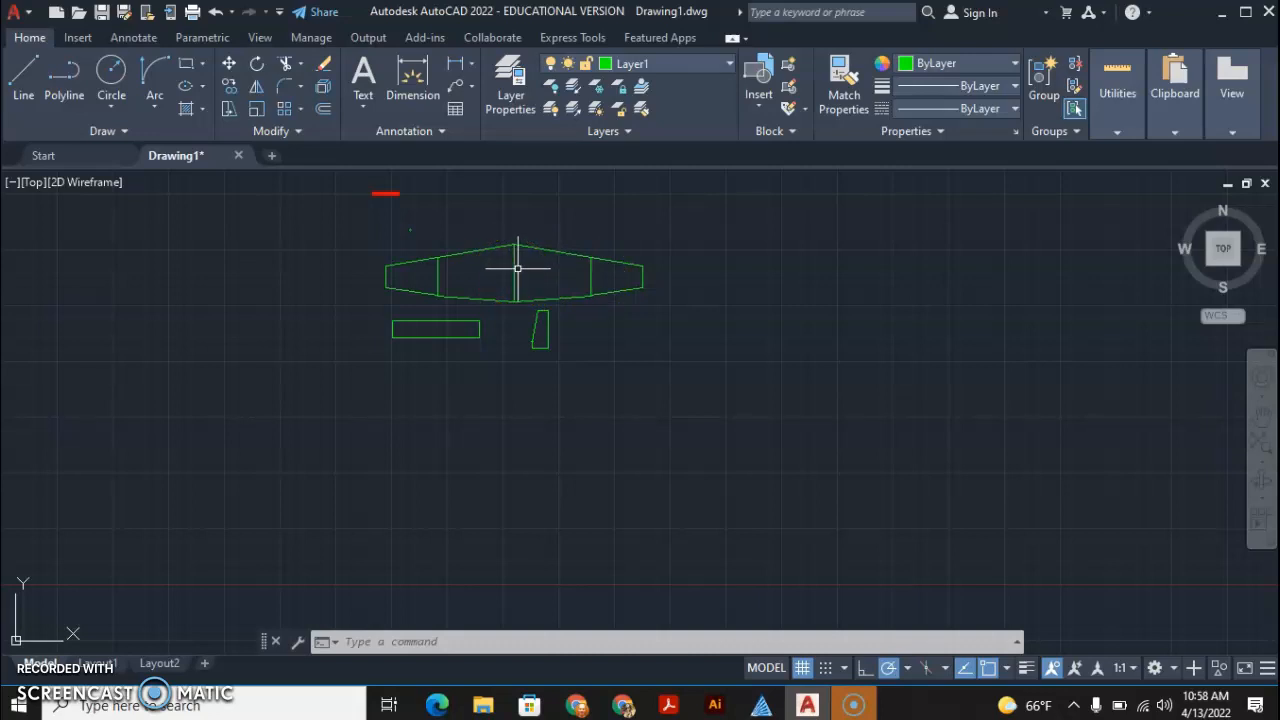
mouse_move(96, 570)
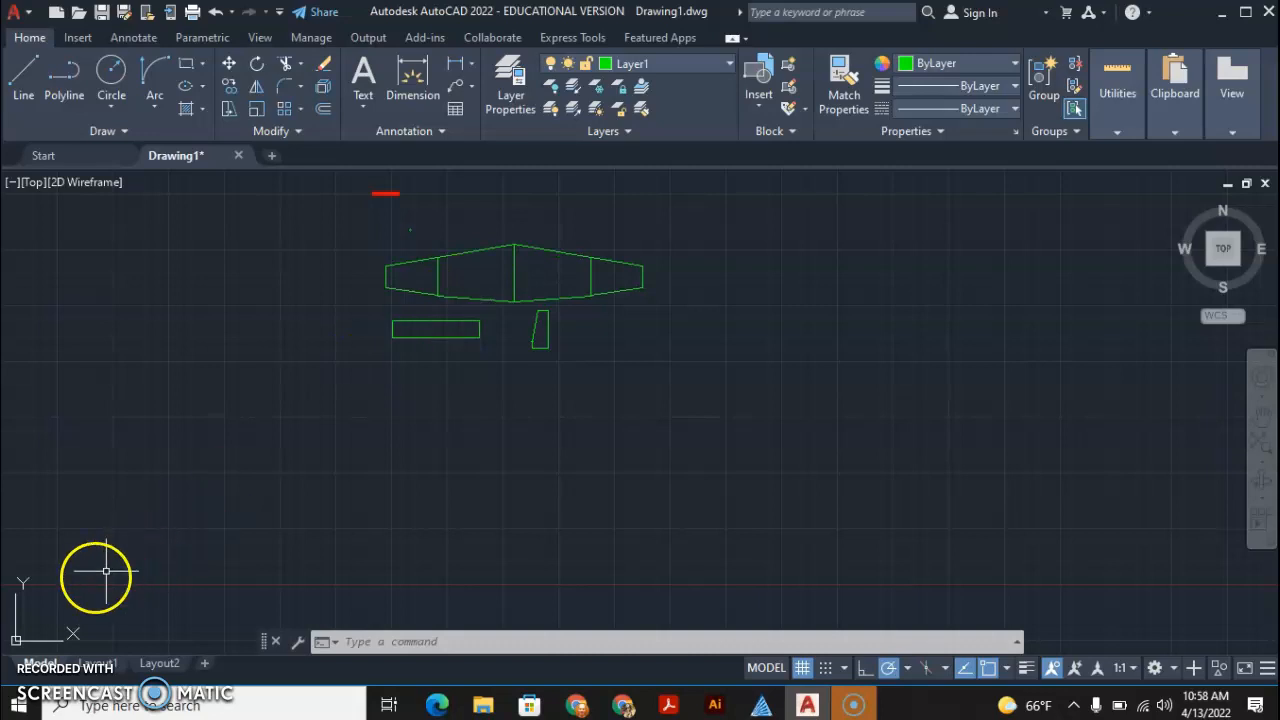
mouse_move(60, 598)
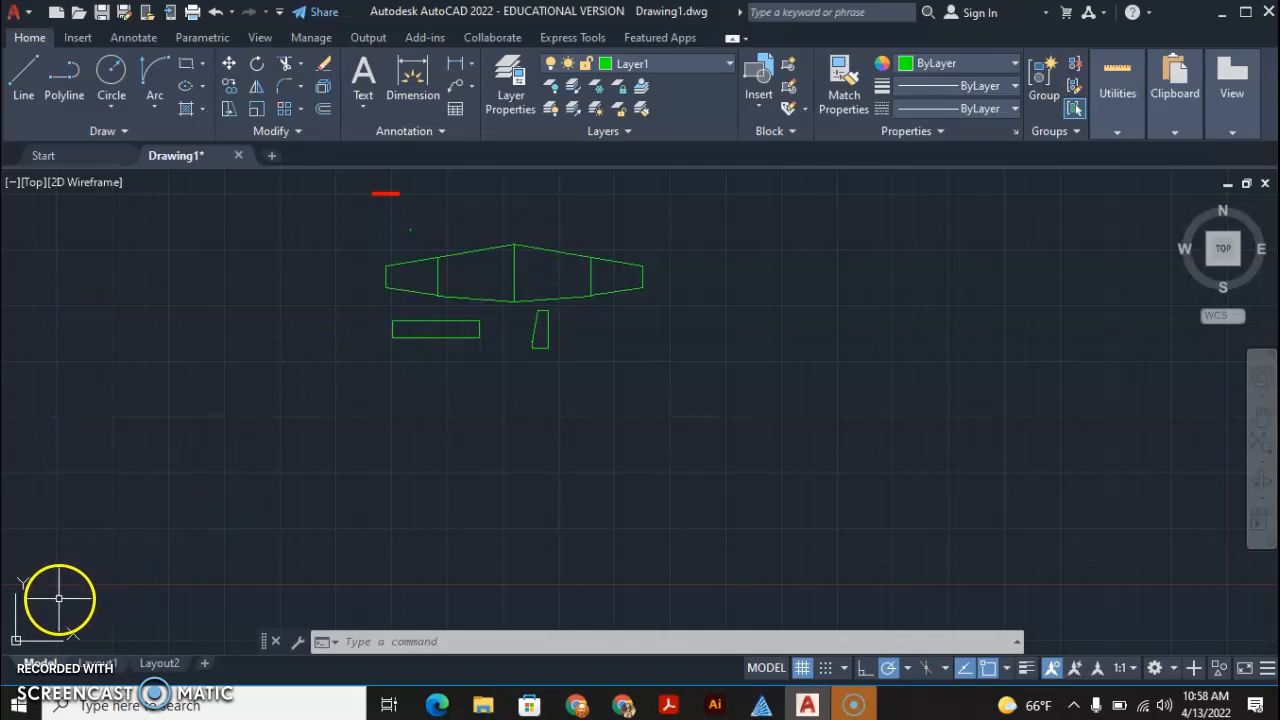